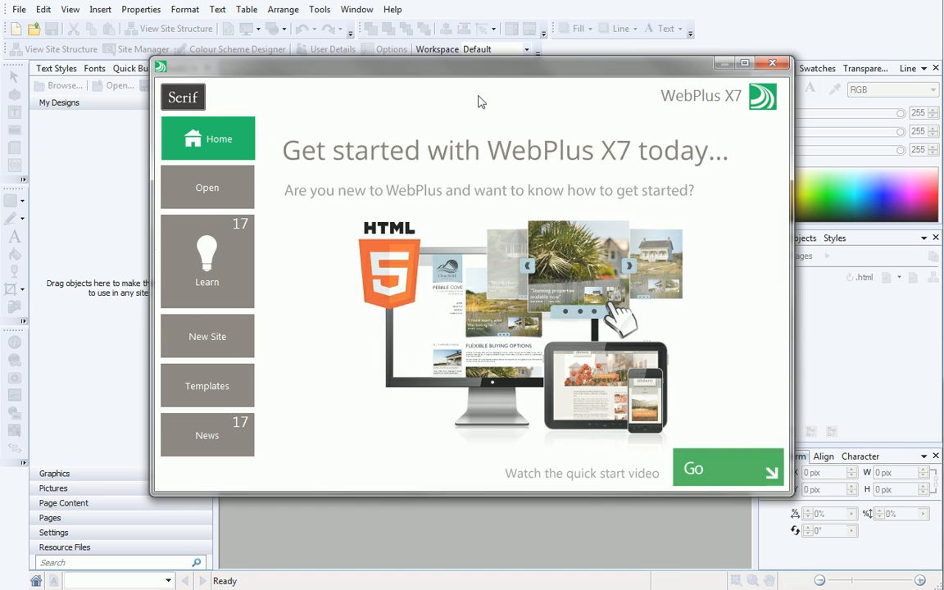
- Reopen the getting-started window and begin a new site
click(771, 62)
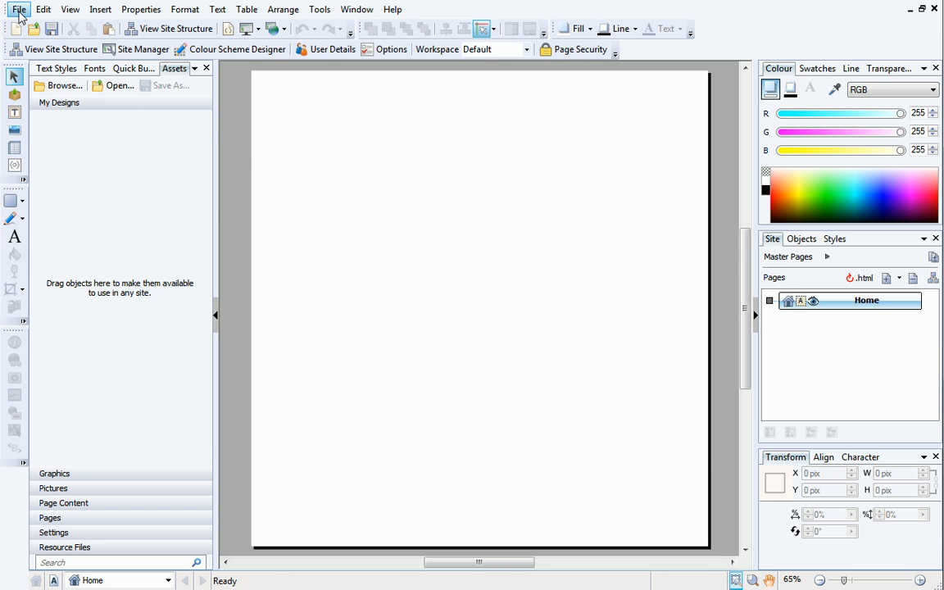
click(20, 10)
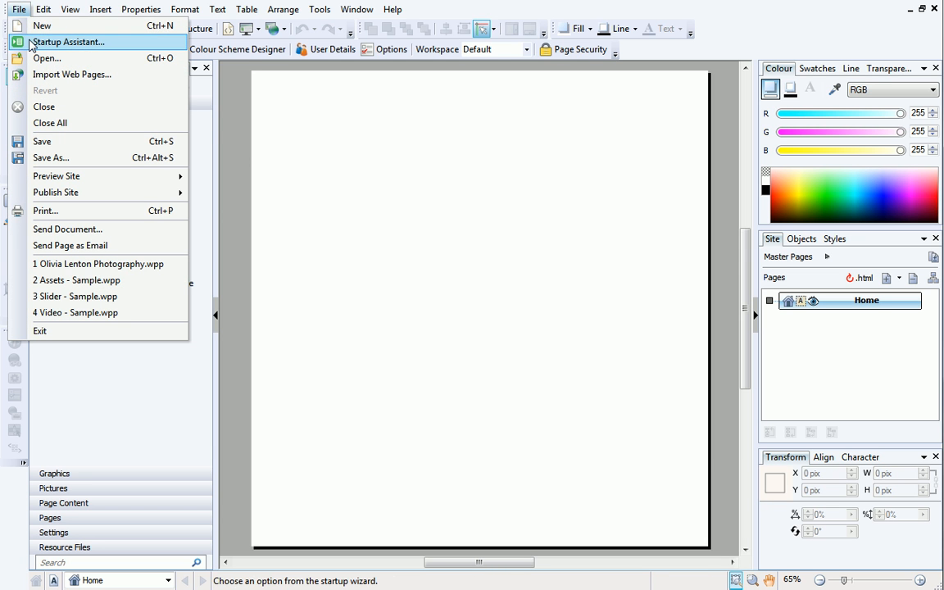
click(67, 43)
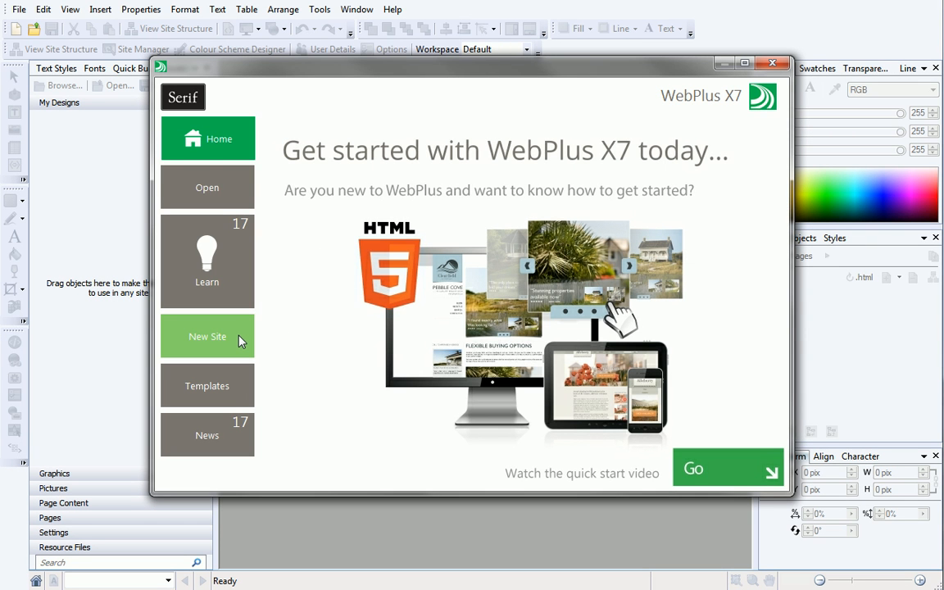
click(206, 338)
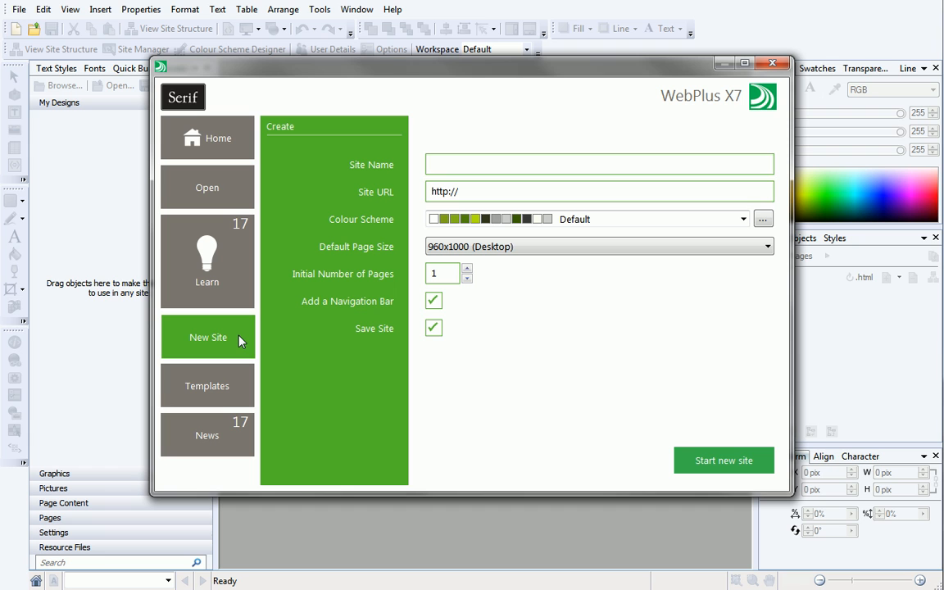
mouse_move(242, 338)
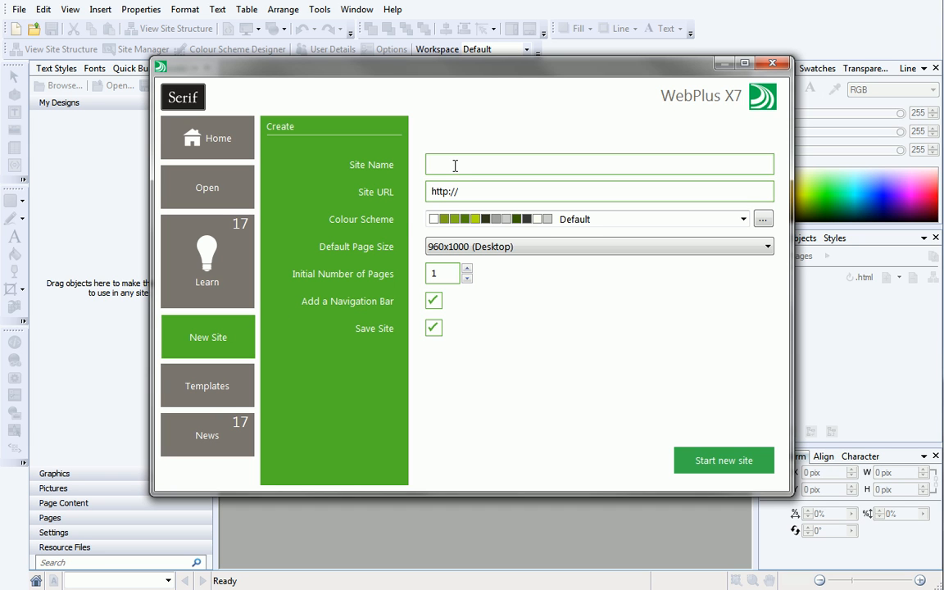
text(Olivia Lenton Photography)
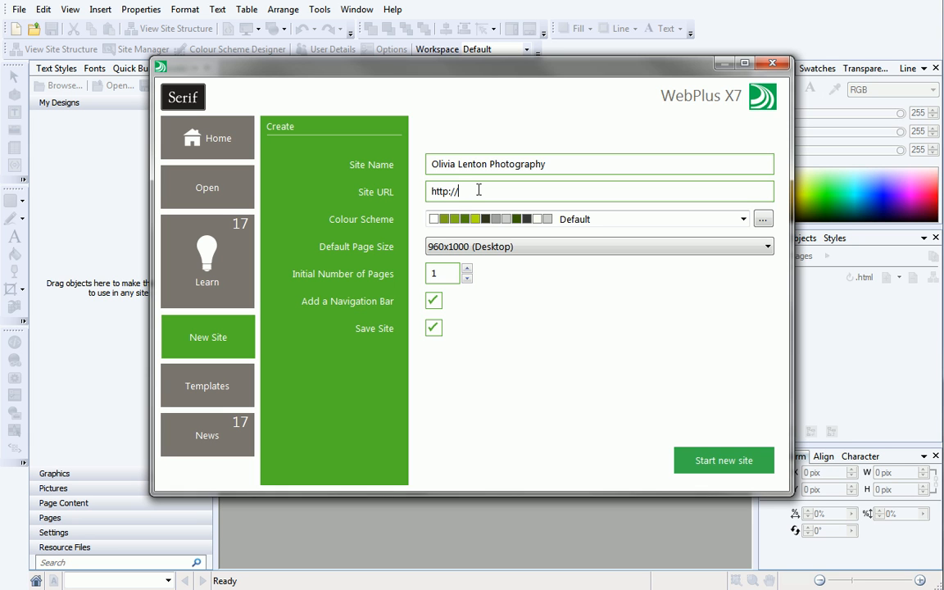
text(www.oliviale)
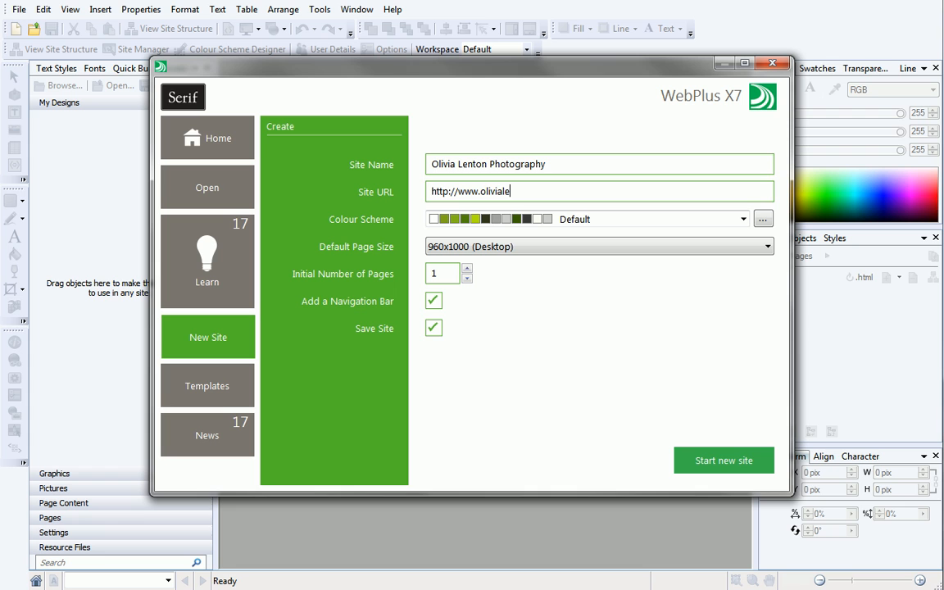
text(nton.co.uk)
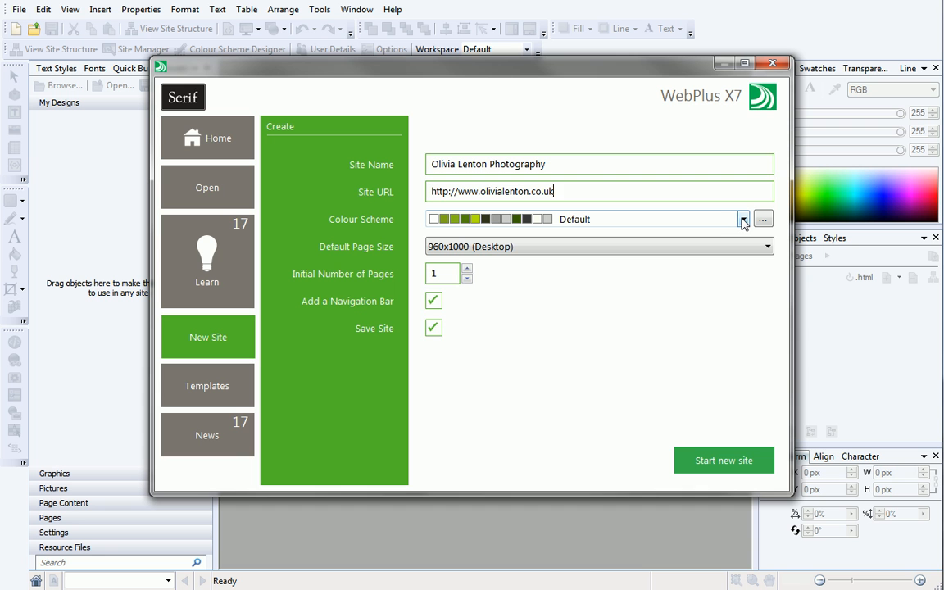
- Choose the Kitsch 01 colour scheme, keep the 960x1000 desktop size and set 4 starting pages
click(743, 220)
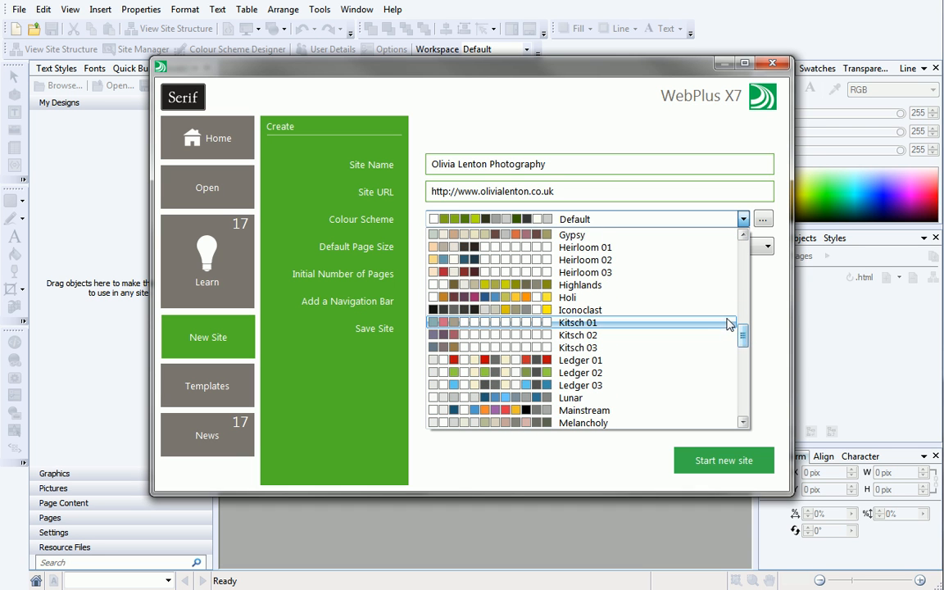
click(577, 321)
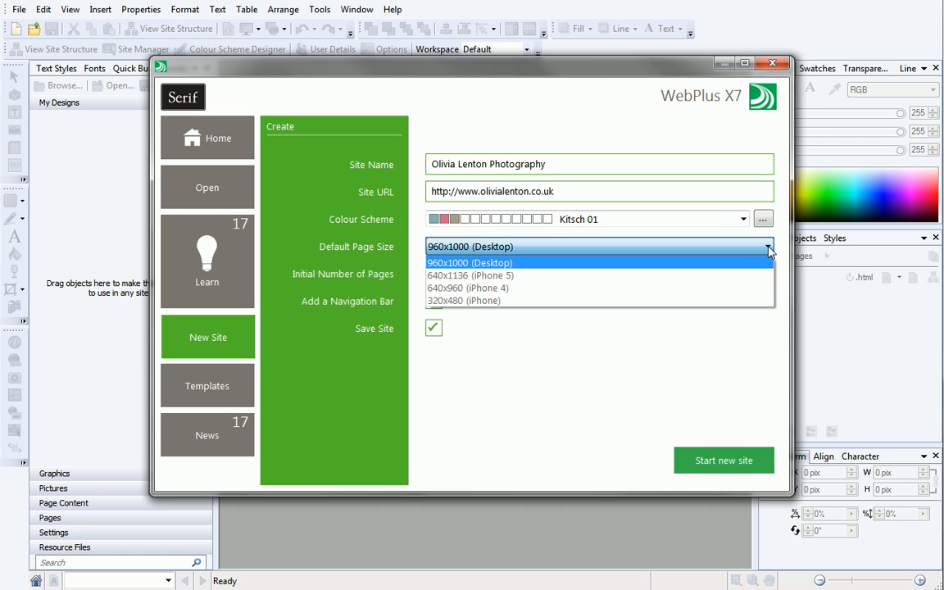
click(469, 262)
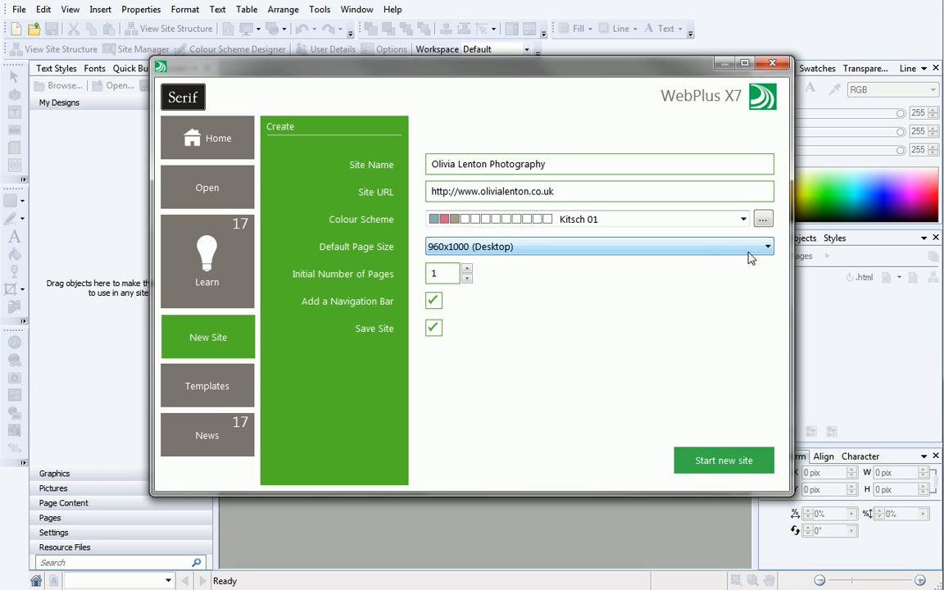
click(467, 269)
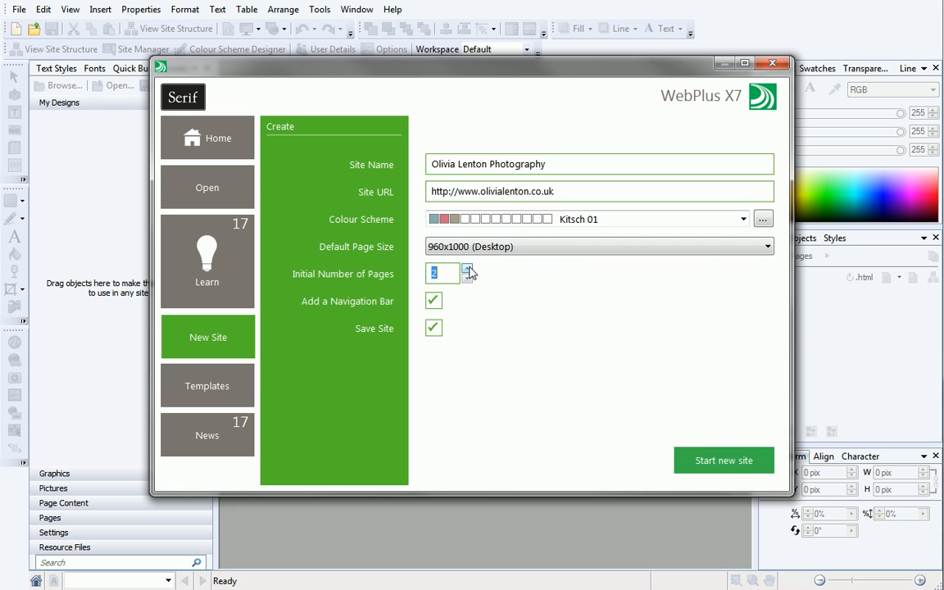
click(467, 268)
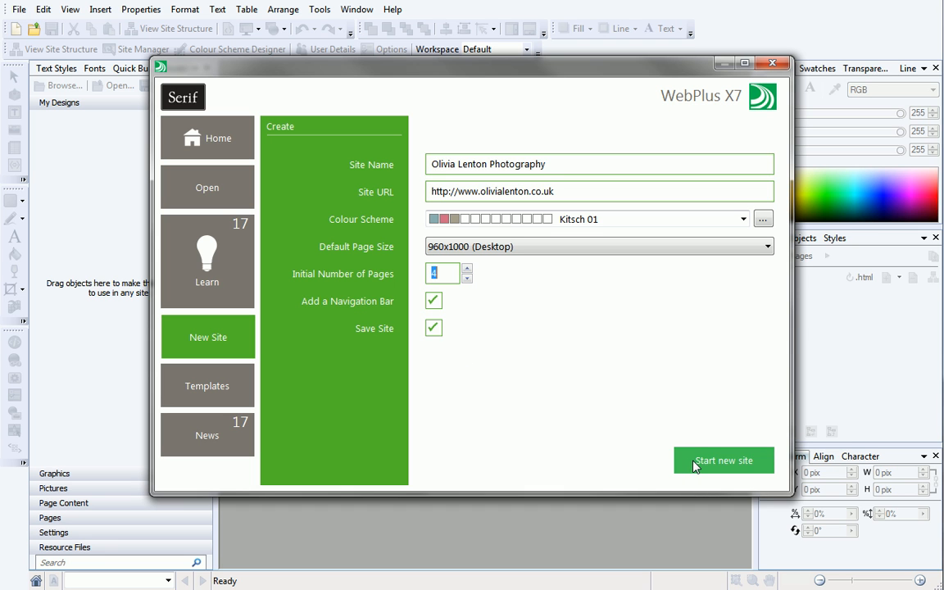
- Create the site and save its file to the desktop
click(723, 459)
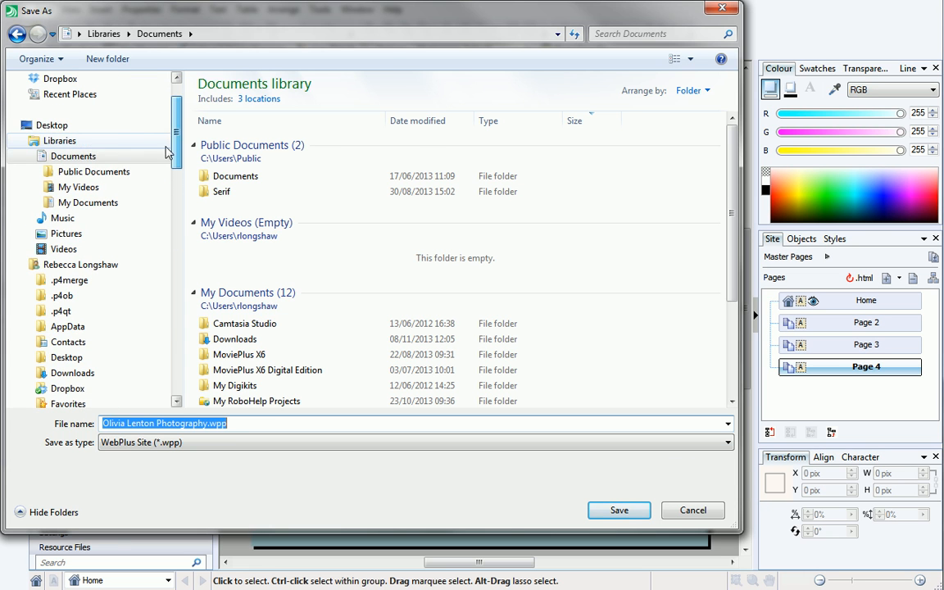
click(52, 124)
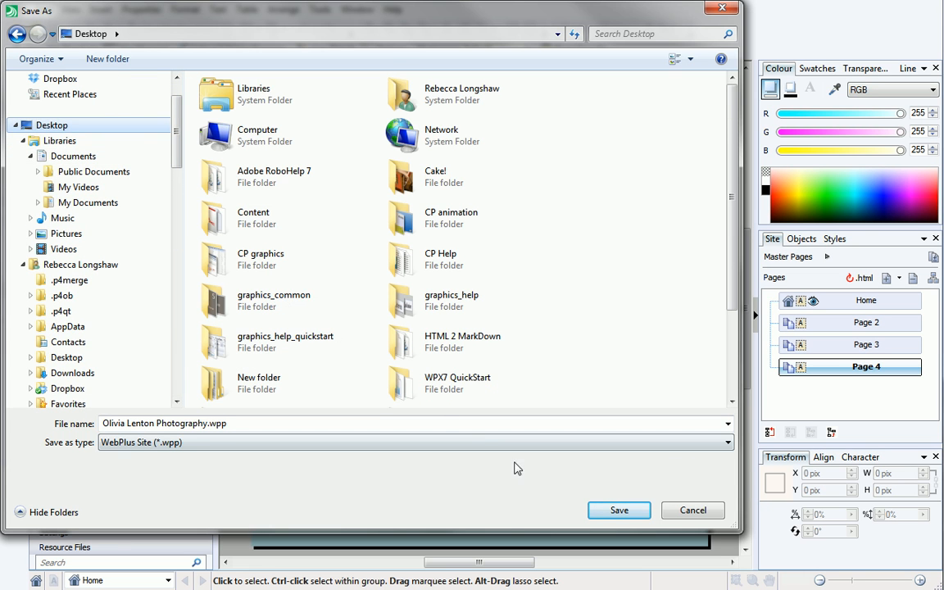
click(620, 510)
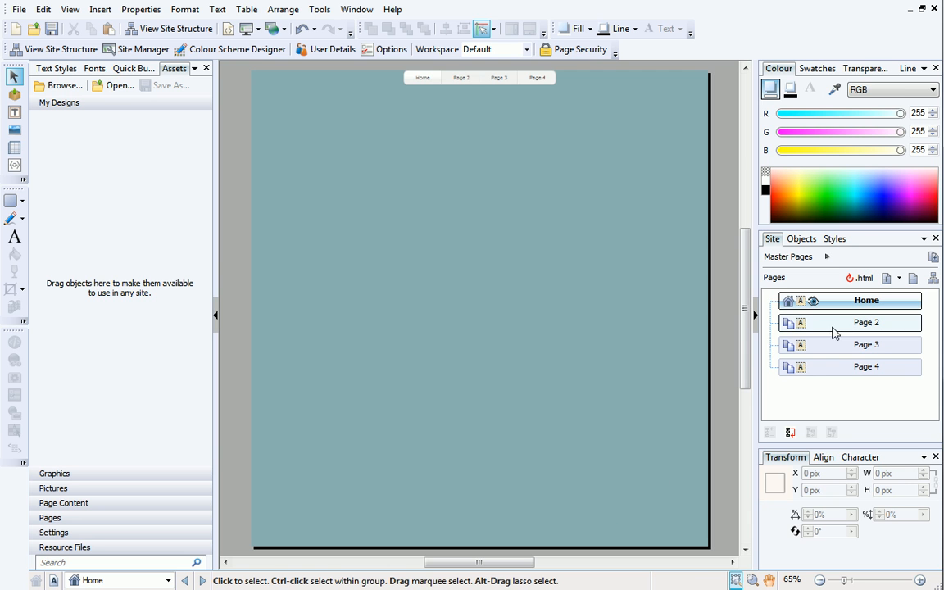
- Rename Page 2 to Biography through its Page Properties
right_click(866, 321)
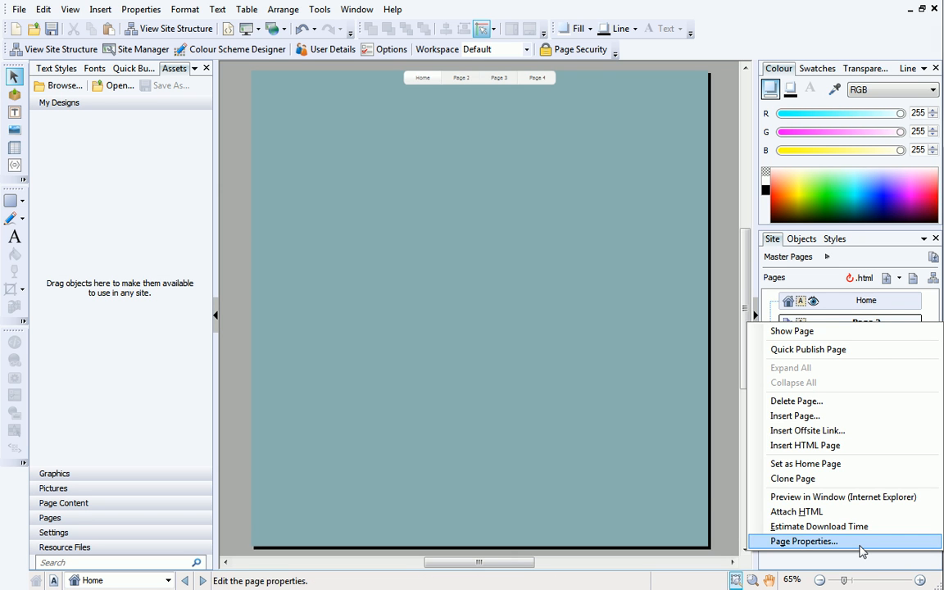
click(803, 541)
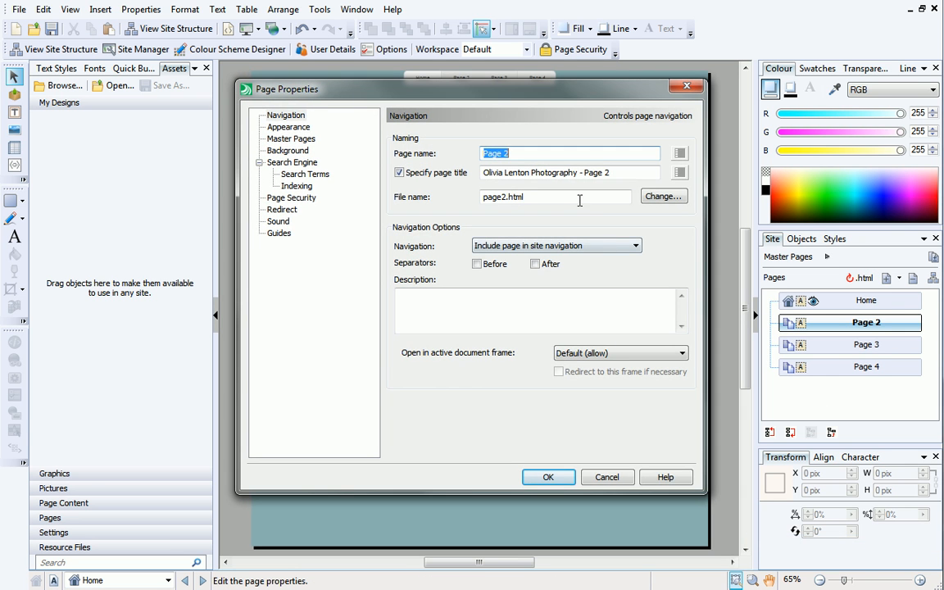
text(Blog)
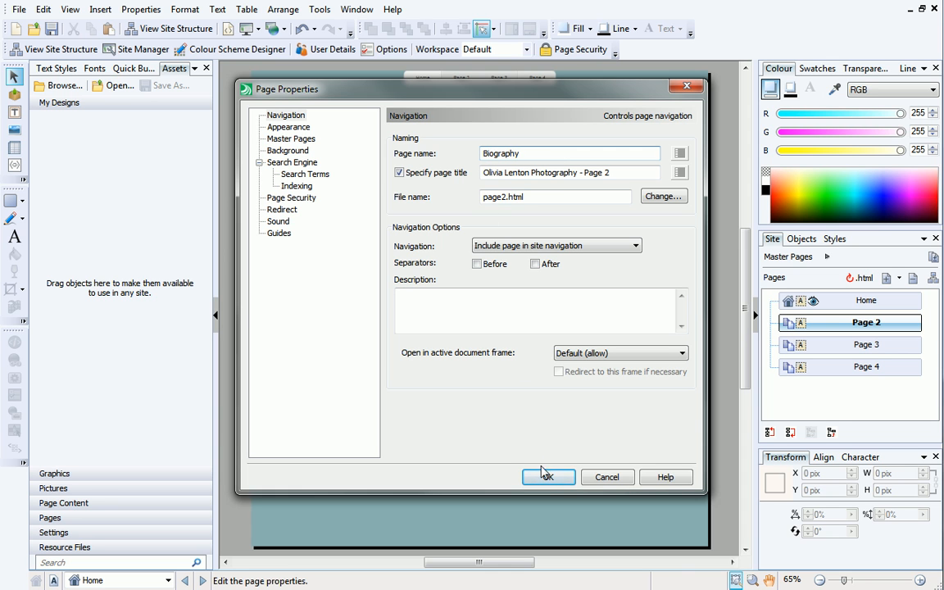
click(547, 477)
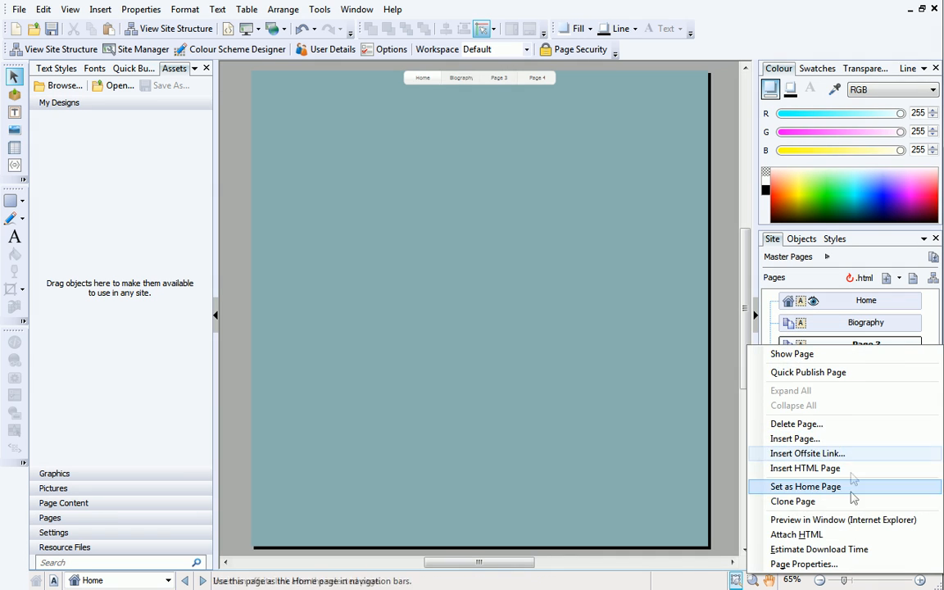
- Rename Page 3 and Page 4 to Portfolio and Contact Us
click(804, 564)
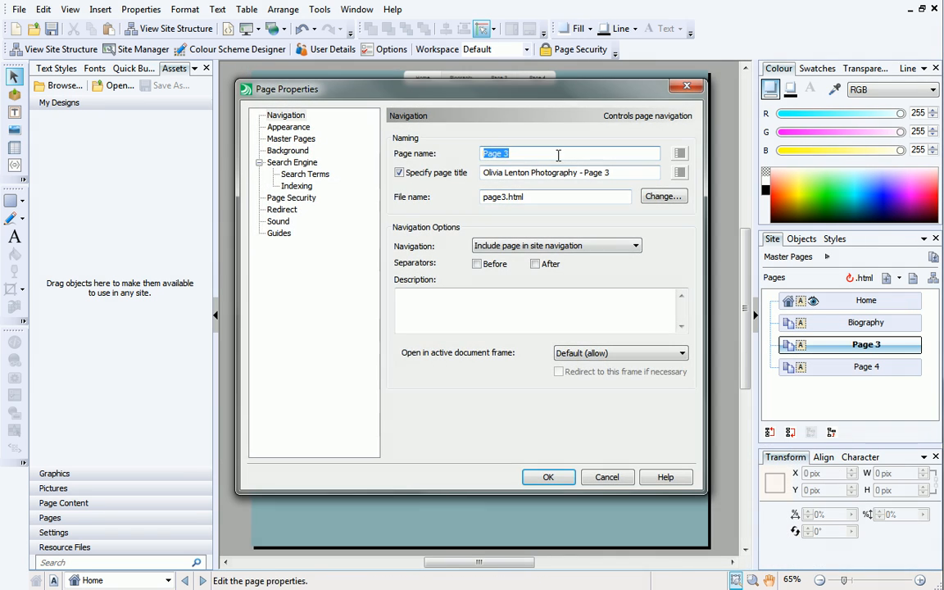
click(547, 477)
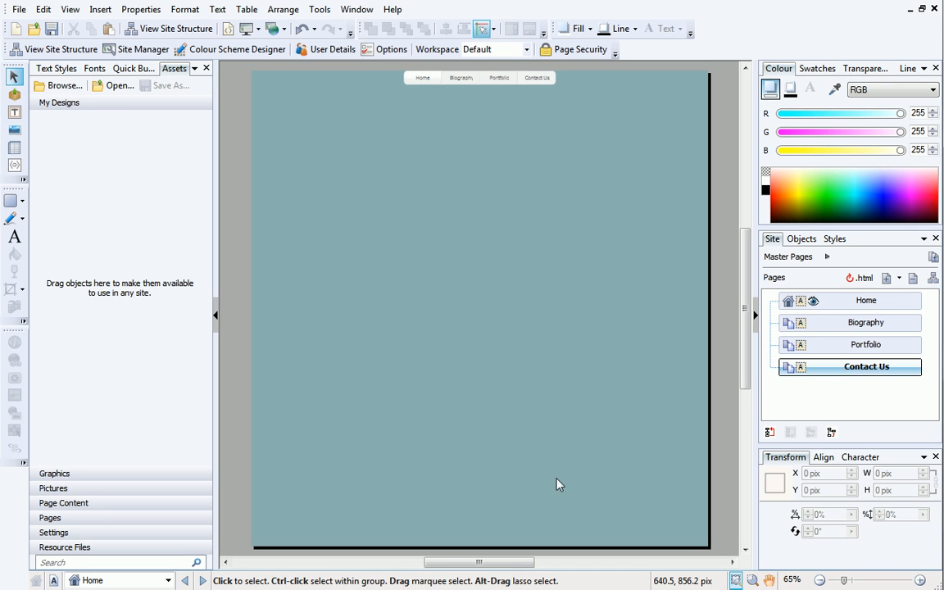
click(492, 85)
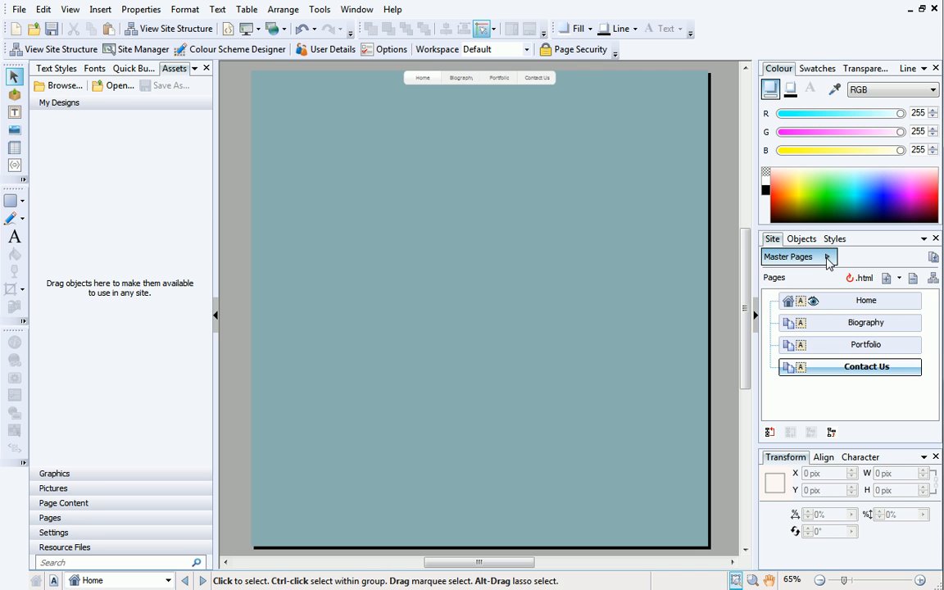
- Expand Master Pages, open Master A and select its navigation bar
click(827, 256)
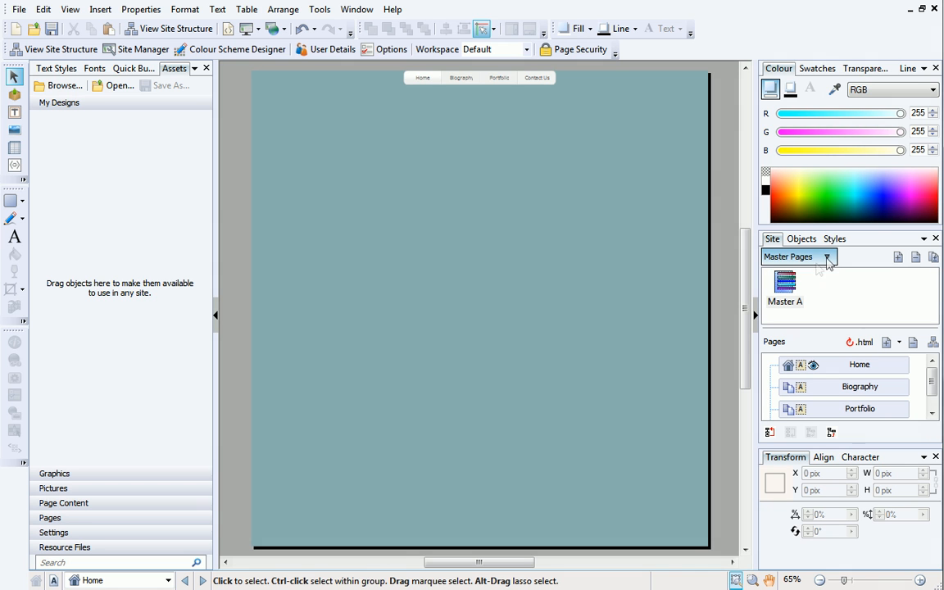
click(784, 292)
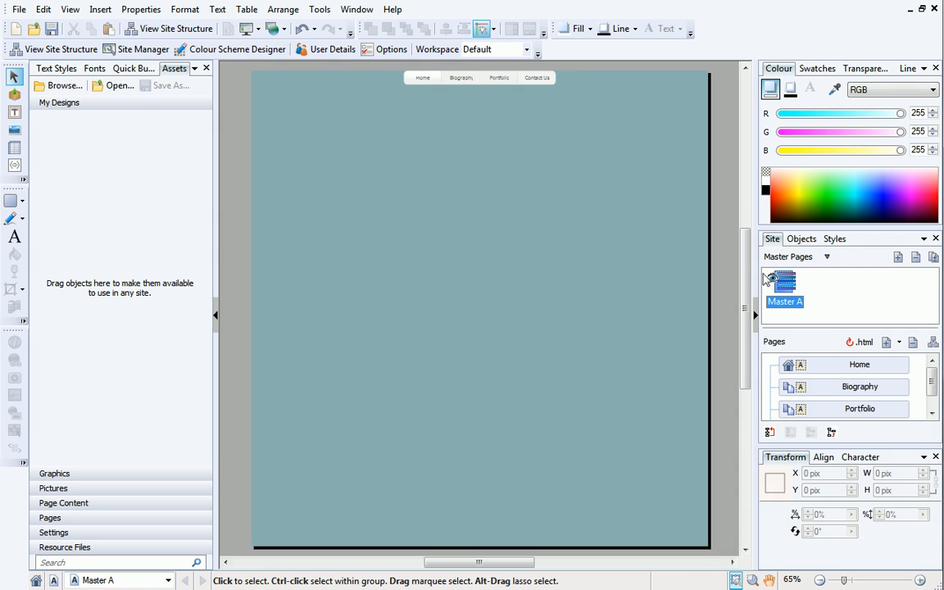
click(479, 77)
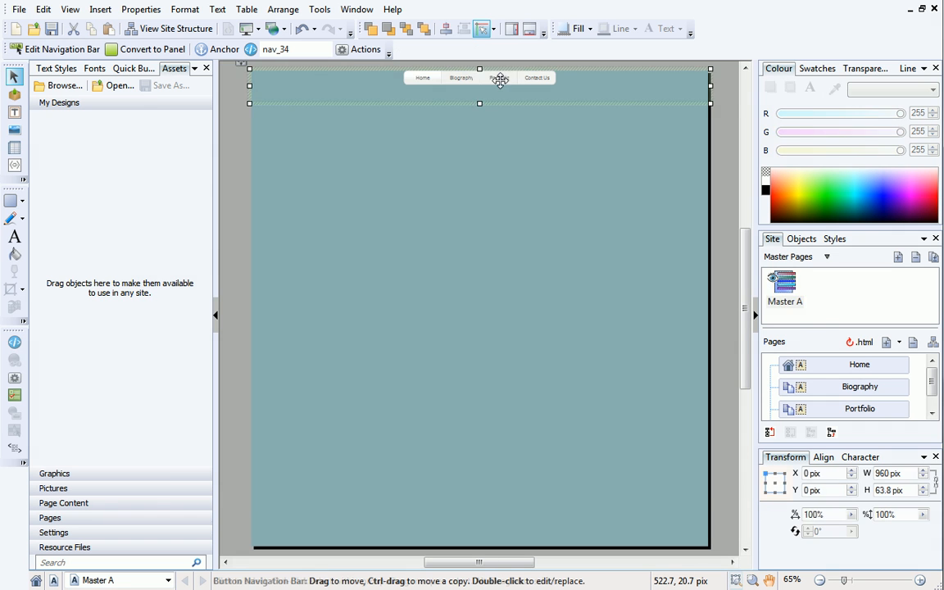
- Switch the navigation bar to the Graphical 2 style with red highlighted buttons and insert it
double_click(478, 77)
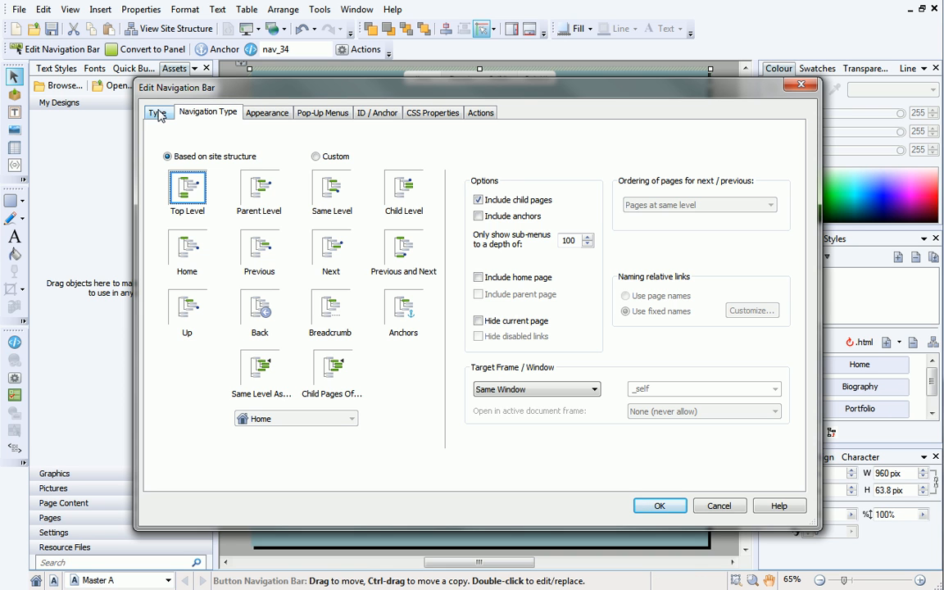
click(157, 111)
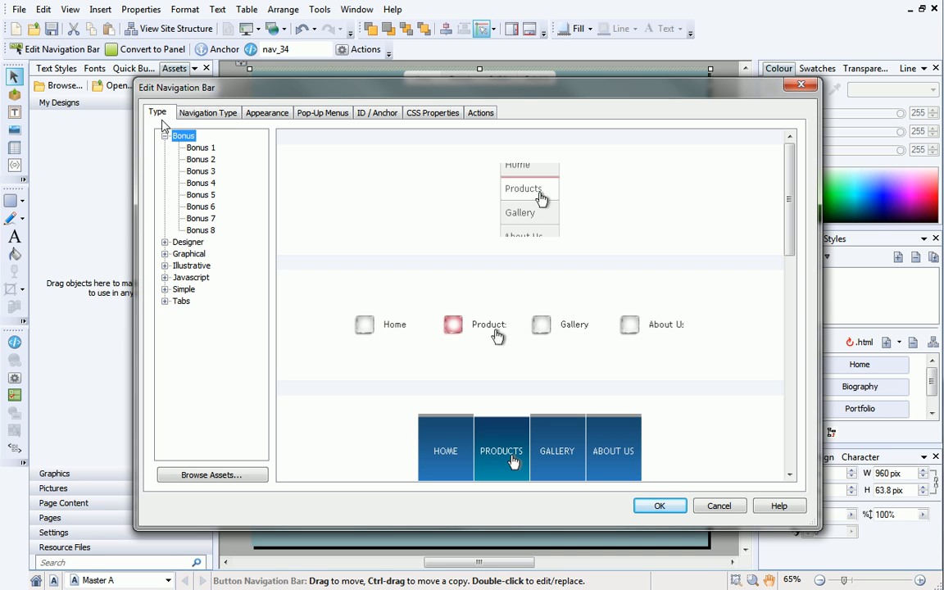
click(164, 242)
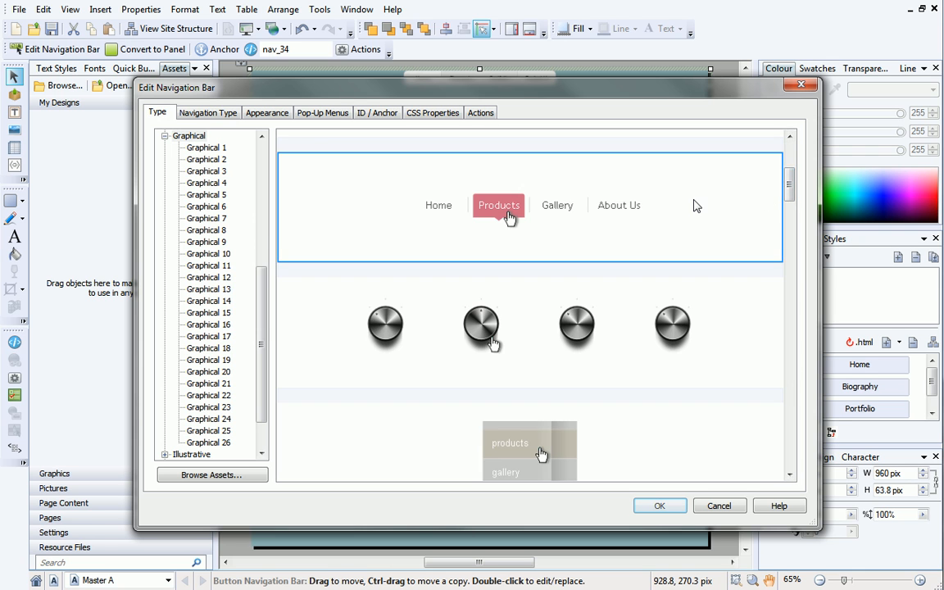
click(206, 170)
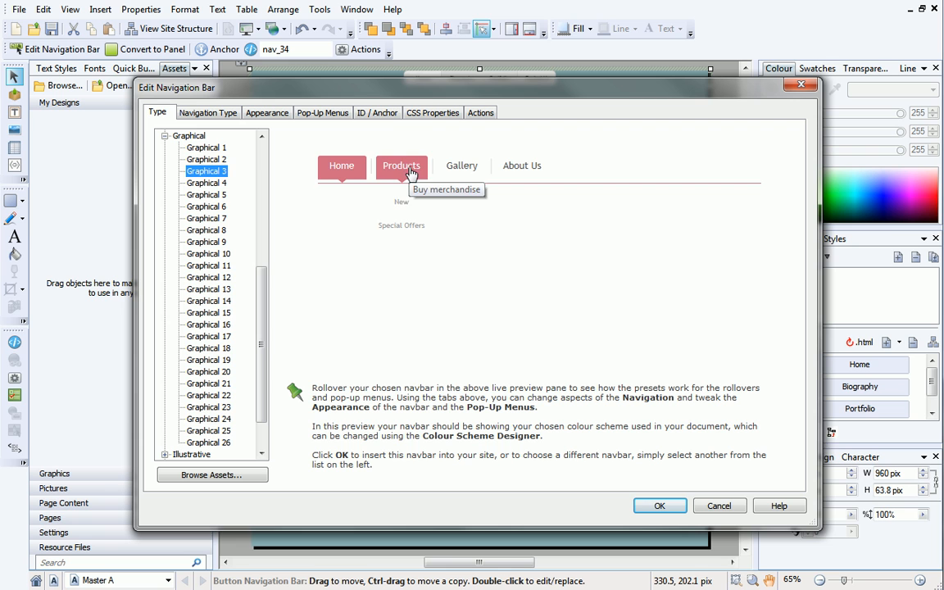
mouse_move(410, 229)
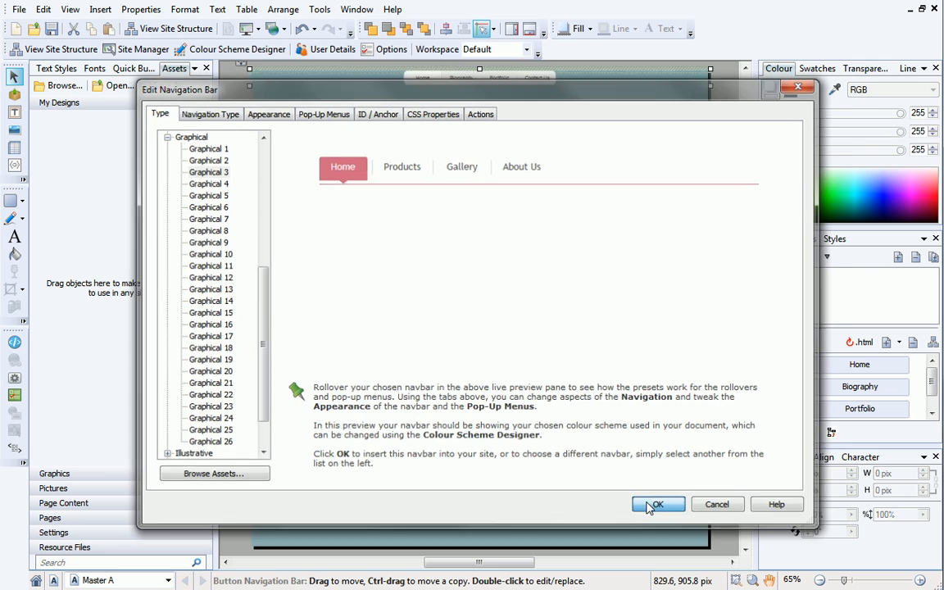
click(656, 505)
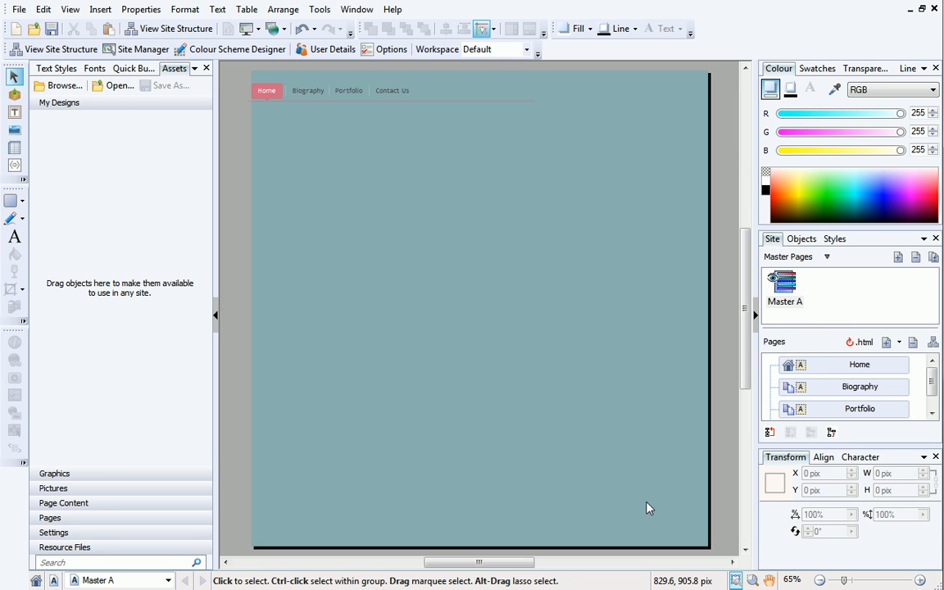
mouse_move(582, 331)
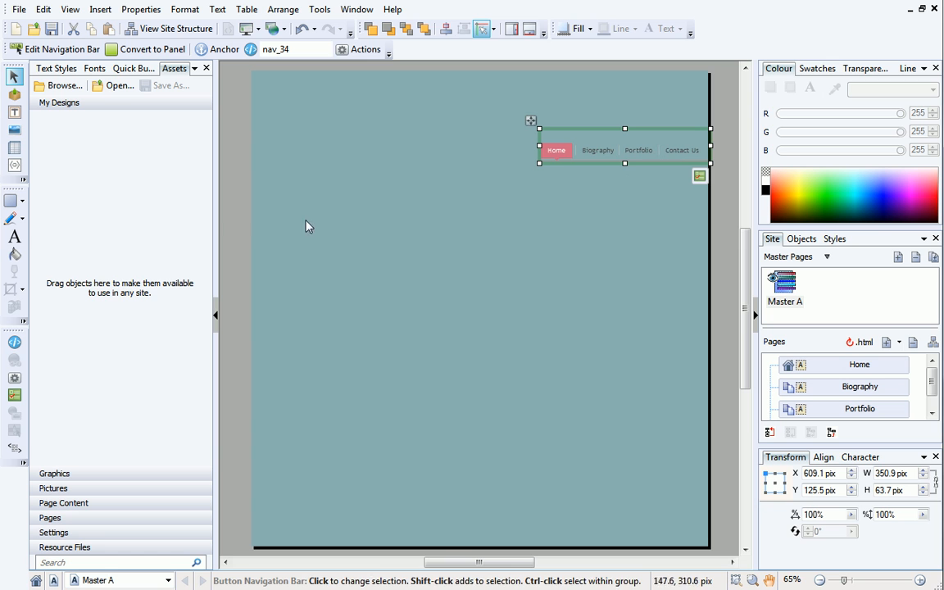
mouse_move(15, 236)
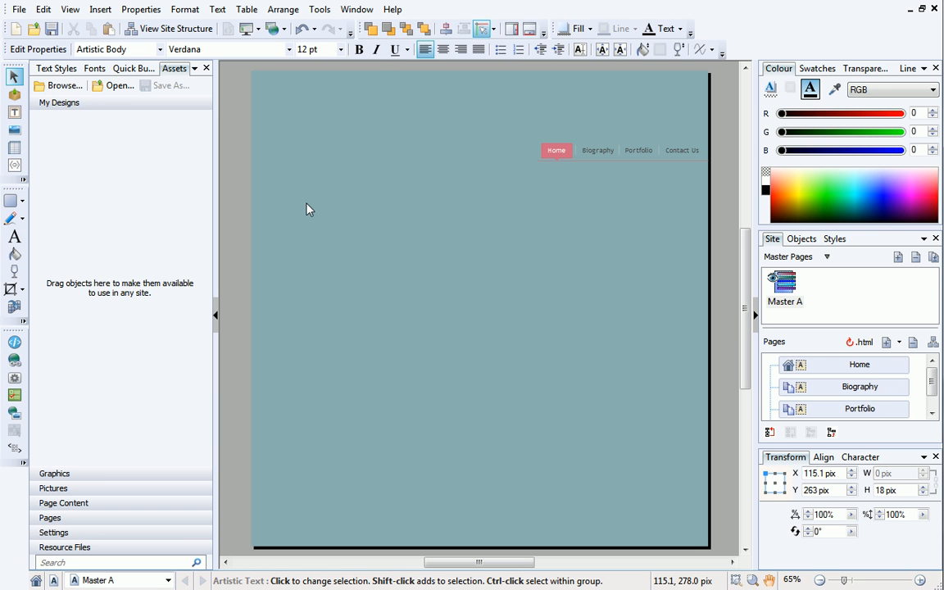
click(13, 236)
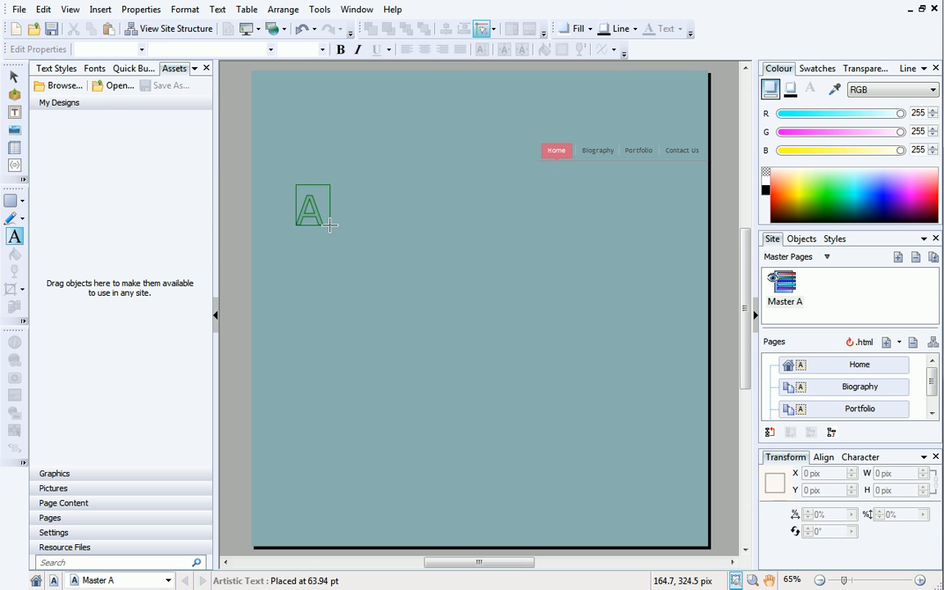
text(Olivia Lenton)
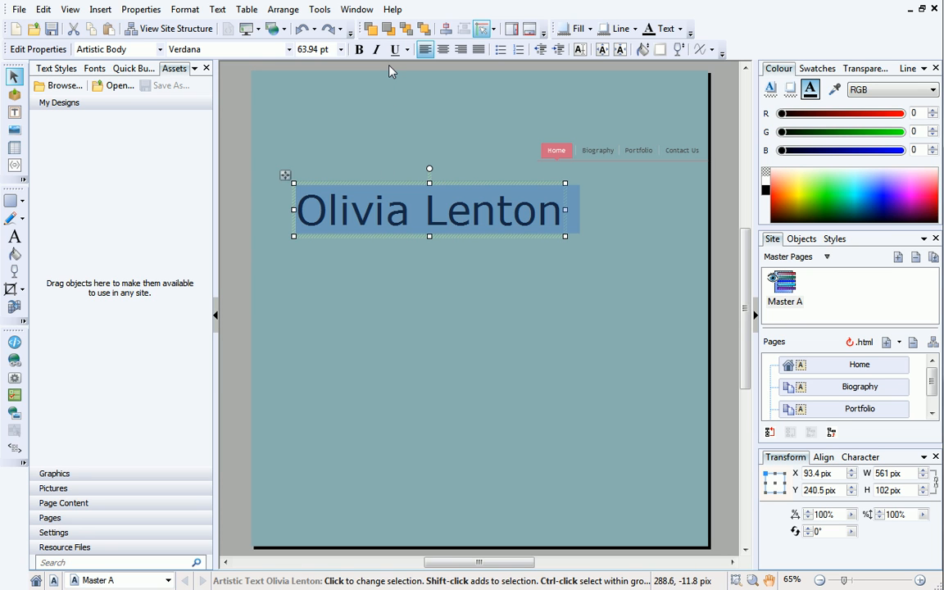
click(289, 49)
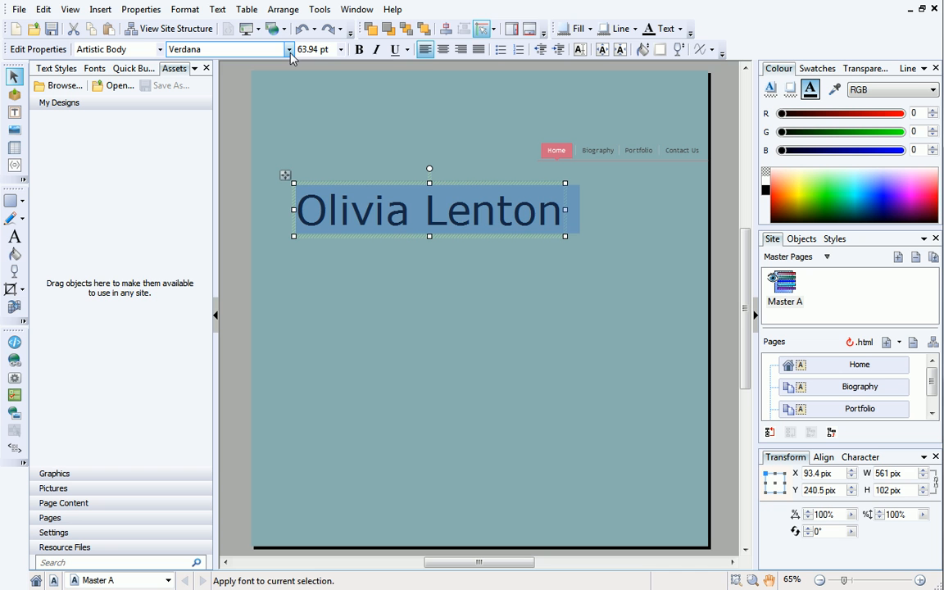
mouse_move(289, 54)
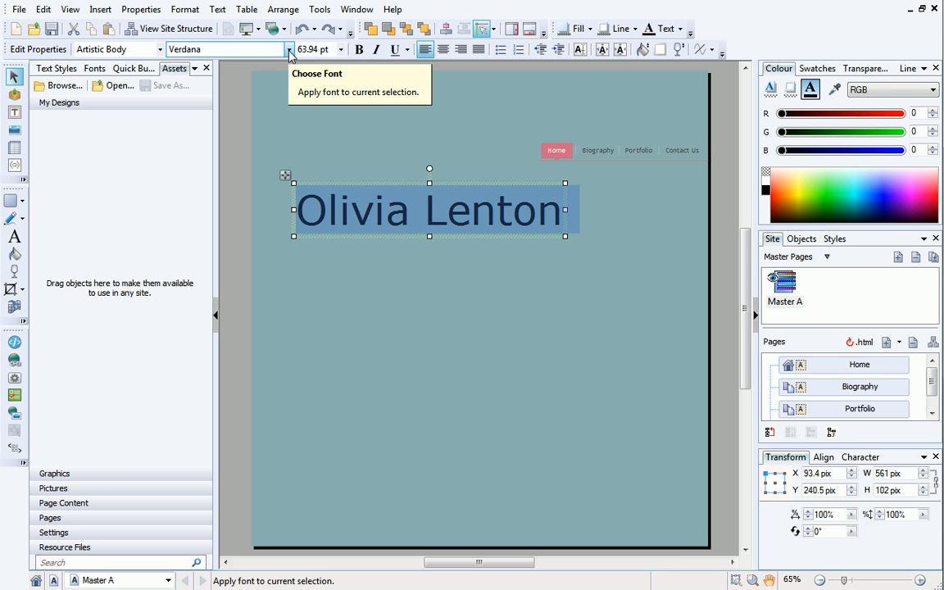
- Set the heading in the IguanaLover BTN font at 50 pt
click(289, 49)
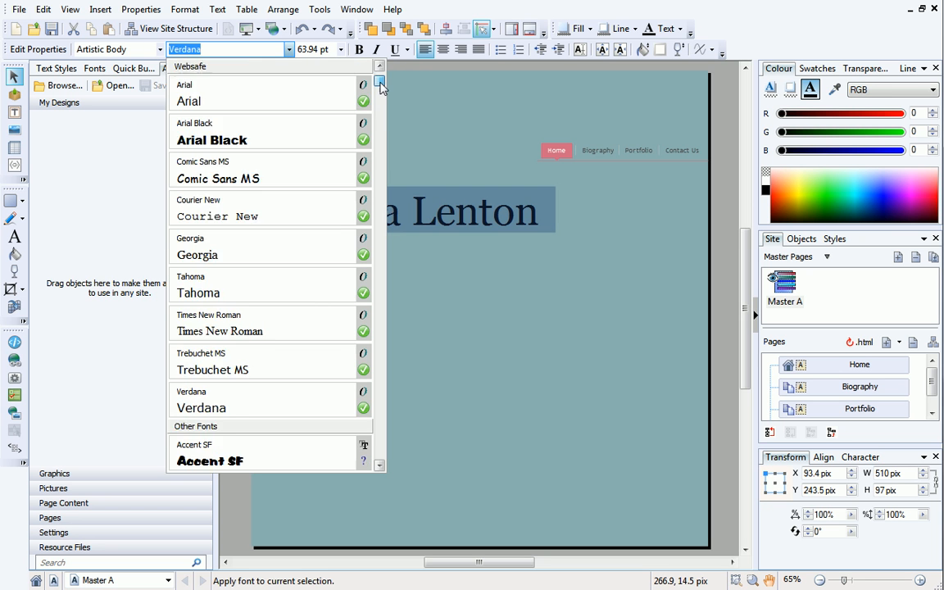
scroll(down, 3)
text(IguanaLover BTN)
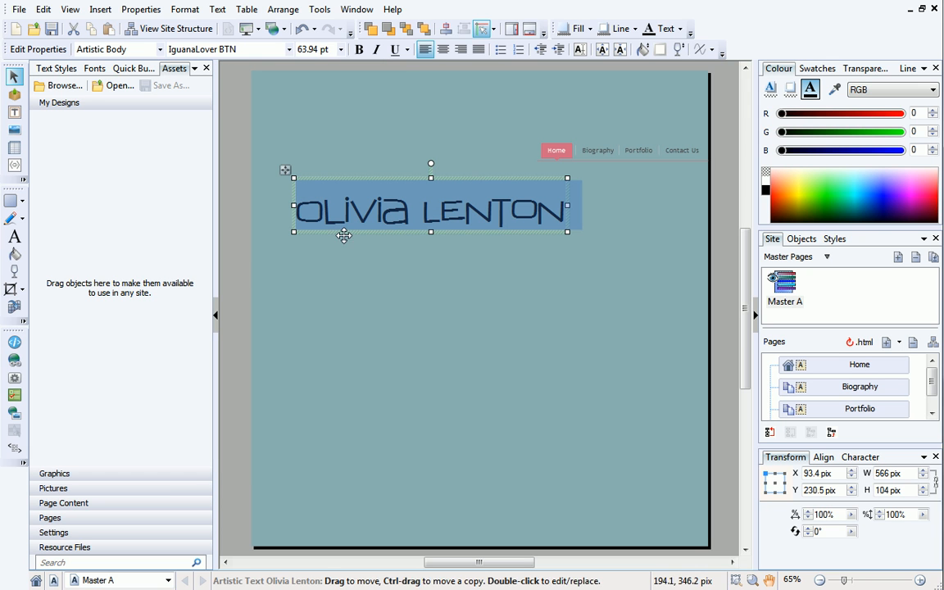
mouse_move(341, 49)
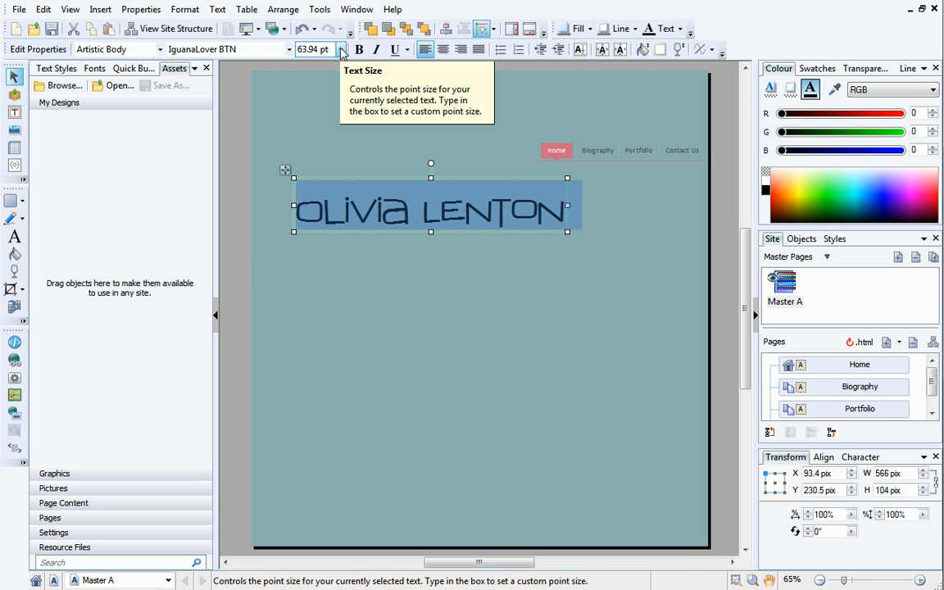
click(341, 49)
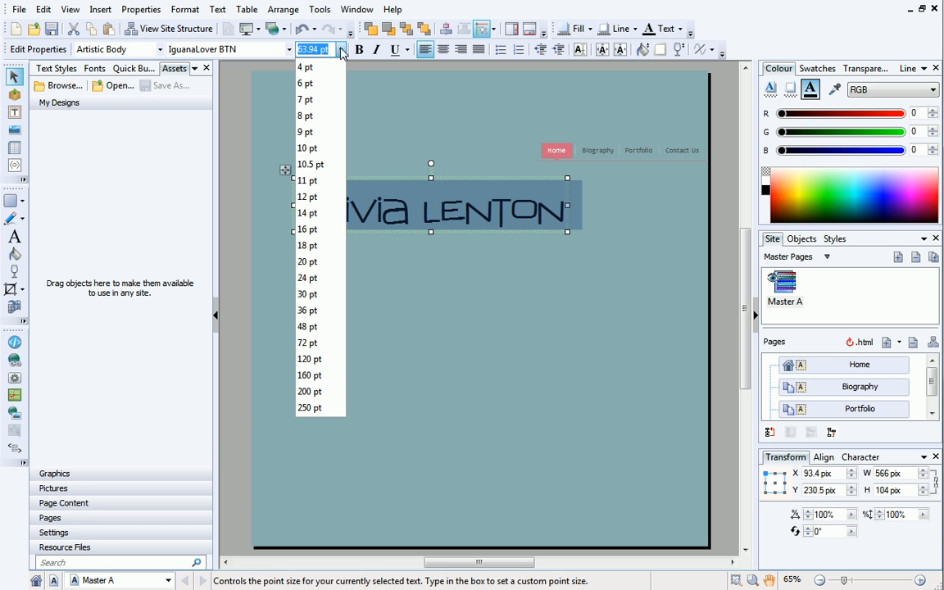
text(50 pt)
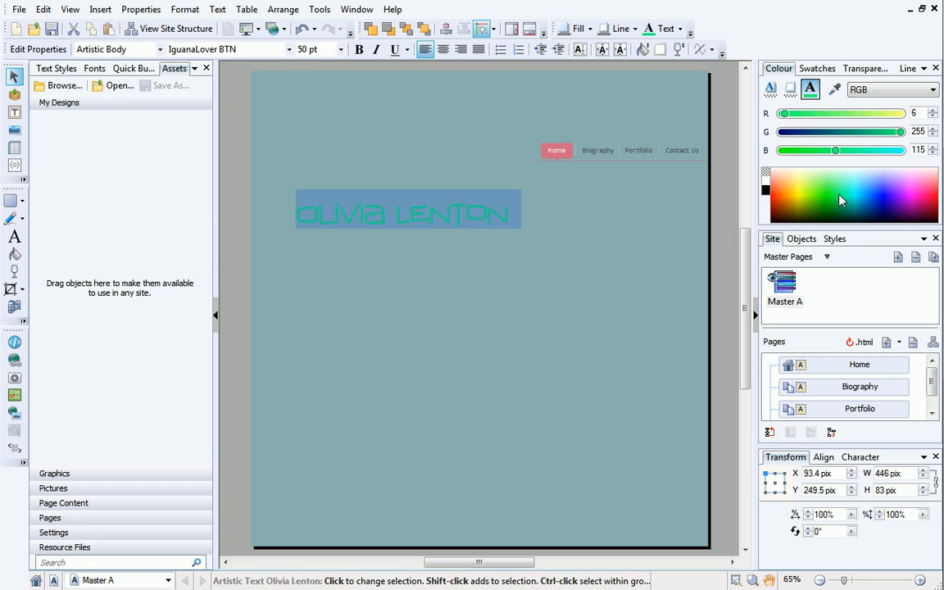
- Recolour the heading via the Colour tab sliders and a swatch from the Swatches palette
drag(888, 131, 869, 131)
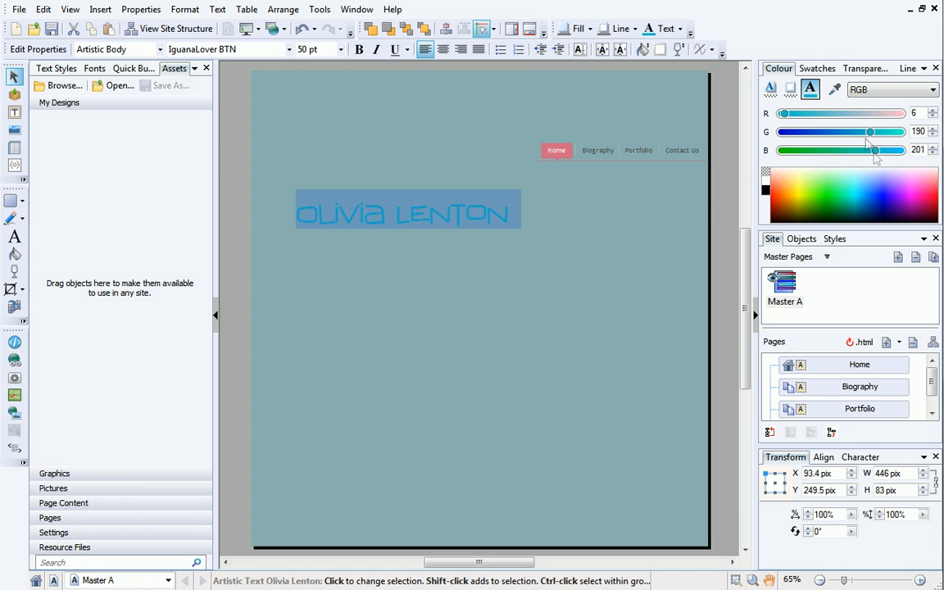
mouse_move(816, 69)
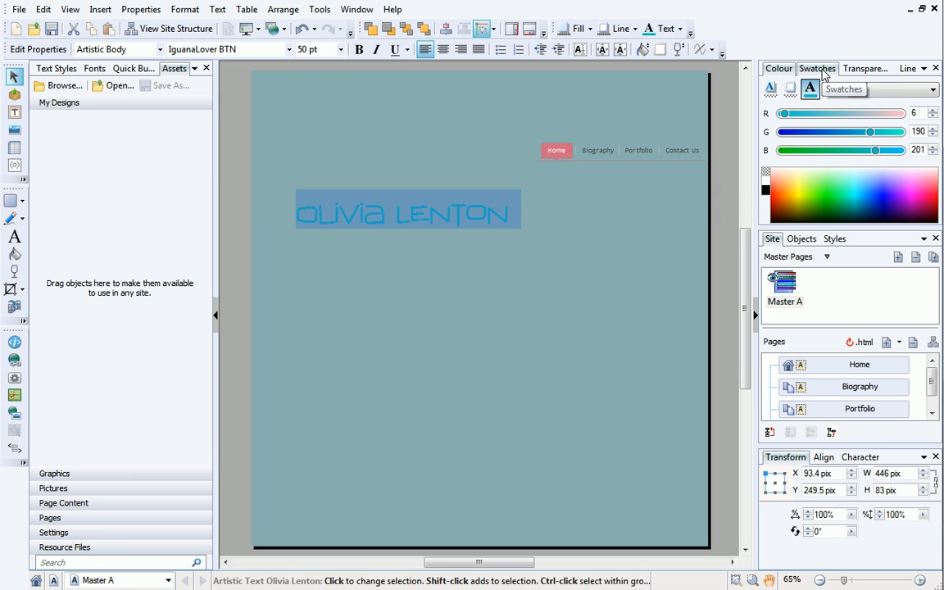
click(816, 69)
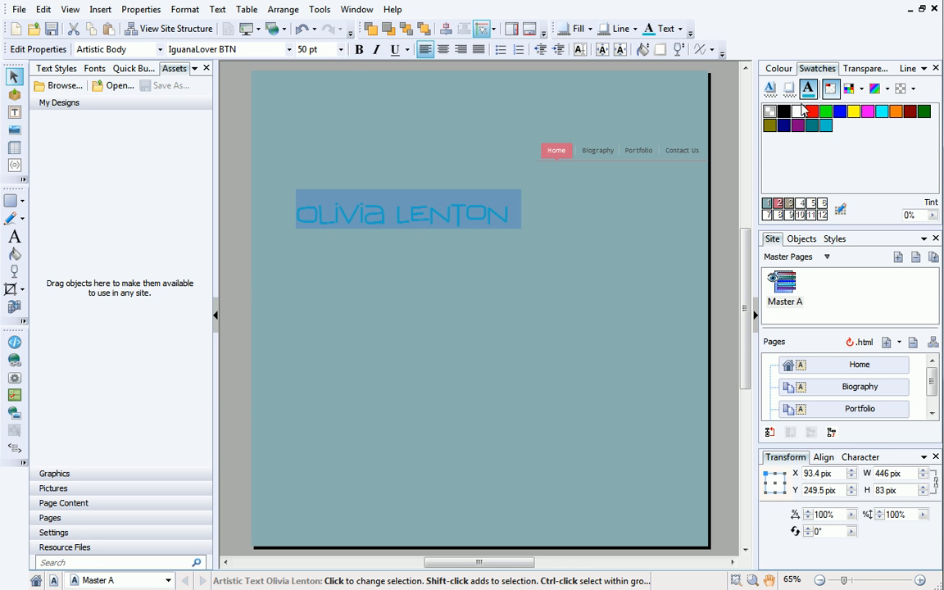
mouse_move(777, 203)
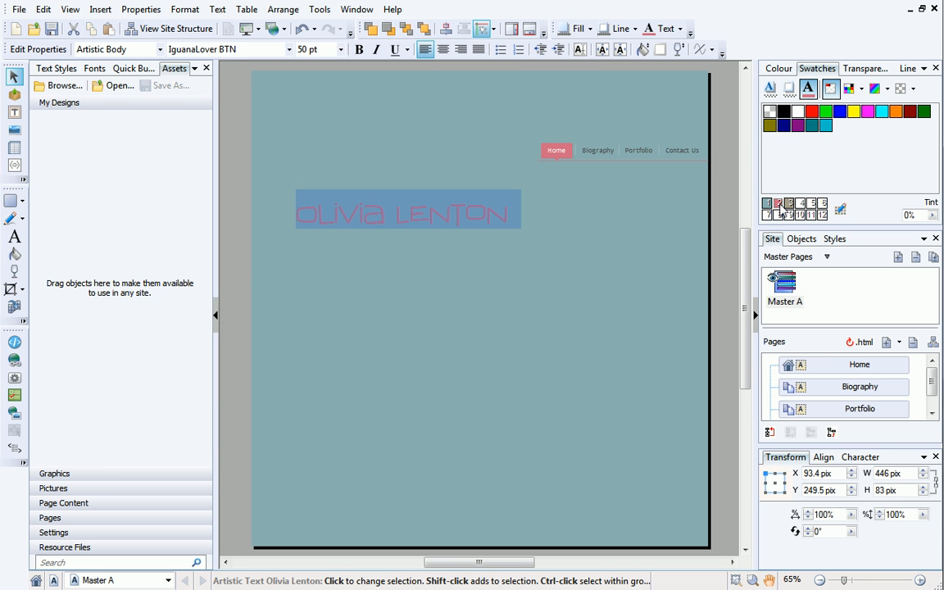
mouse_move(909, 69)
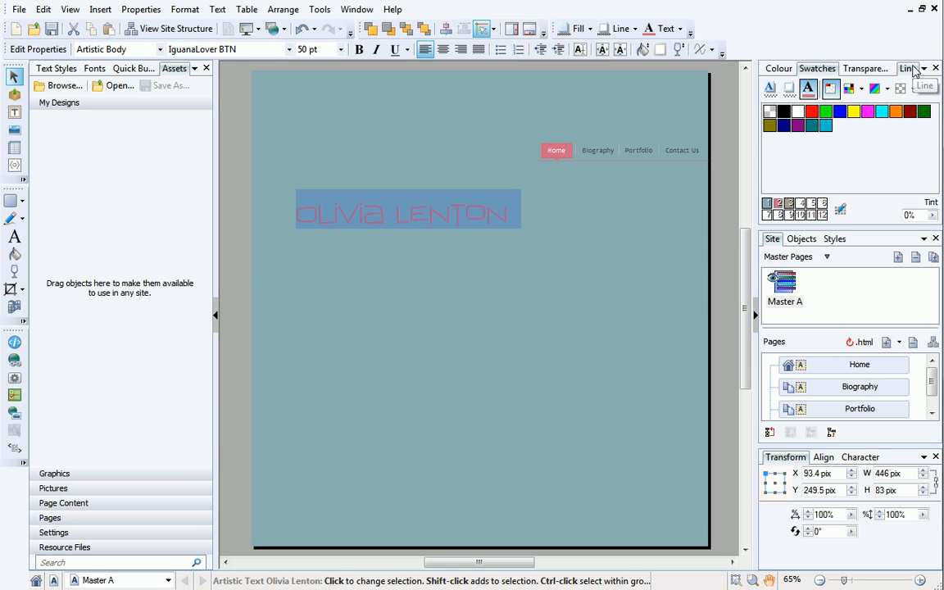
click(908, 69)
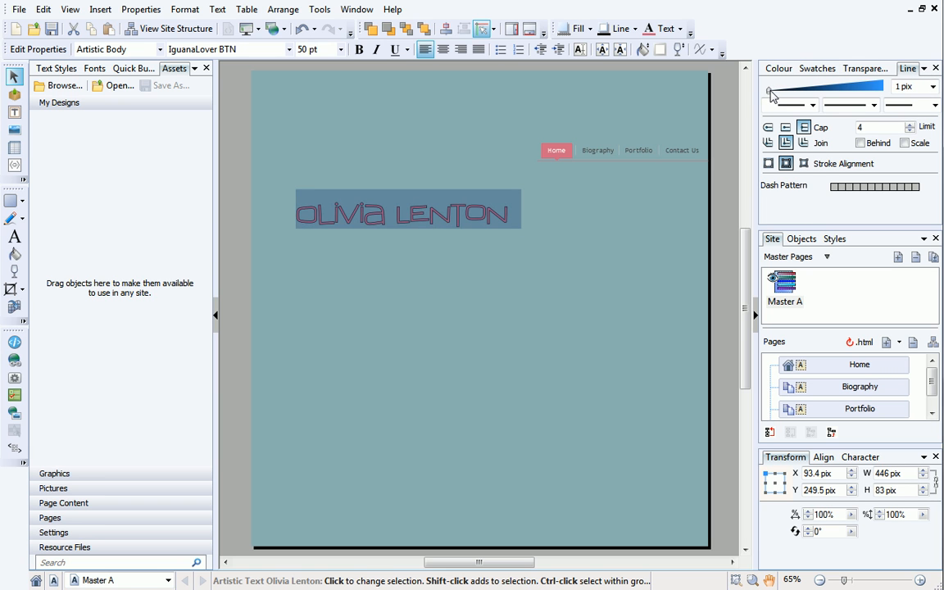
click(407, 214)
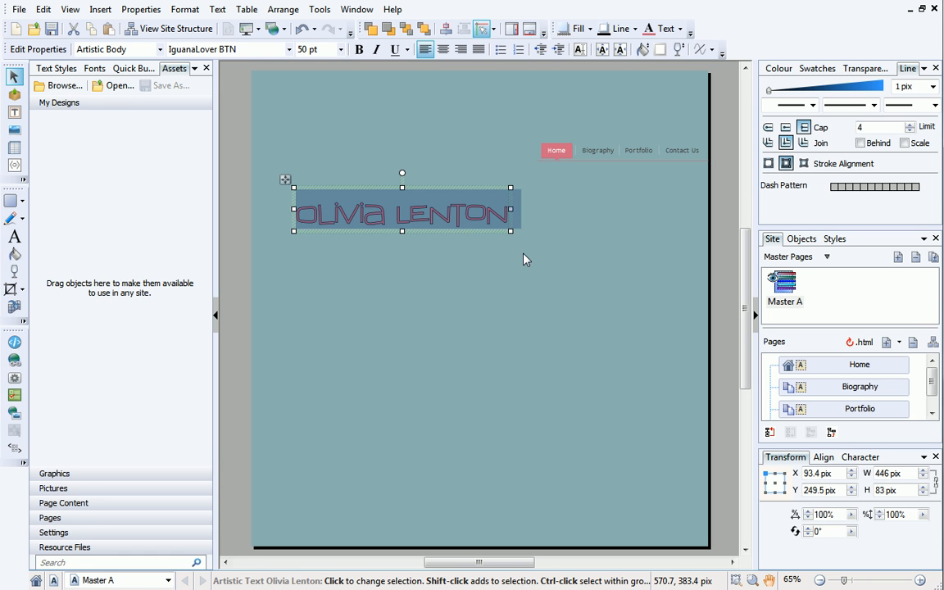
mouse_move(511, 230)
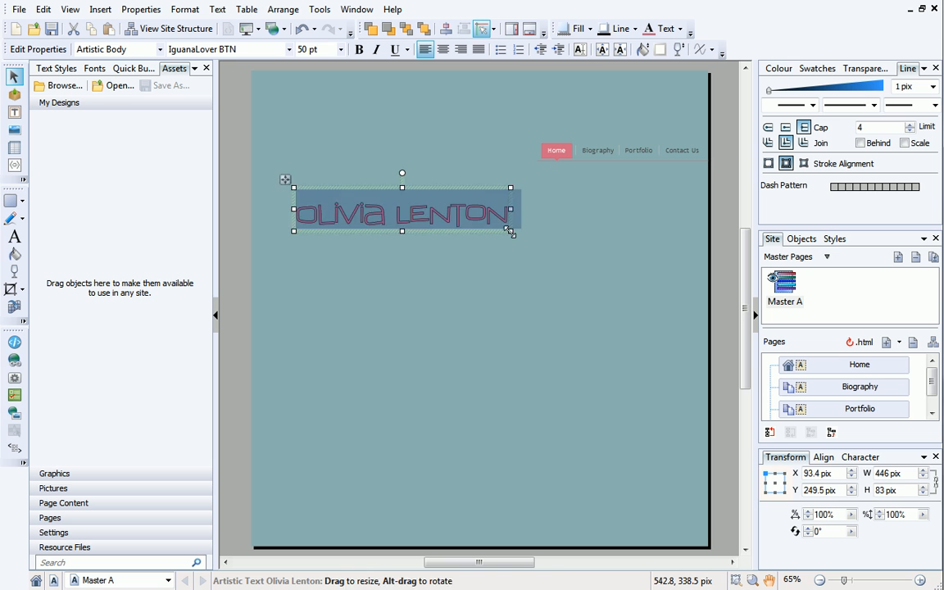
drag(511, 230, 589, 244)
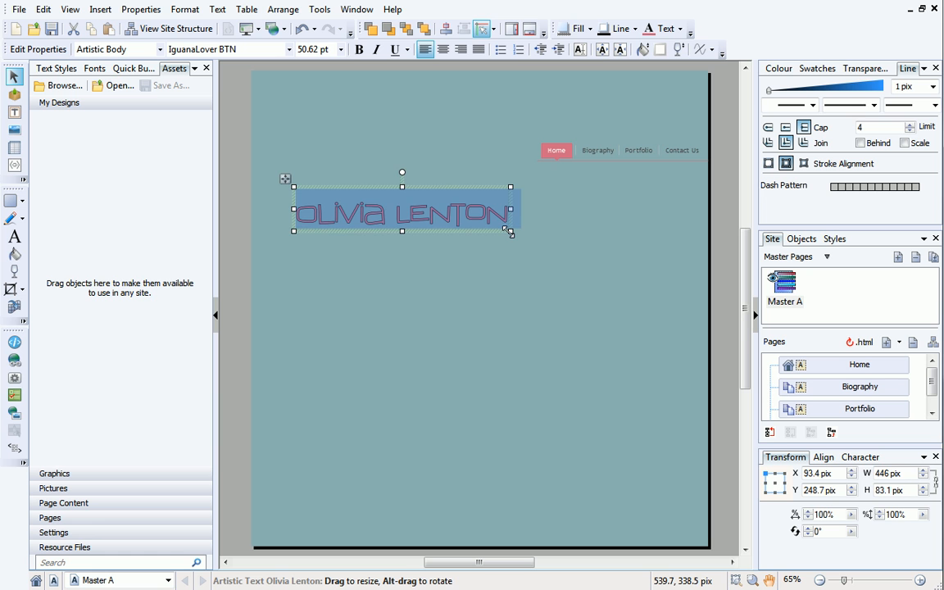
drag(511, 230, 577, 203)
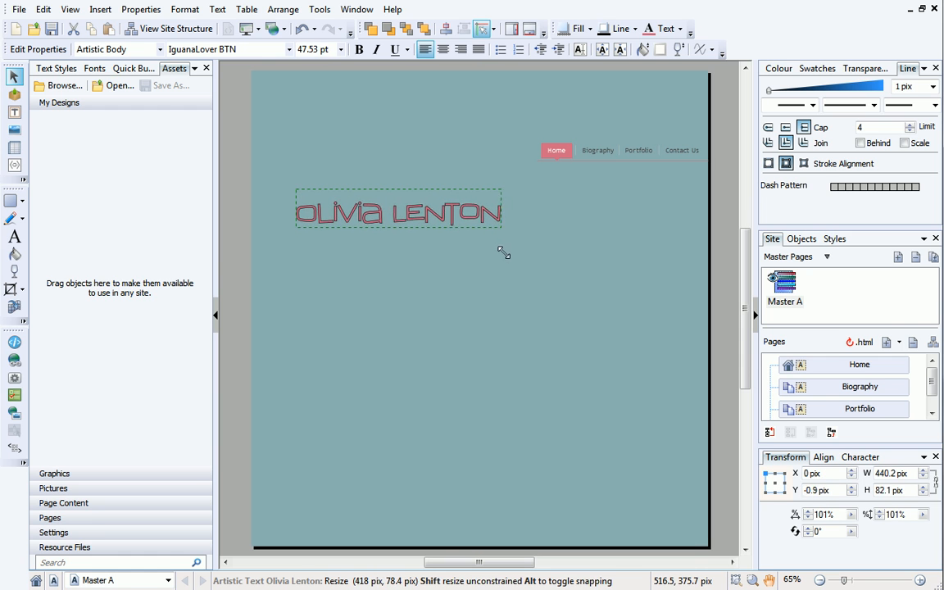
drag(503, 250, 513, 231)
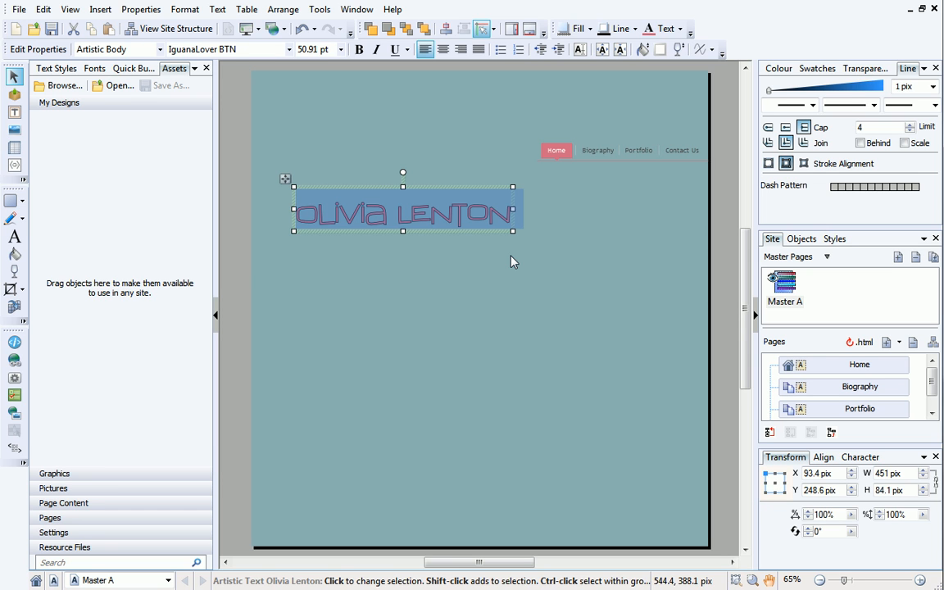
mouse_move(503, 253)
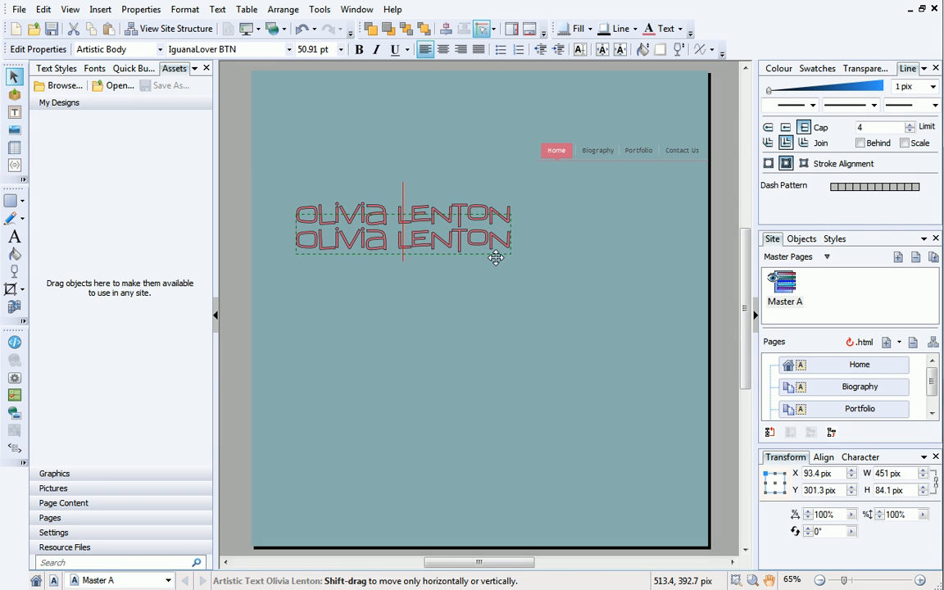
- Duplicate the heading as a PHOTOGRAPHY line below and give it a lighter colour
drag(403, 238, 403, 243)
text(photography)
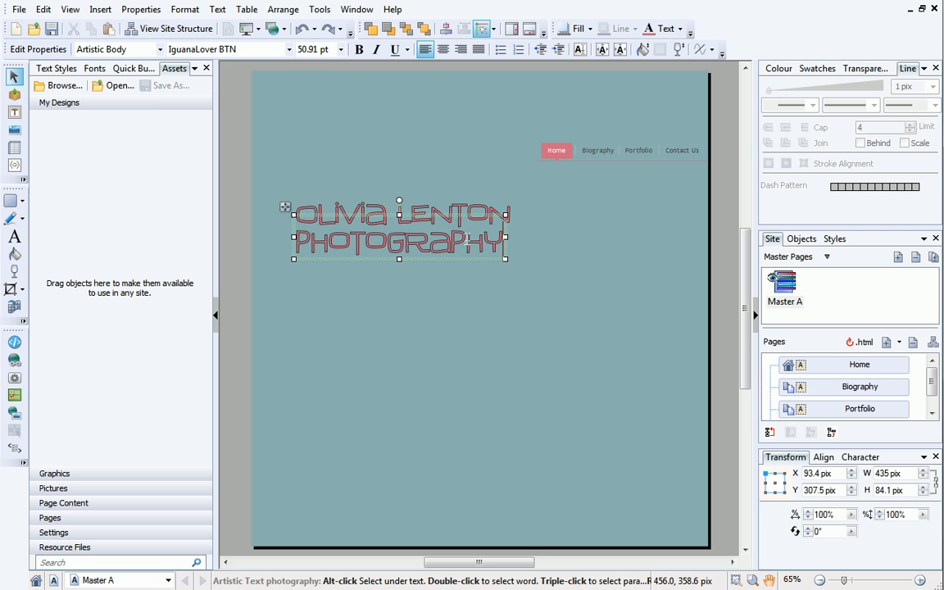
click(777, 69)
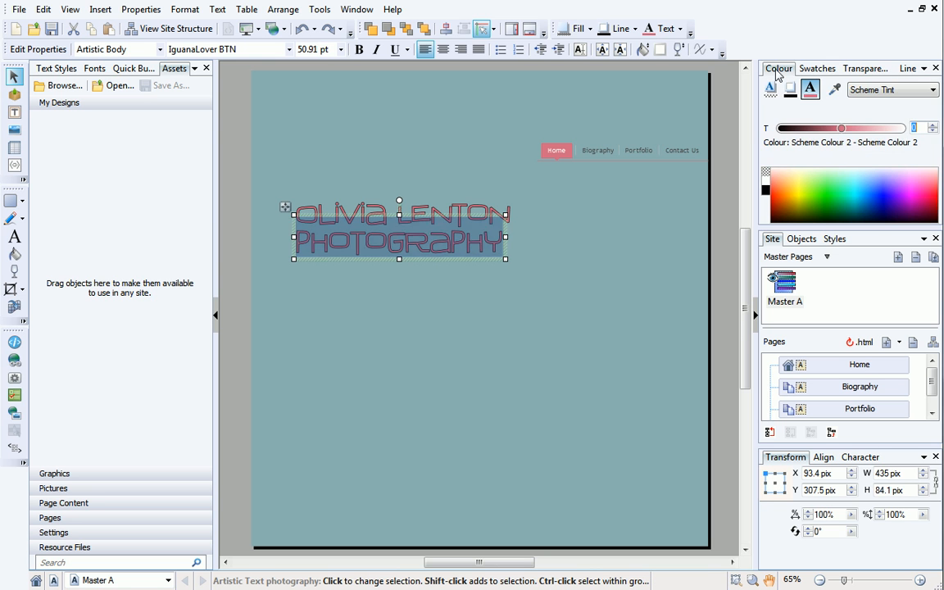
click(816, 69)
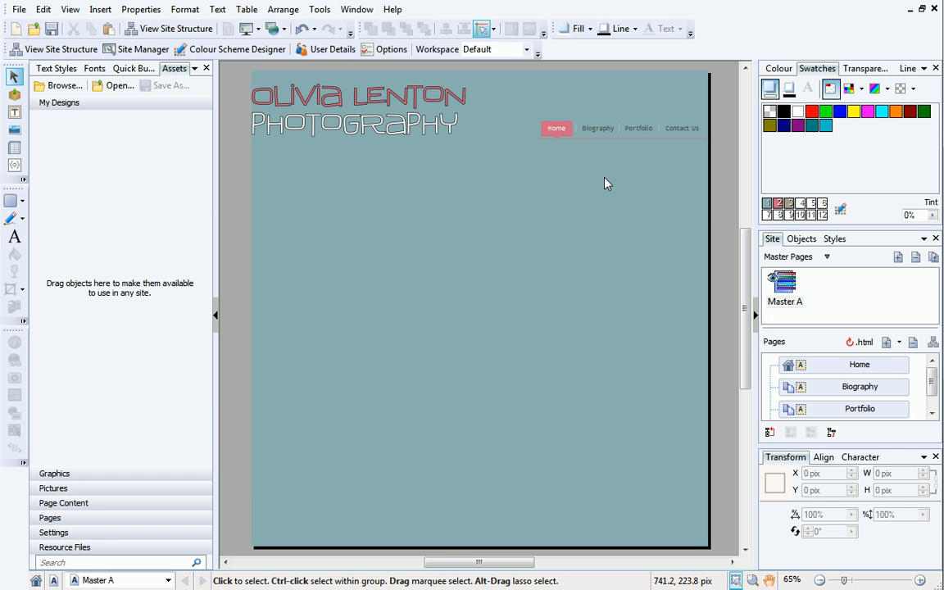
mouse_move(593, 187)
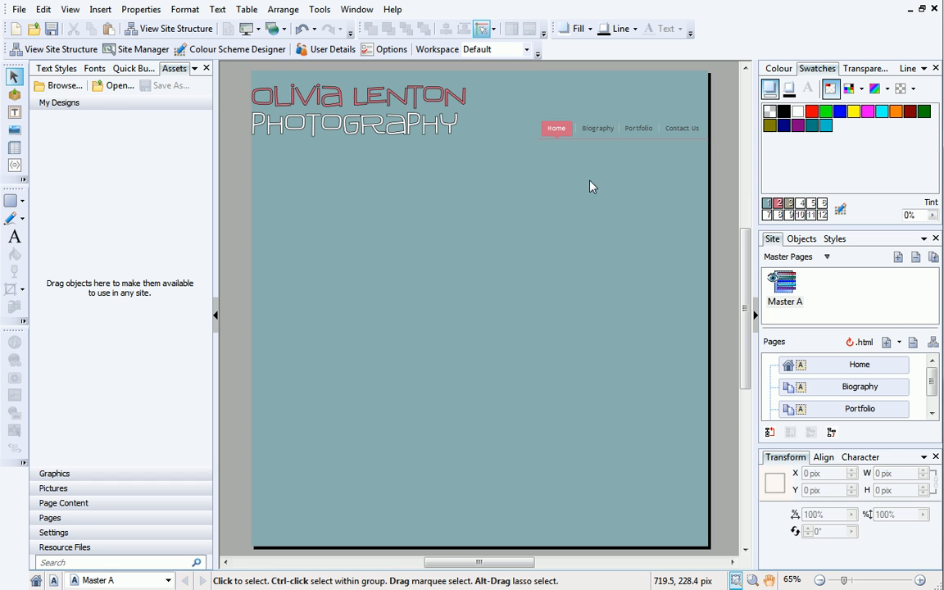
mouse_move(10, 200)
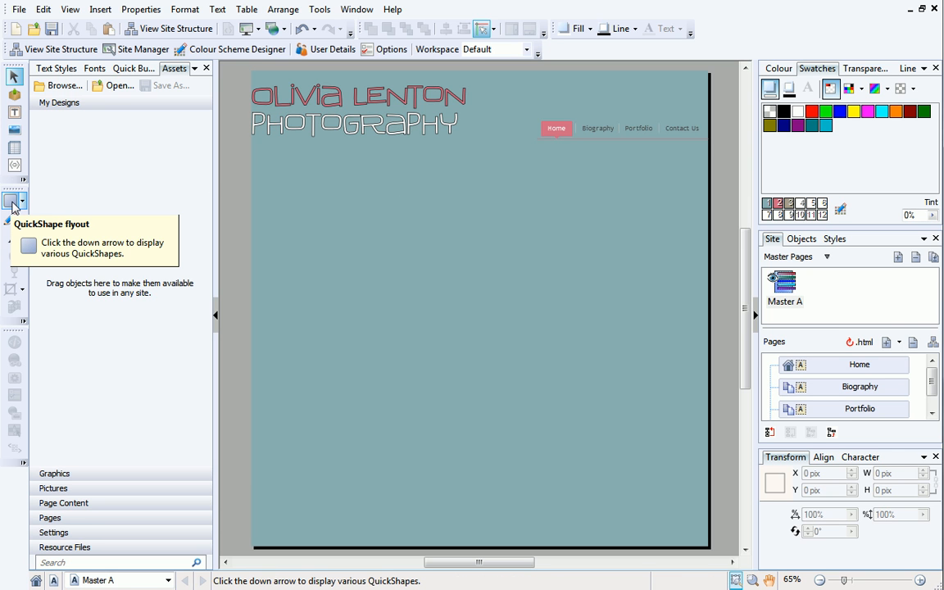
- Draw a large tan rectangle covering Master A's content area below the header
click(23, 200)
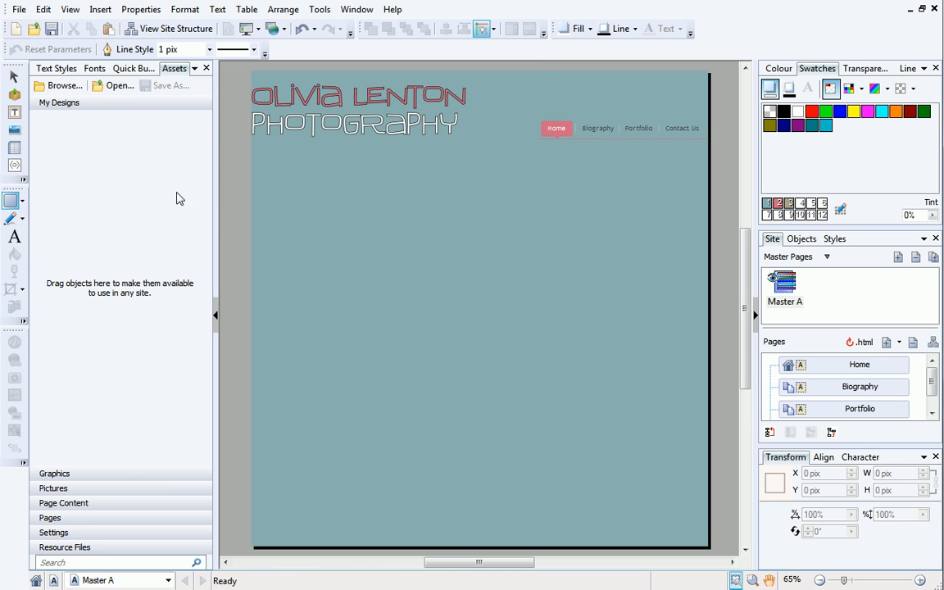
drag(279, 159, 639, 496)
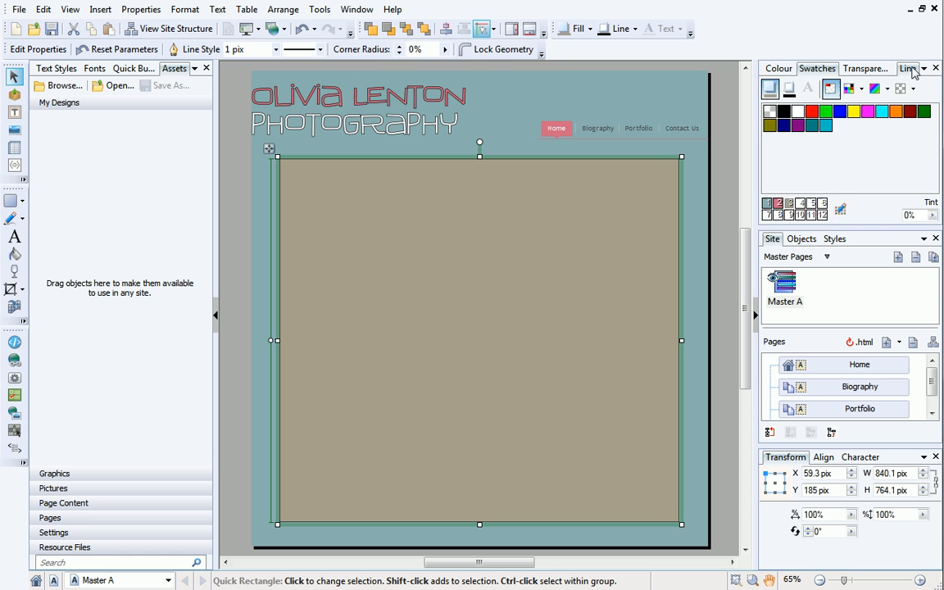
click(908, 69)
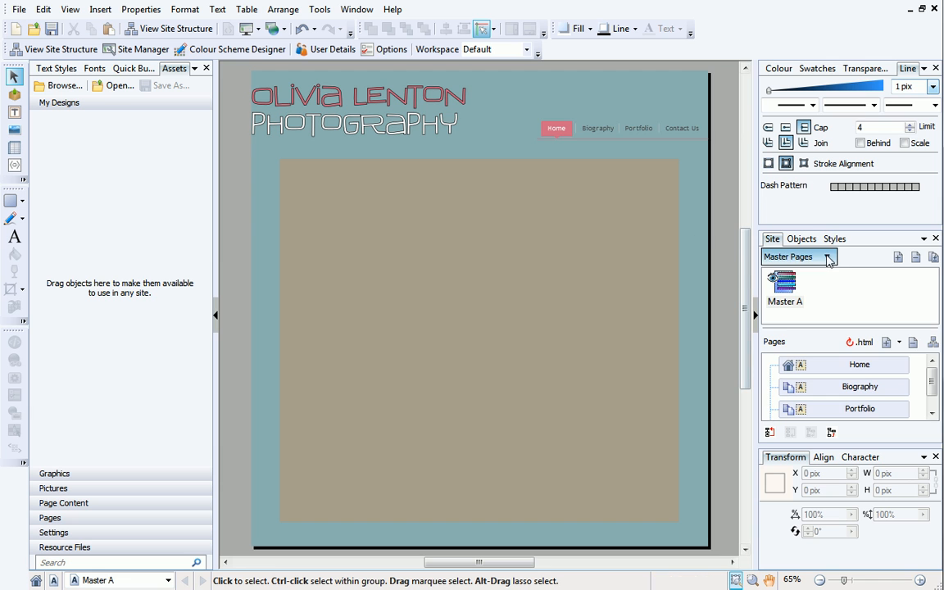
- Collapse Master Pages and step through Home, Portfolio and Contact Us to open the Home page
click(826, 256)
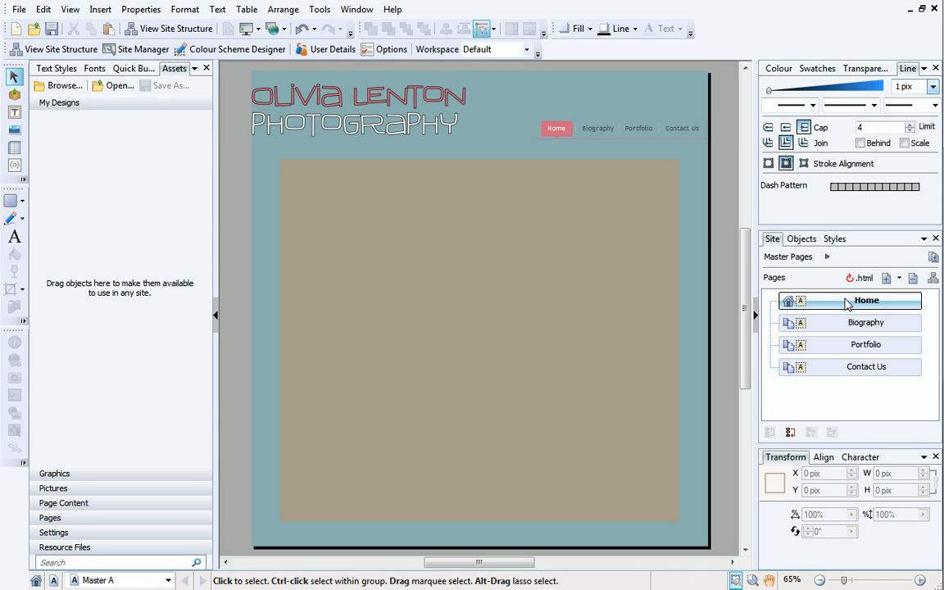
click(865, 344)
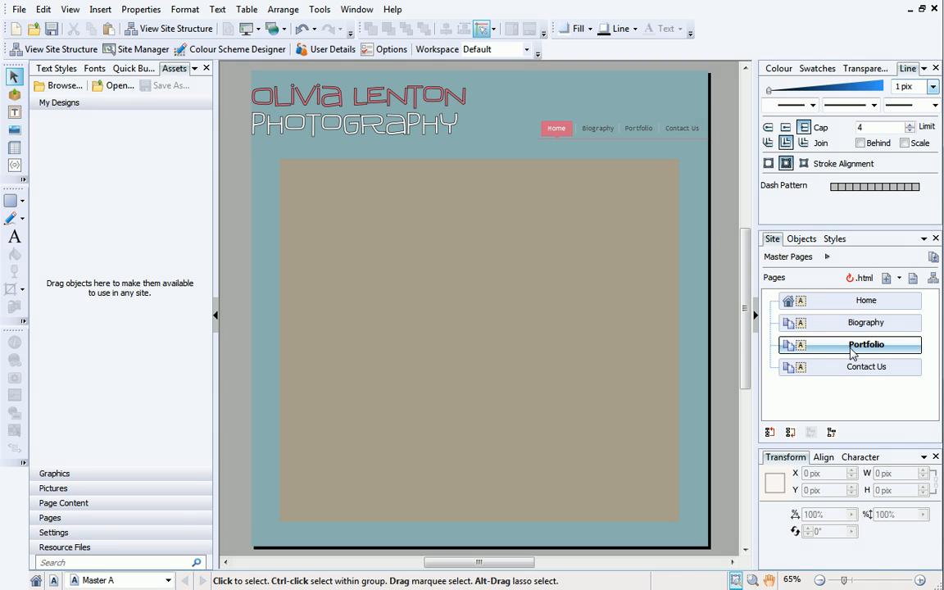
click(866, 367)
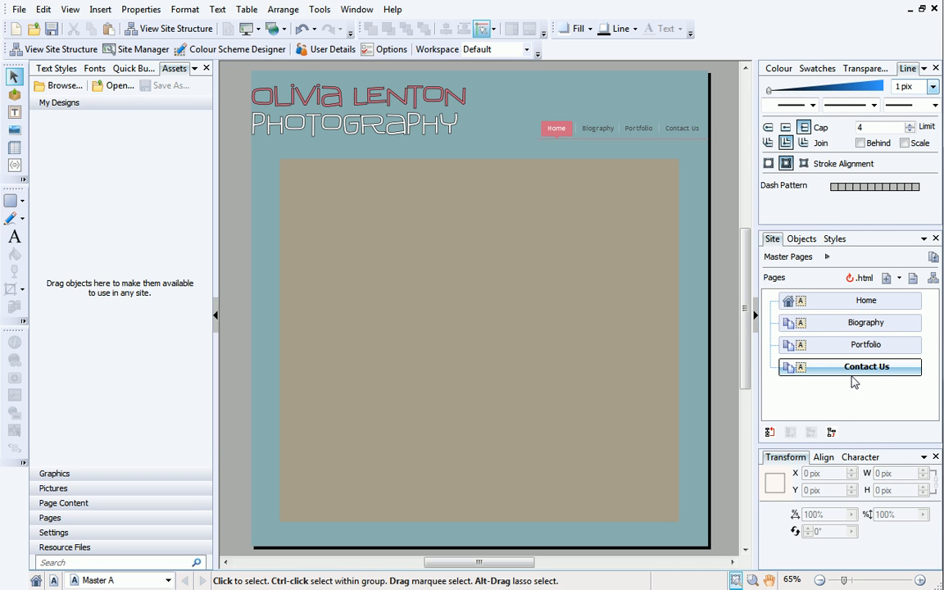
click(866, 302)
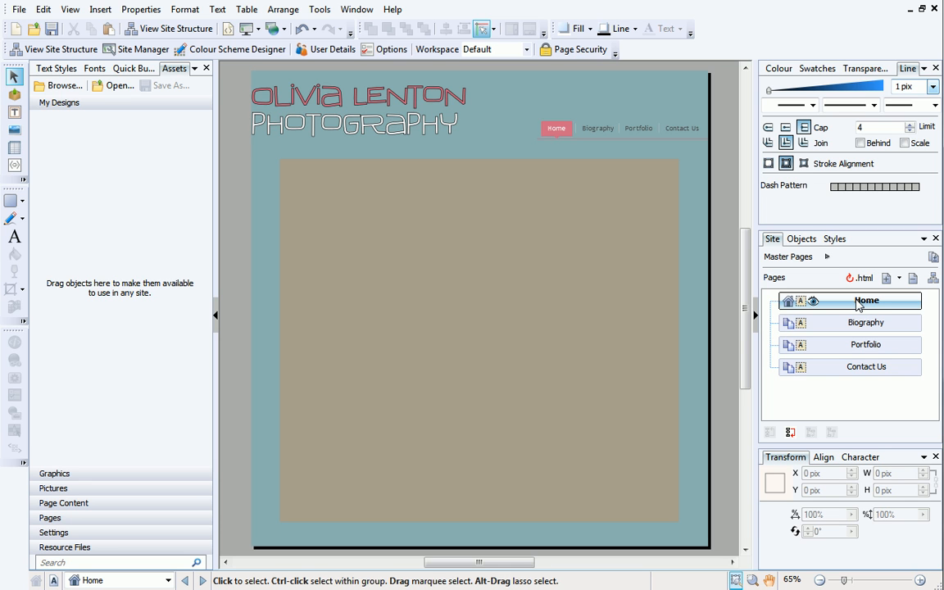
mouse_move(243, 265)
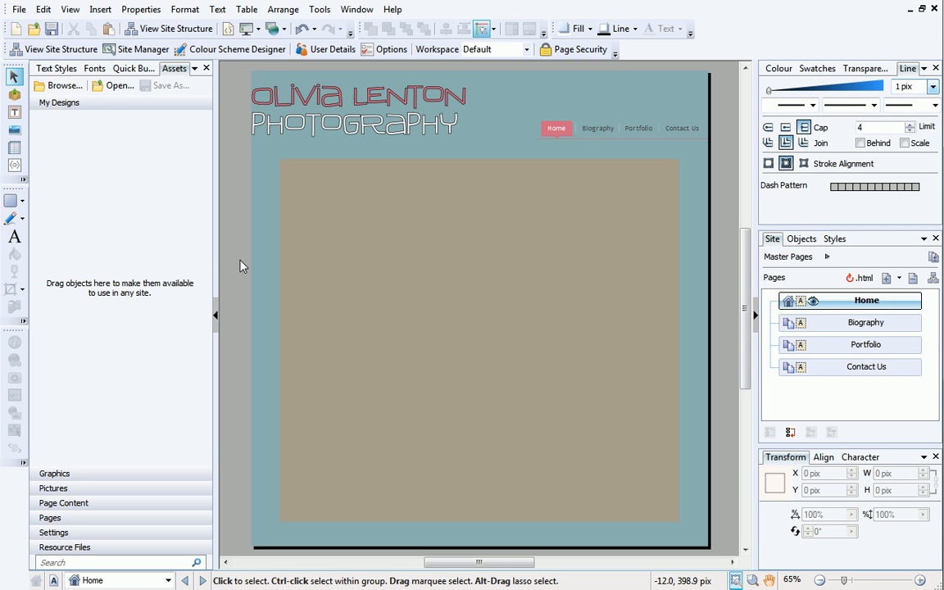
mouse_move(138, 256)
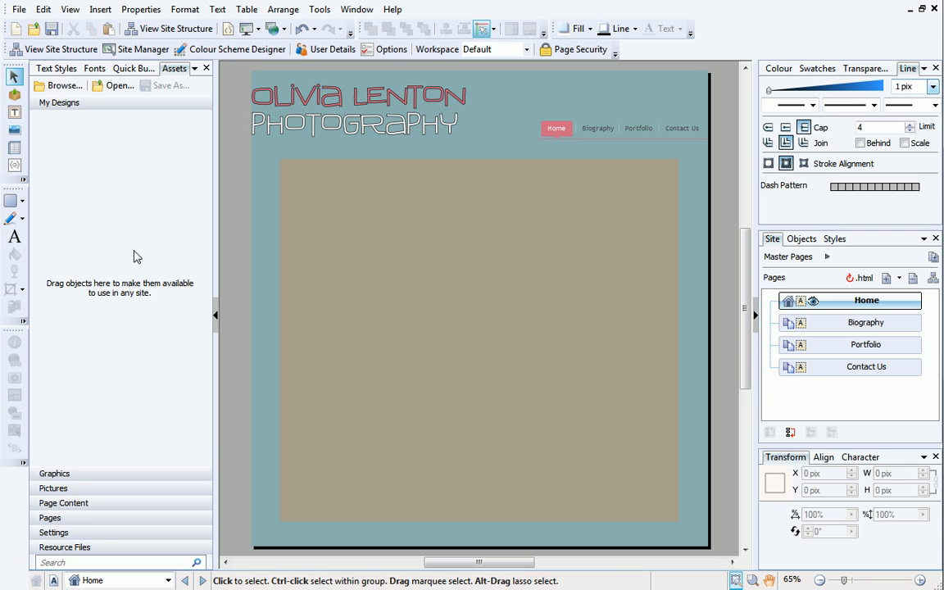
mouse_move(115, 240)
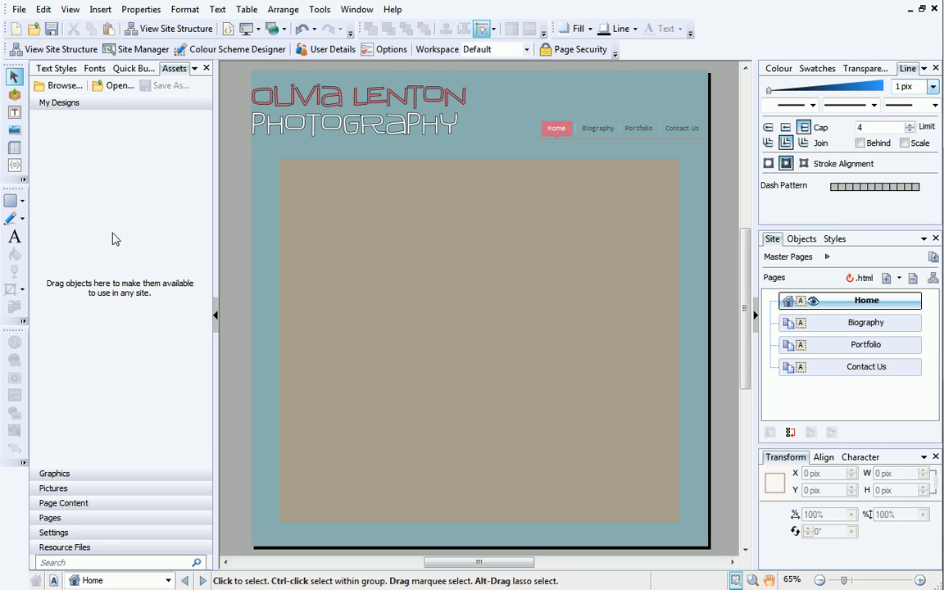
mouse_move(14, 95)
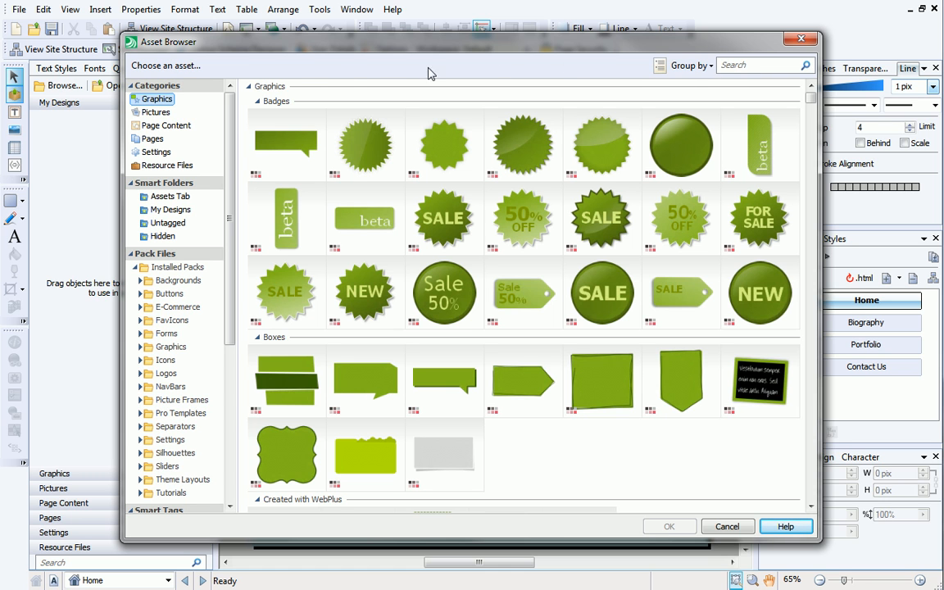
mouse_move(206, 182)
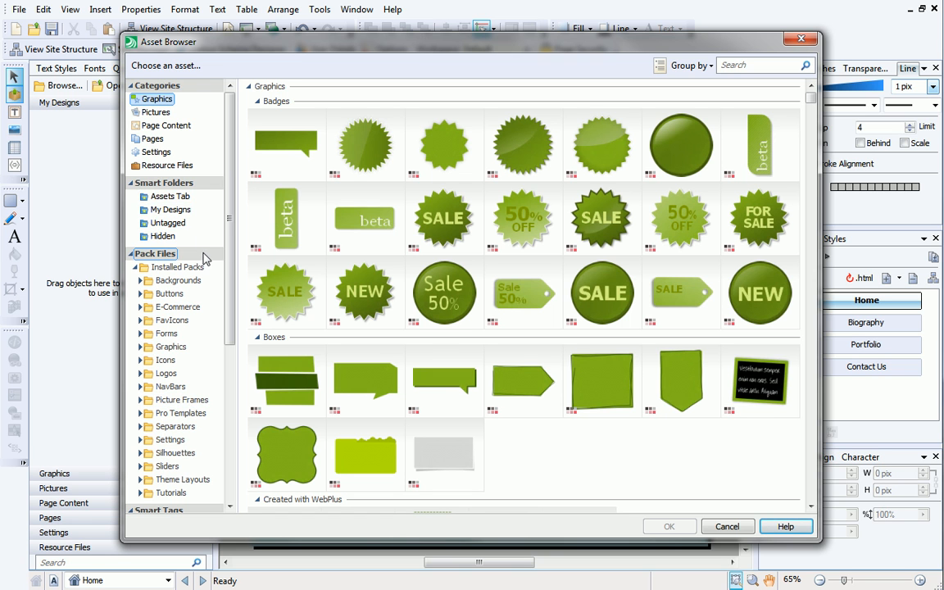
- Insert a landscape black-and-white daisy slider from the Sliders pack onto the Home page
scroll(down, 3)
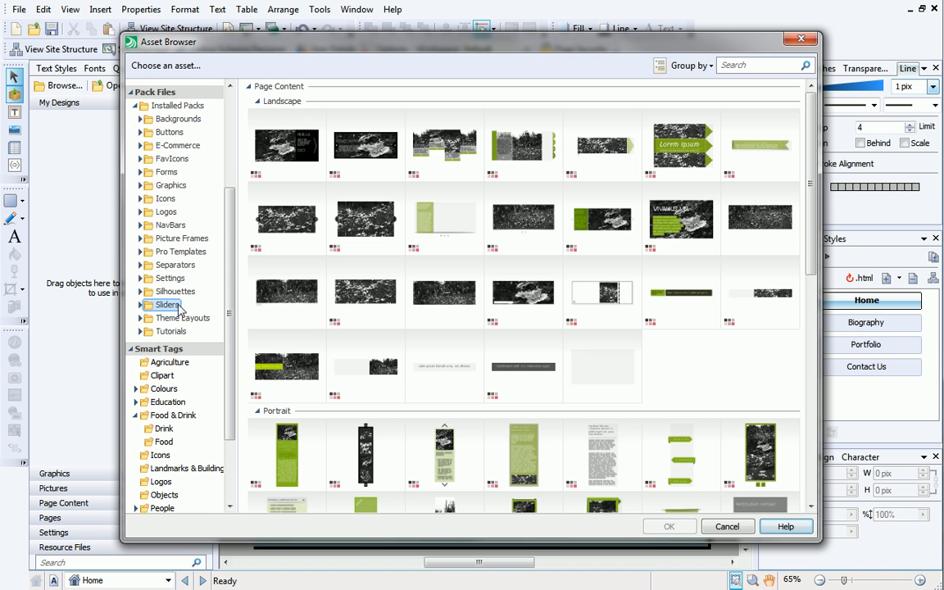
click(287, 218)
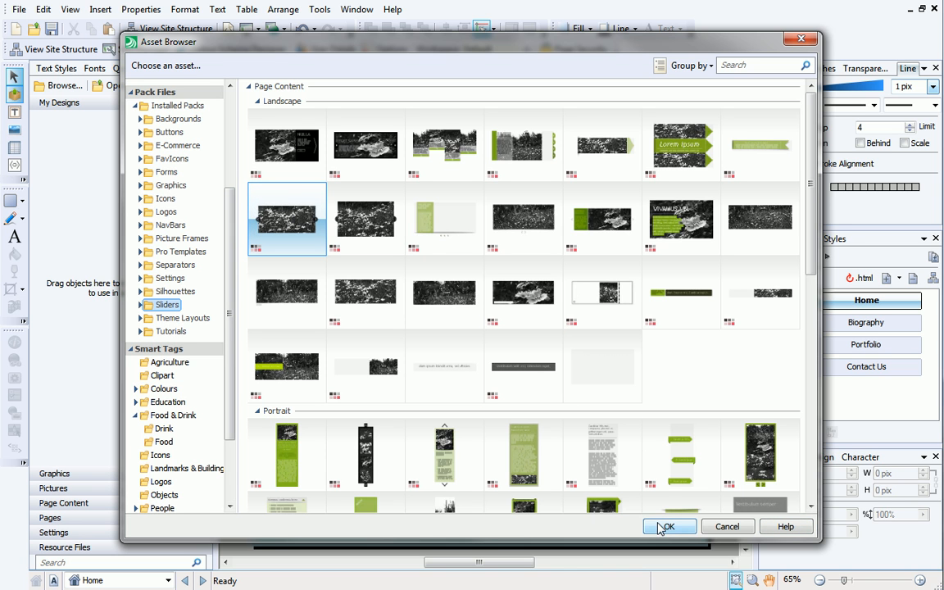
click(669, 527)
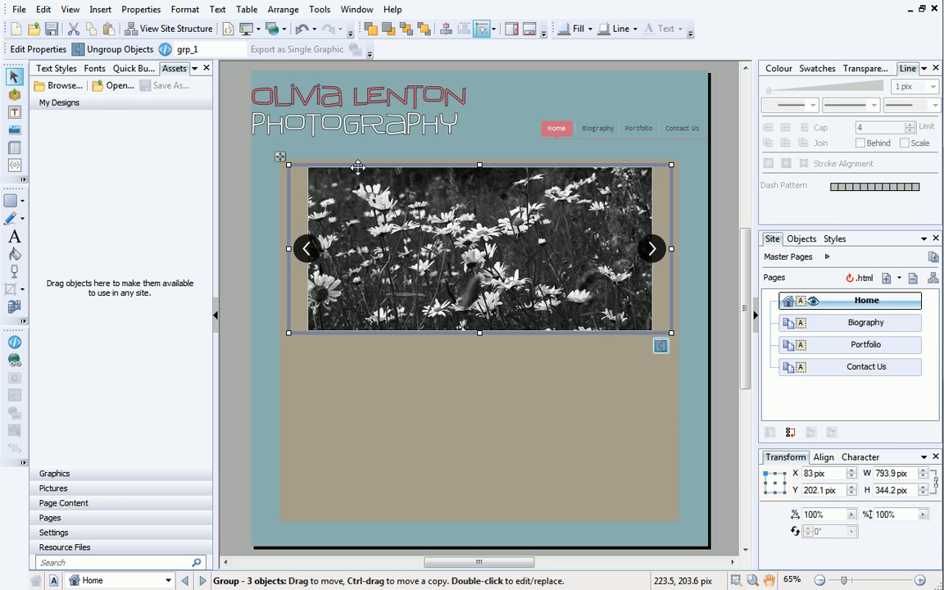
mouse_move(14, 115)
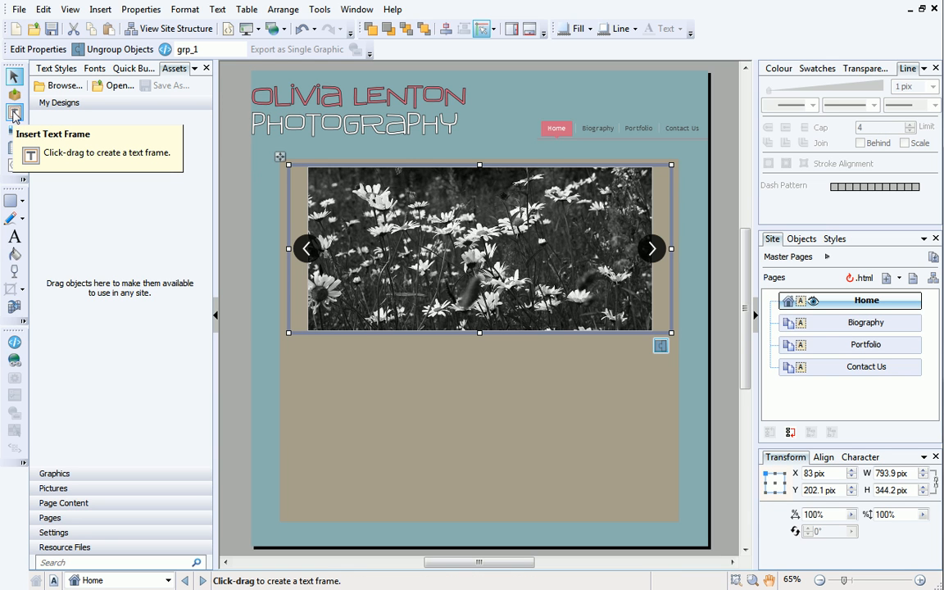
- Draw a text frame spanning the content area just below the slider
click(15, 113)
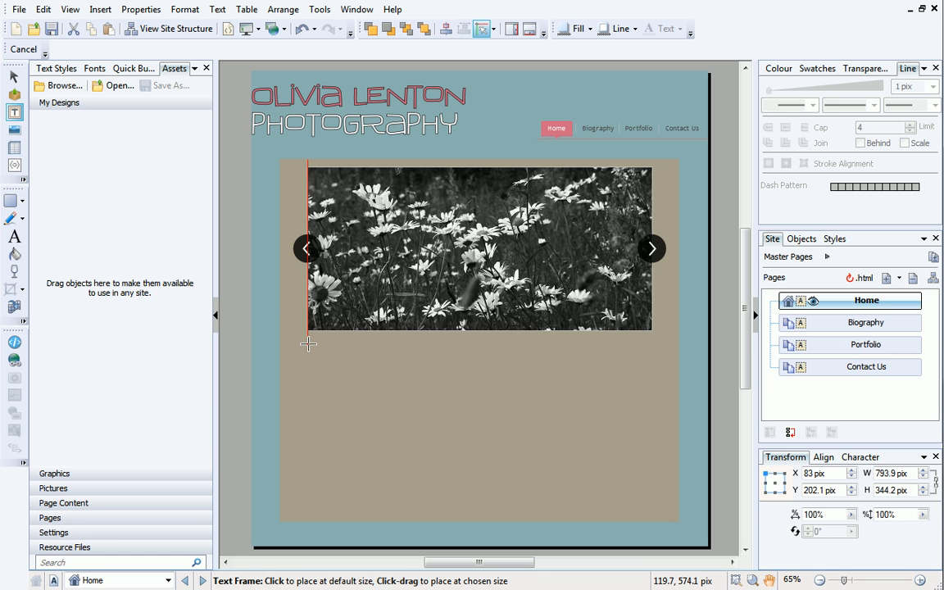
drag(308, 345, 433, 446)
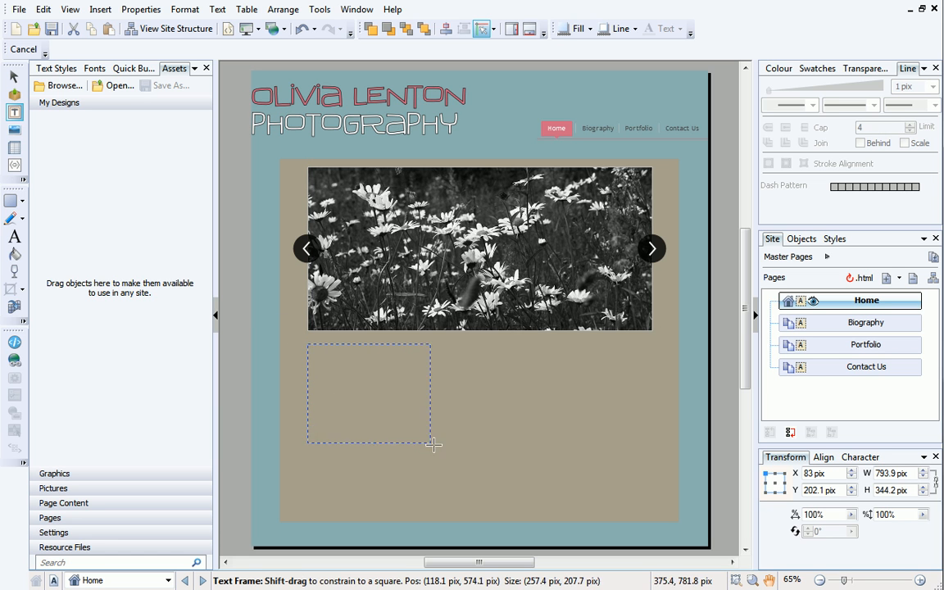
drag(432, 446, 557, 469)
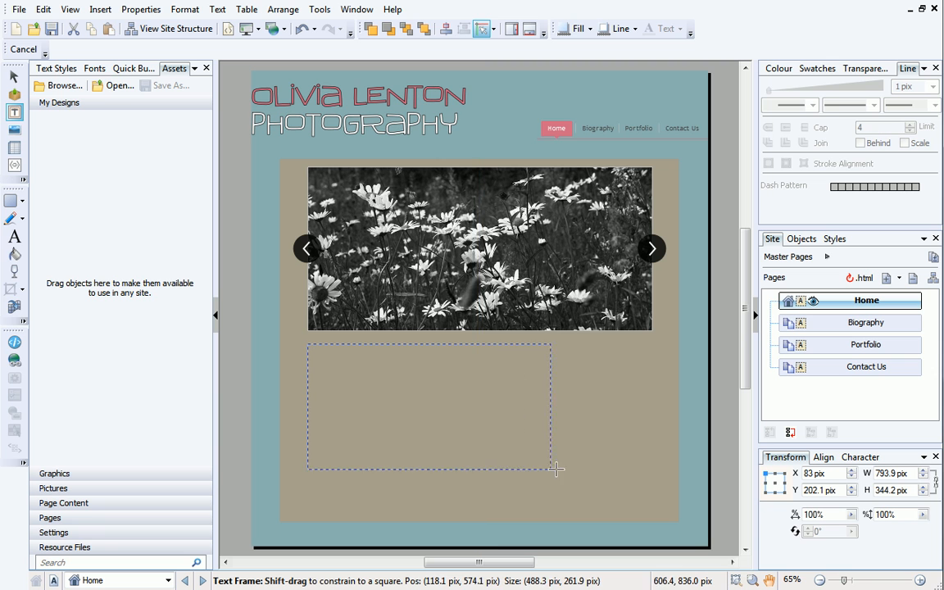
drag(557, 469, 652, 482)
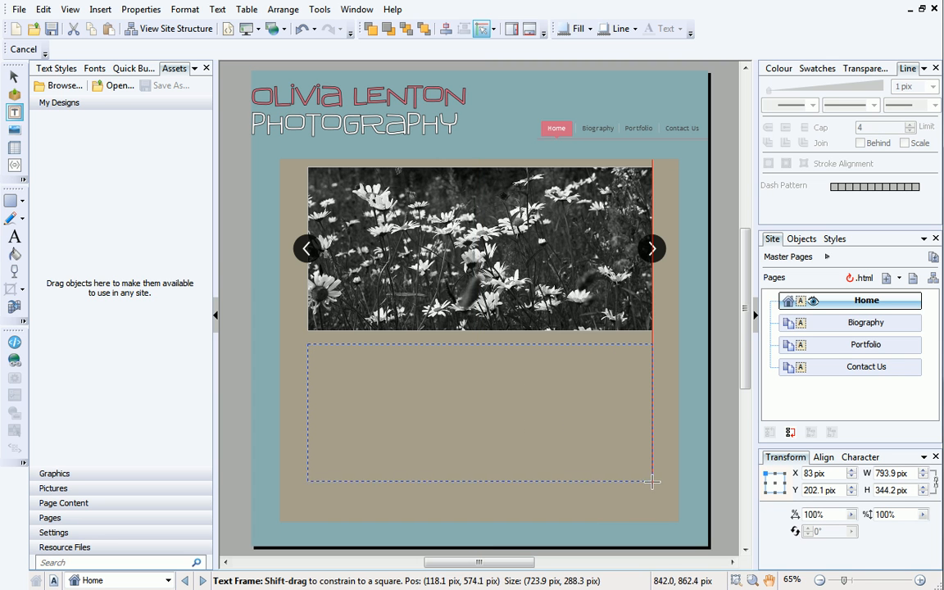
drag(653, 481, 653, 495)
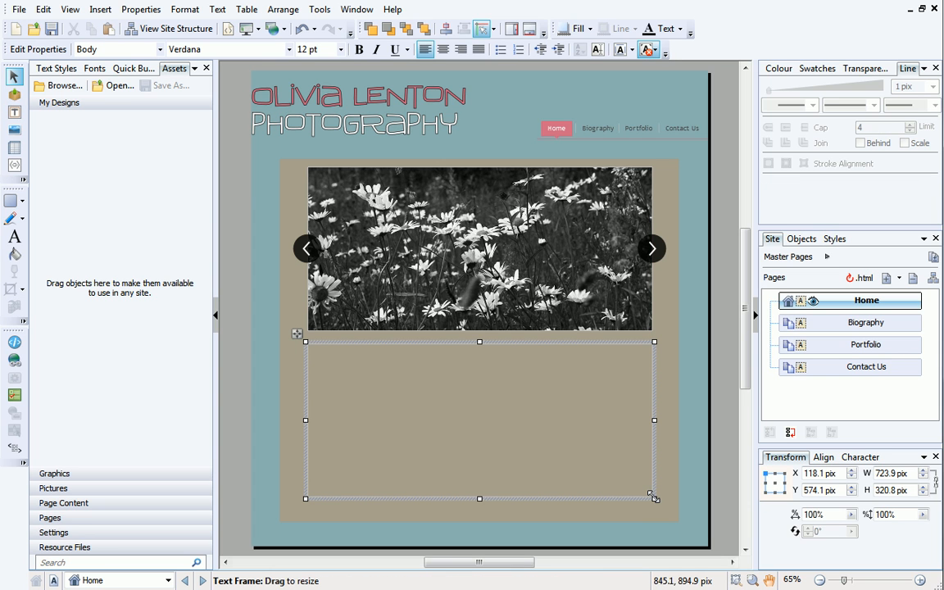
mouse_move(616, 452)
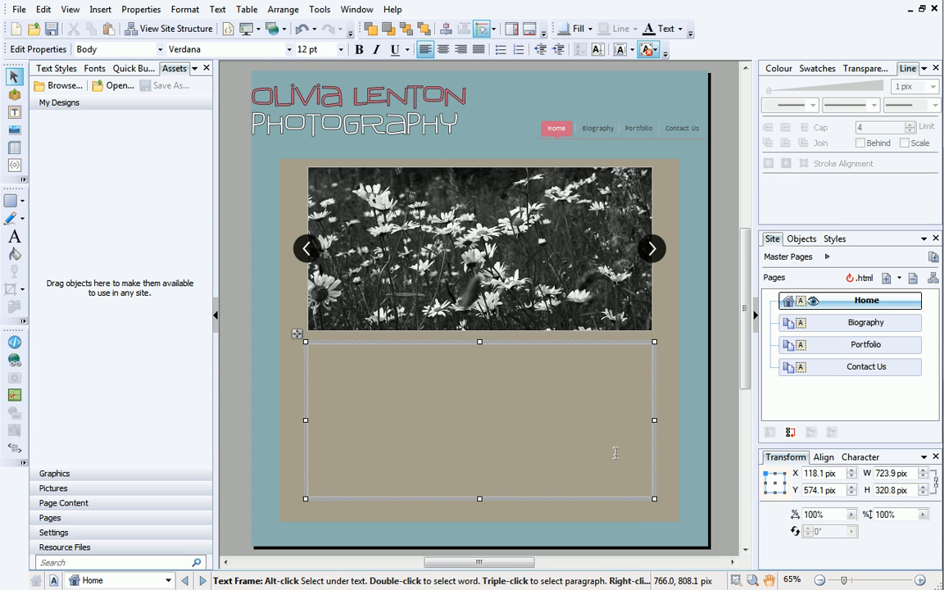
- Fill it with the 'Welcome to Olivia Lenton Photography' text and widen the frame to fit
text(Welcome to Olivia)
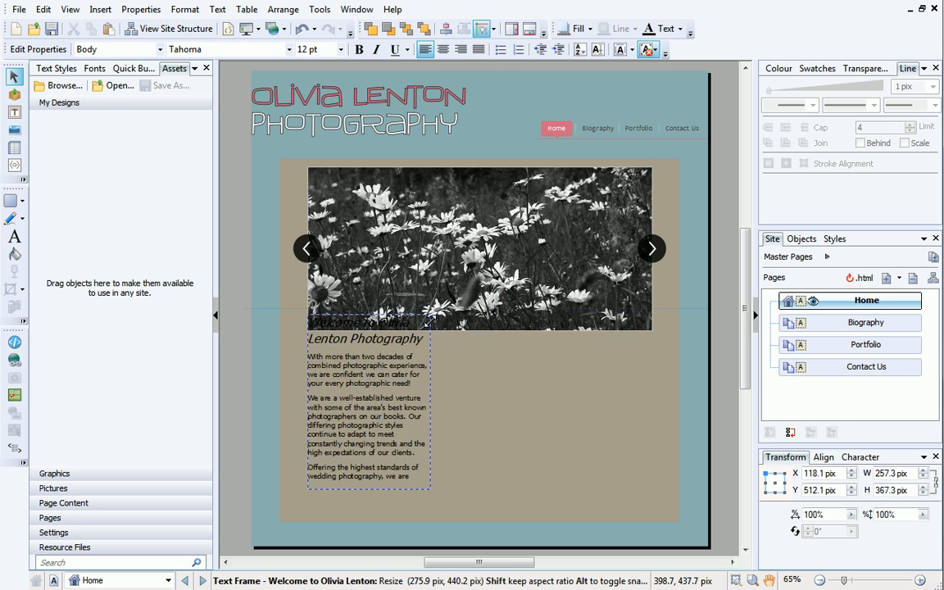
drag(433, 320, 648, 413)
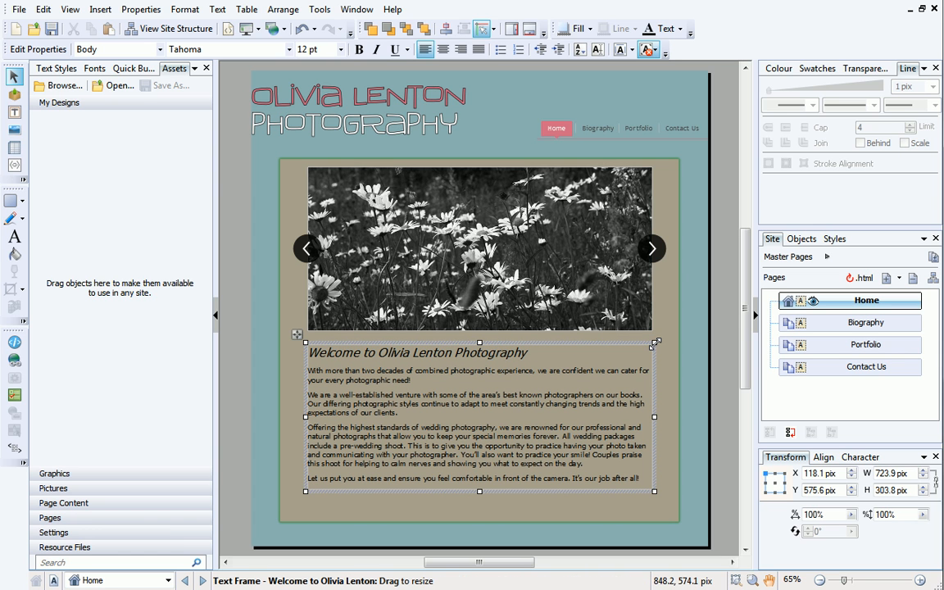
mouse_move(718, 351)
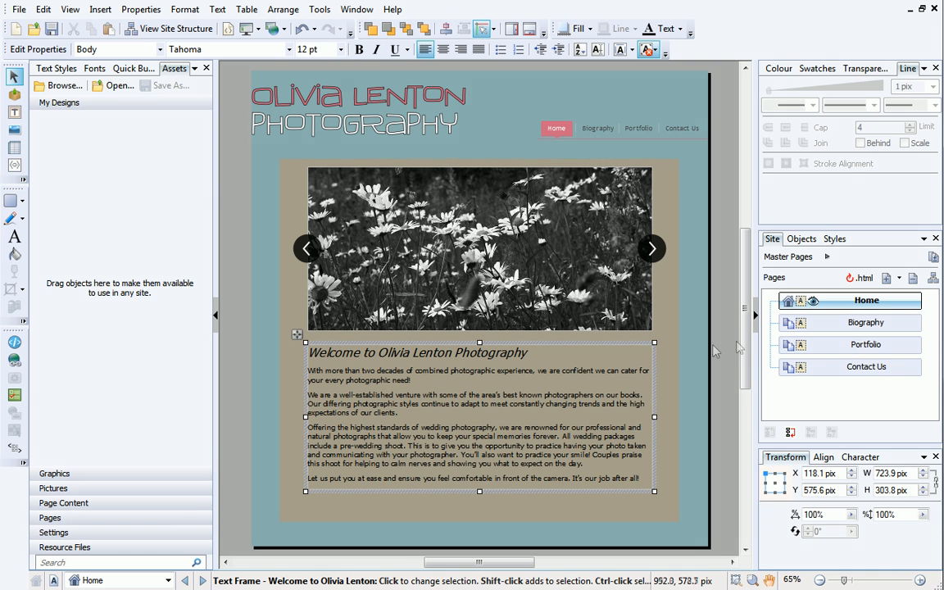
click(865, 322)
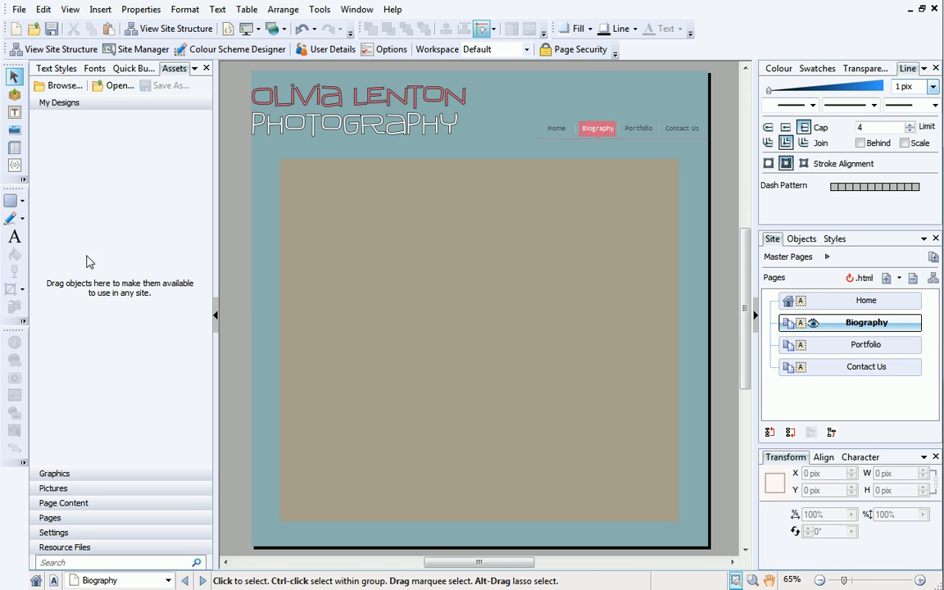
click(13, 236)
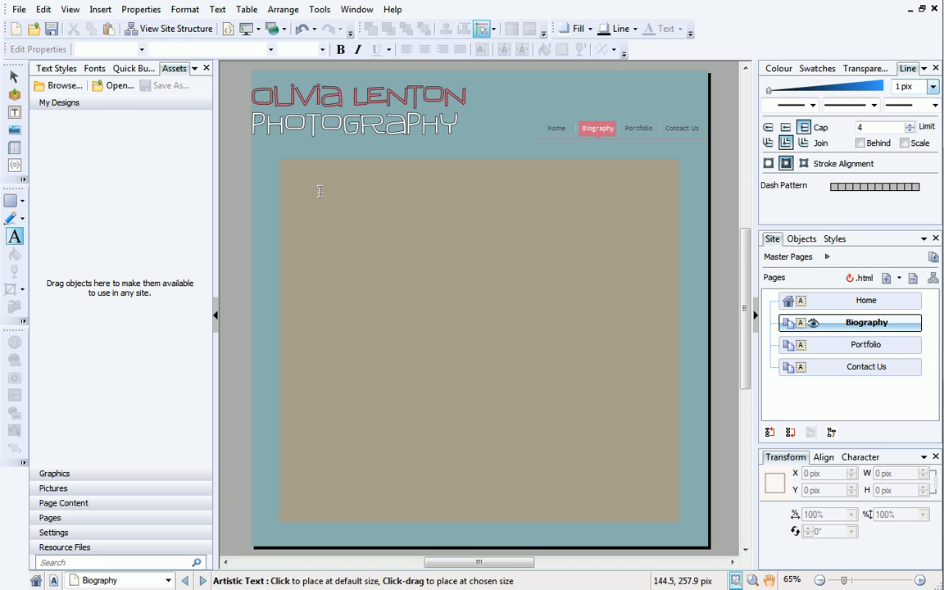
text(A)
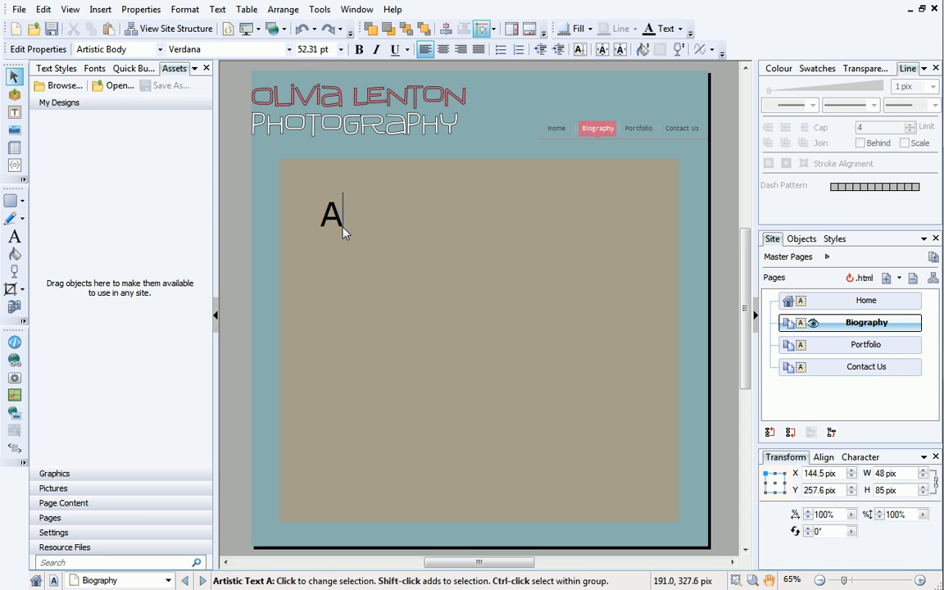
text(bout Olivia Lenton)
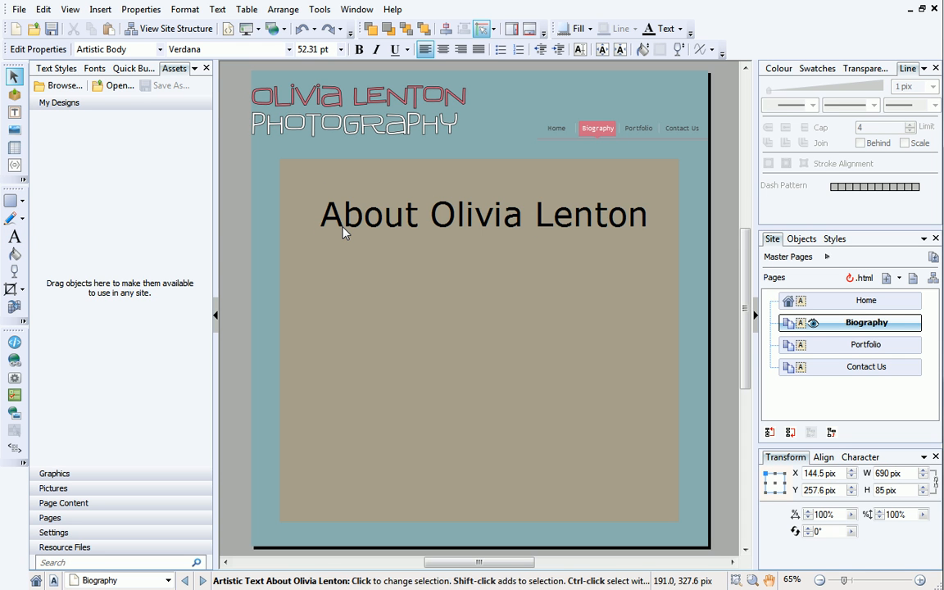
click(484, 213)
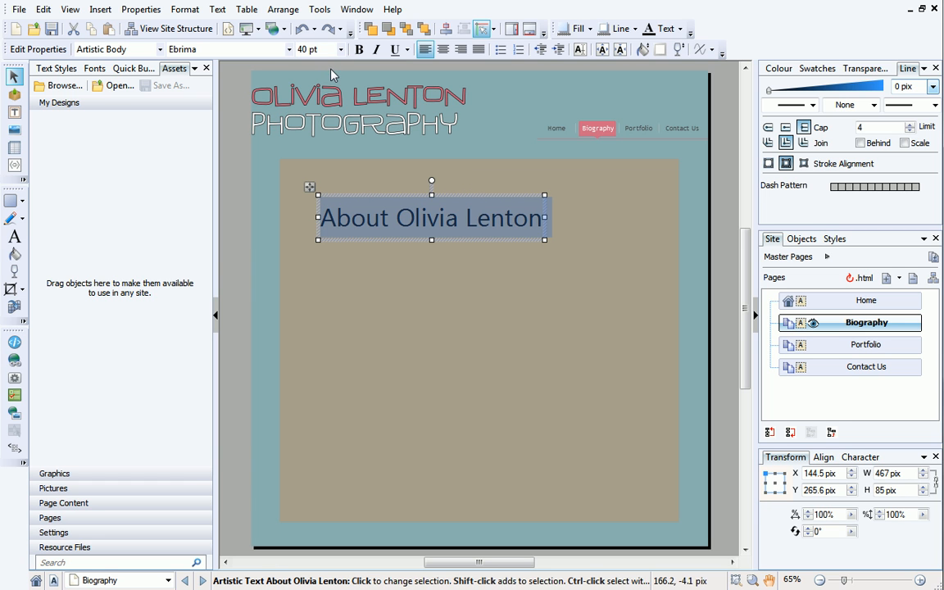
click(817, 69)
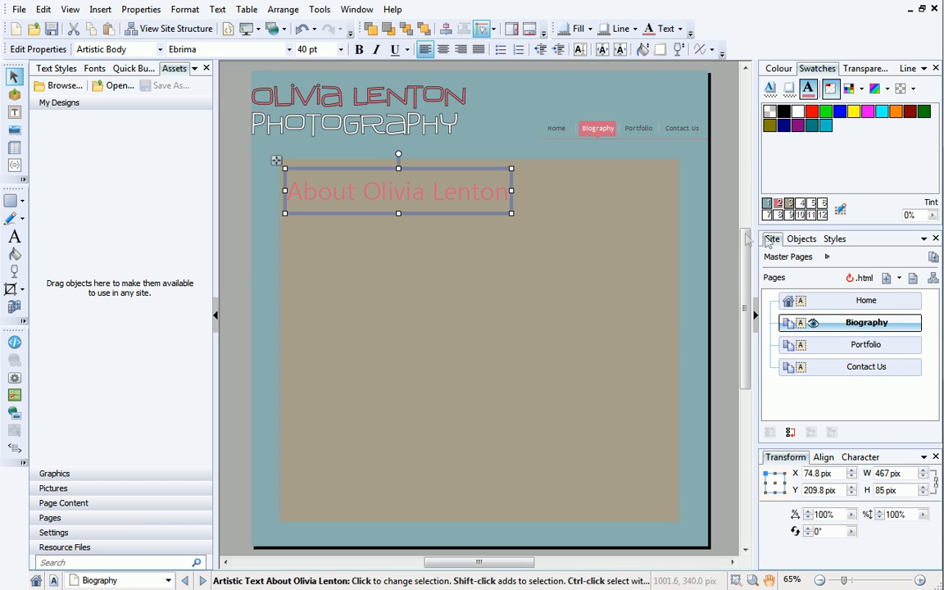
mouse_move(834, 240)
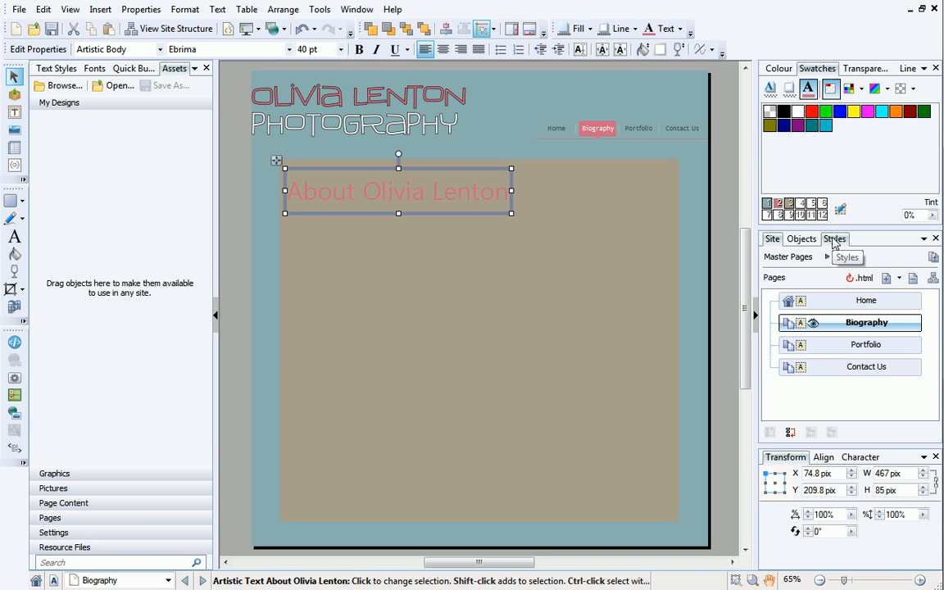
- Show the Shadows presets in the Styles tab for the selected heading
click(834, 239)
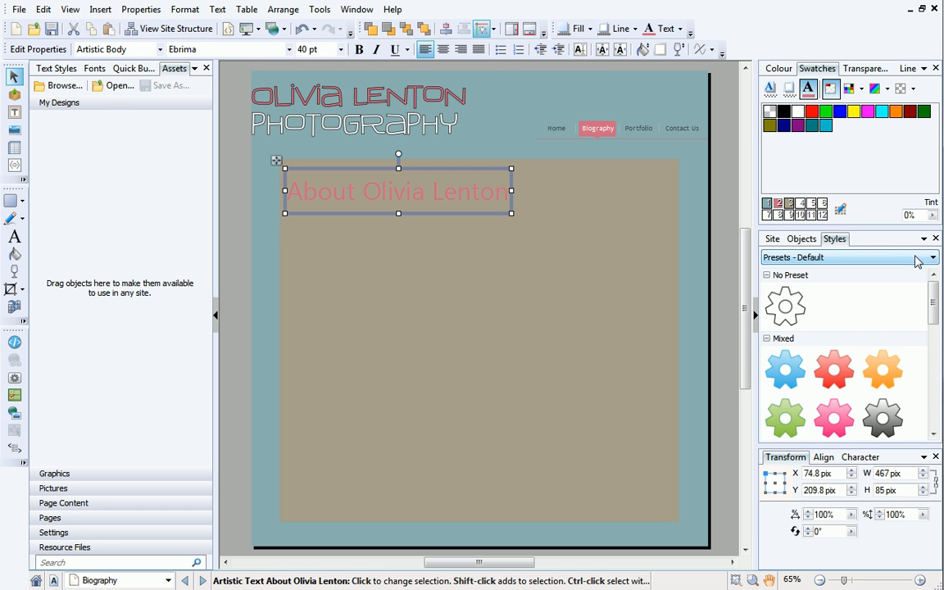
click(931, 256)
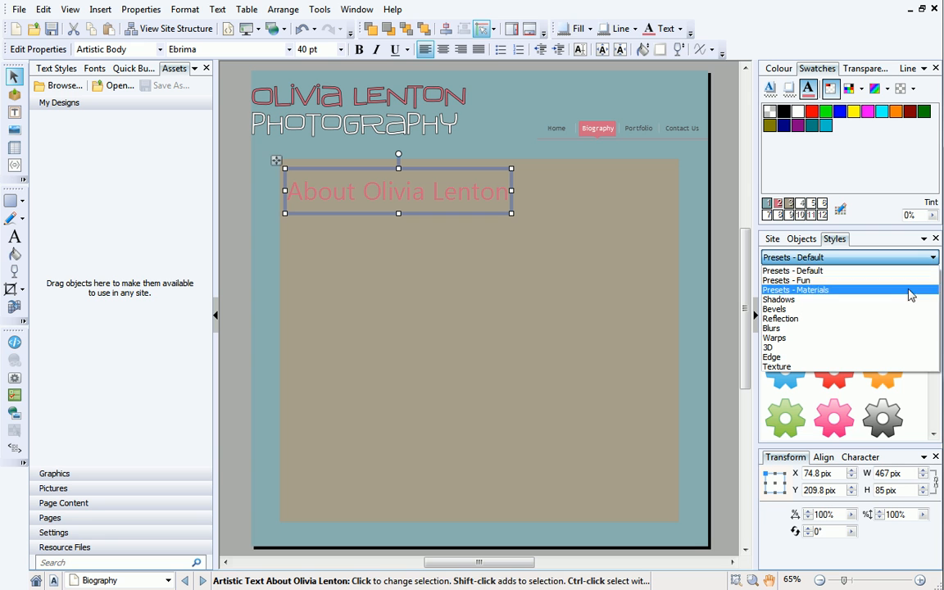
click(779, 298)
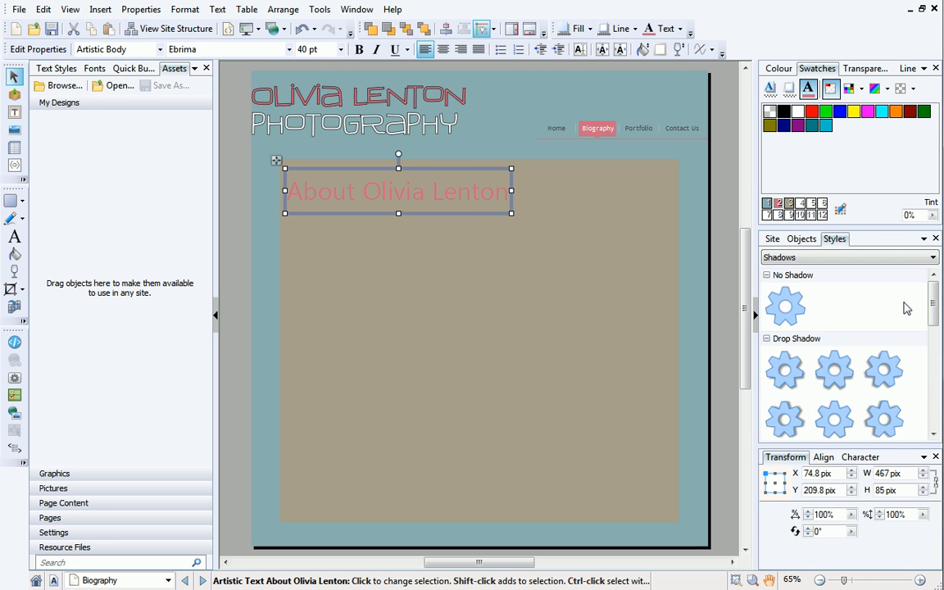
mouse_move(785, 371)
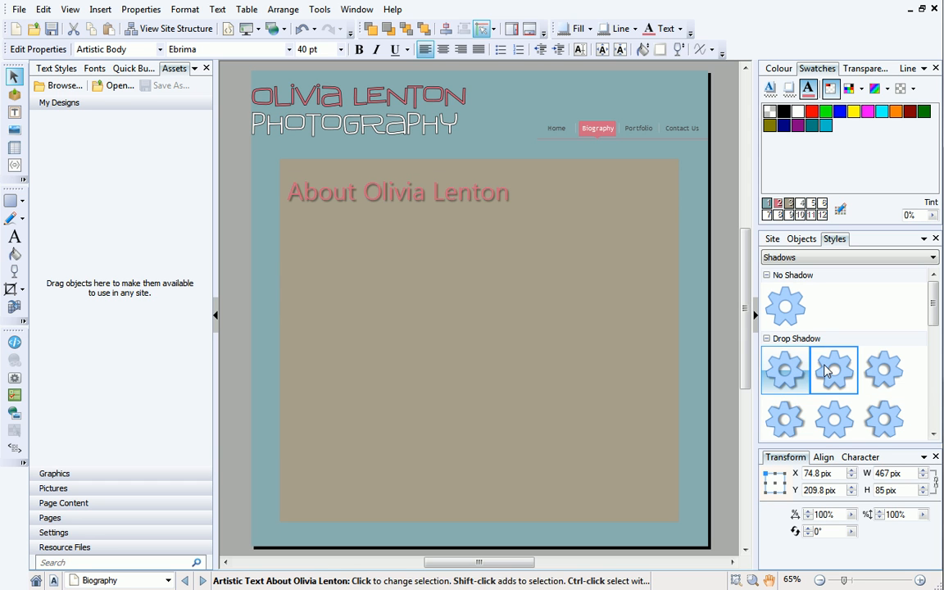
mouse_move(884, 369)
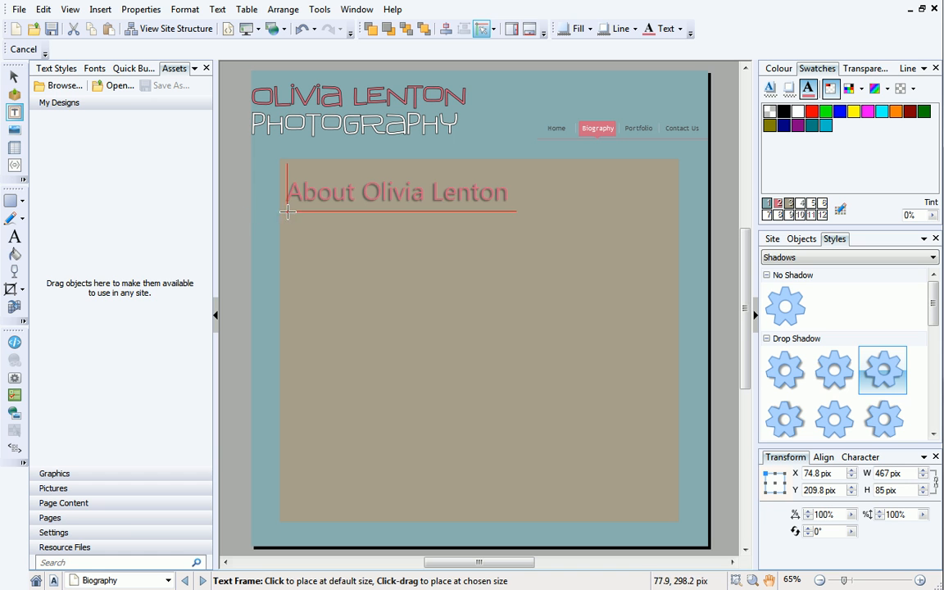
- Draw a text frame under the heading, fill it with placeholder text and copy it below
drag(285, 212, 549, 288)
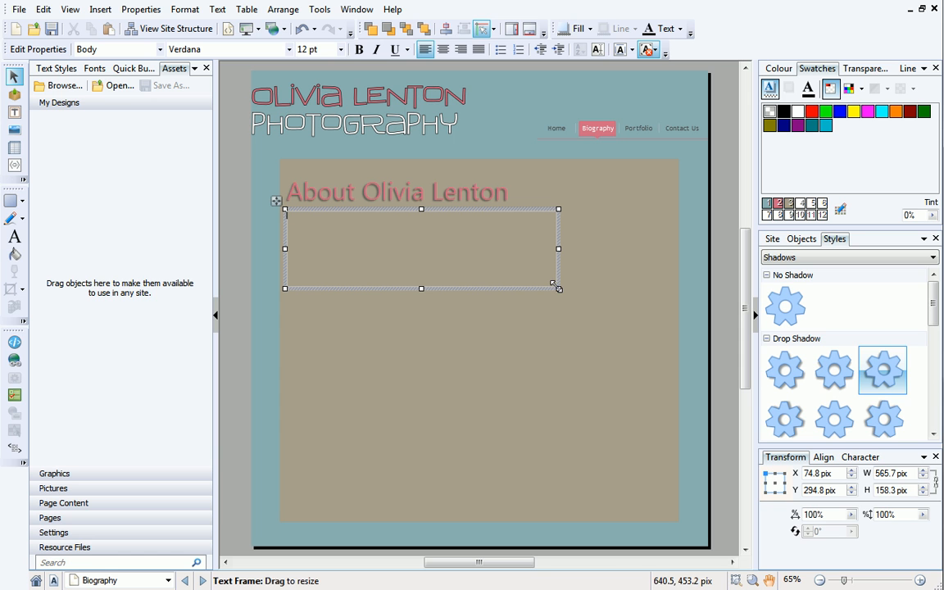
right_click(440, 233)
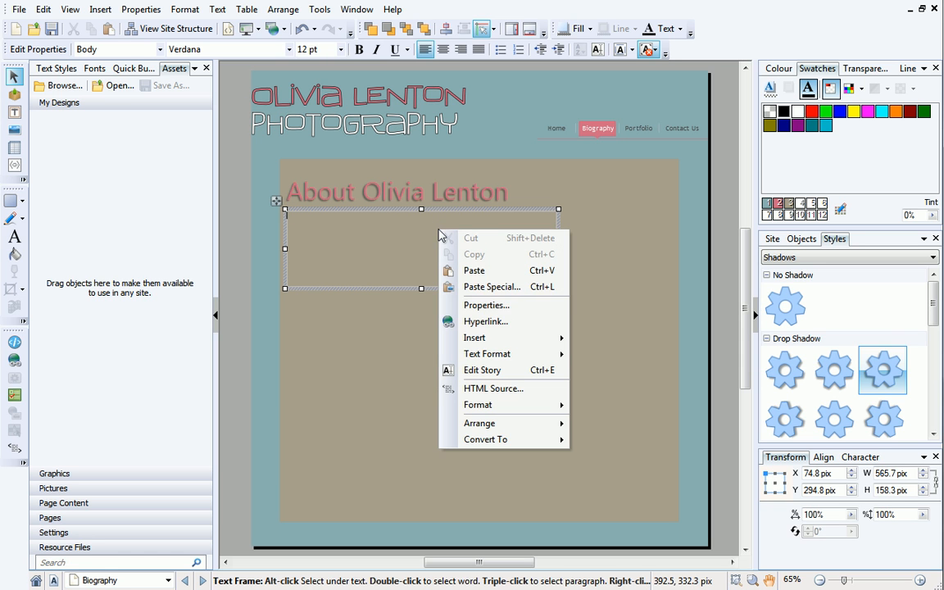
mouse_move(475, 338)
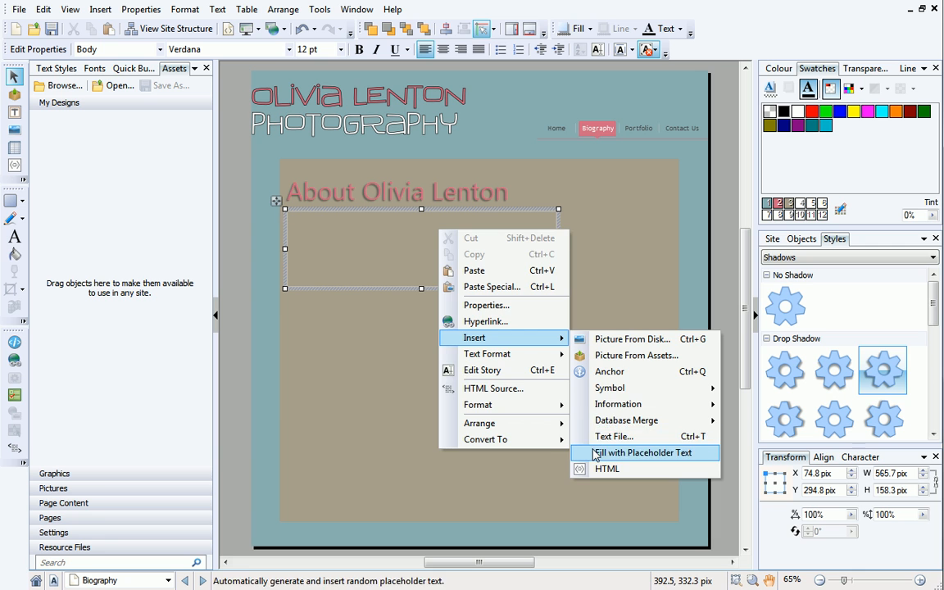
click(644, 452)
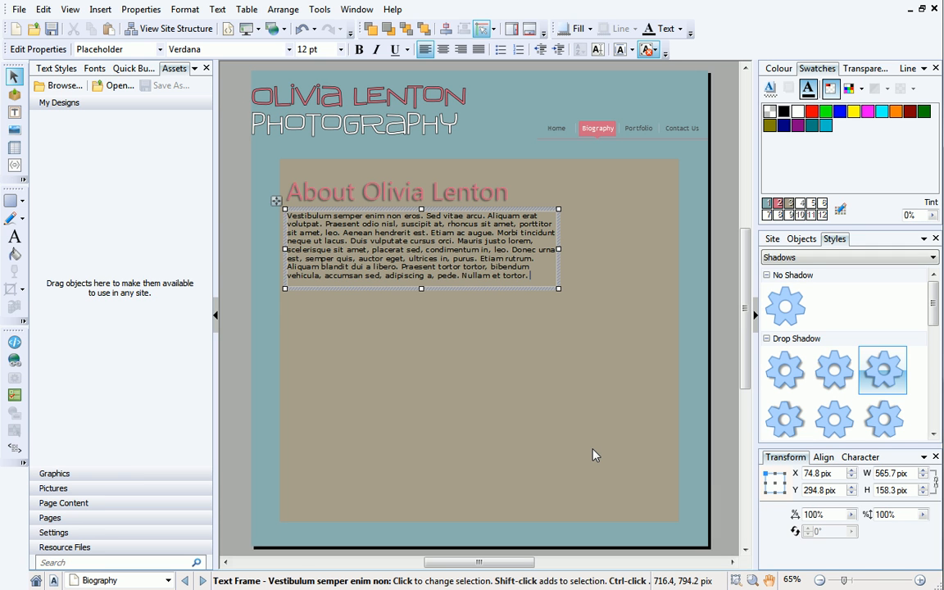
mouse_move(535, 307)
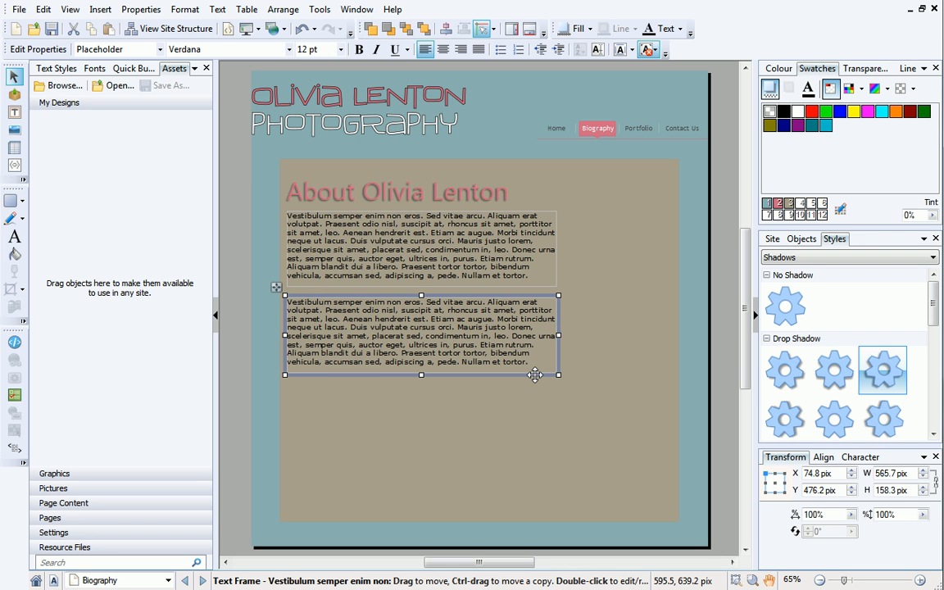
click(418, 246)
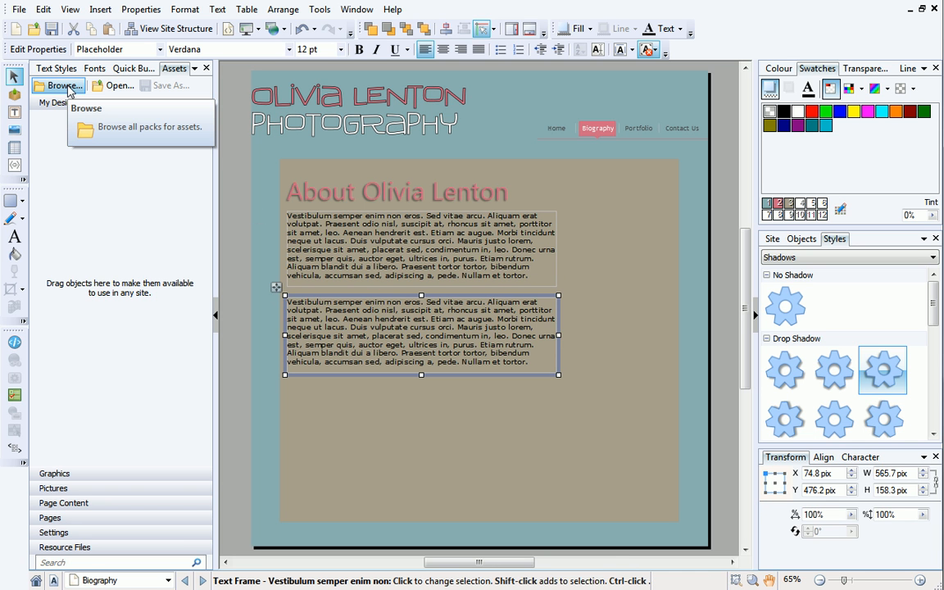
- Add a Beach House Lifestyle page-content block from the Asset Browser to the site's assets
click(62, 86)
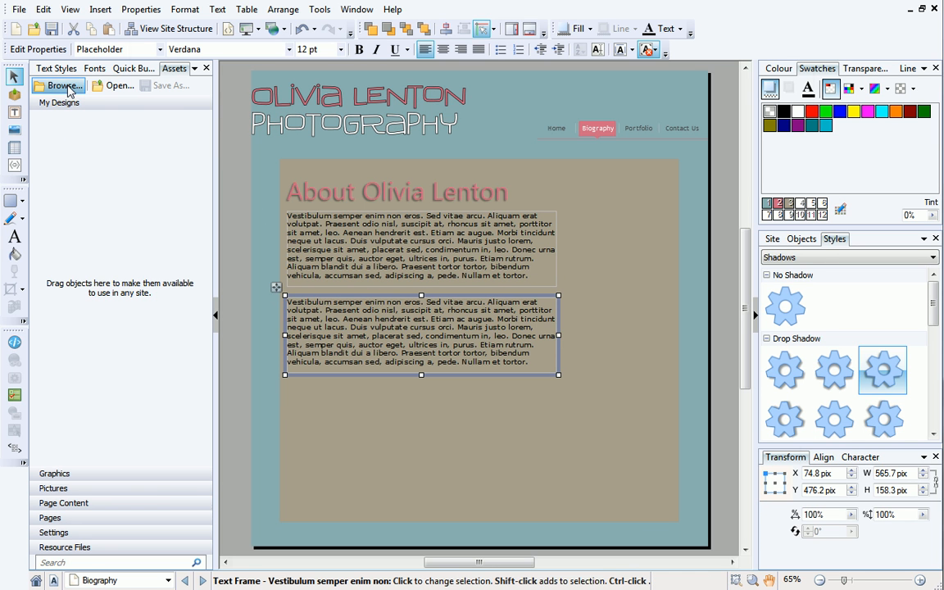
click(63, 86)
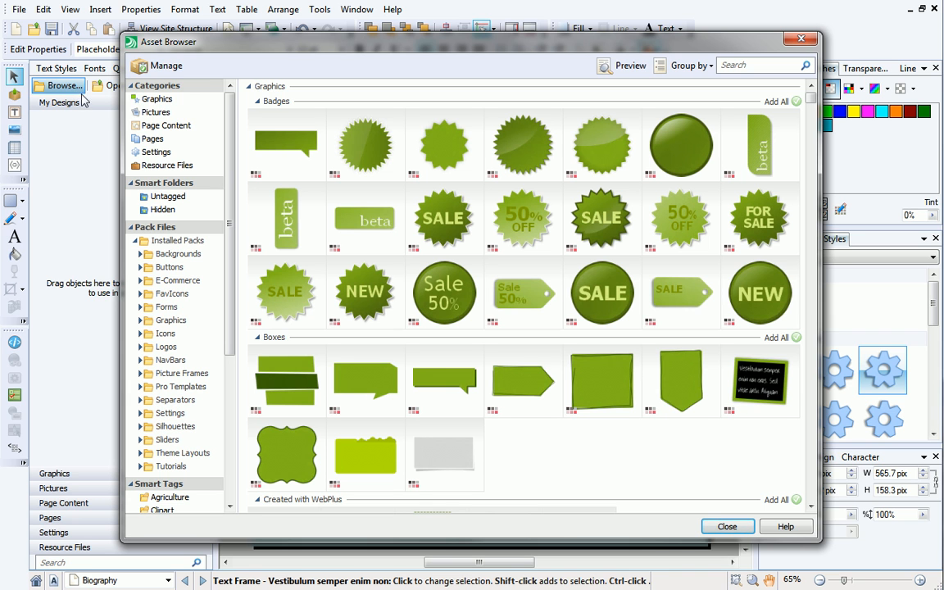
click(168, 124)
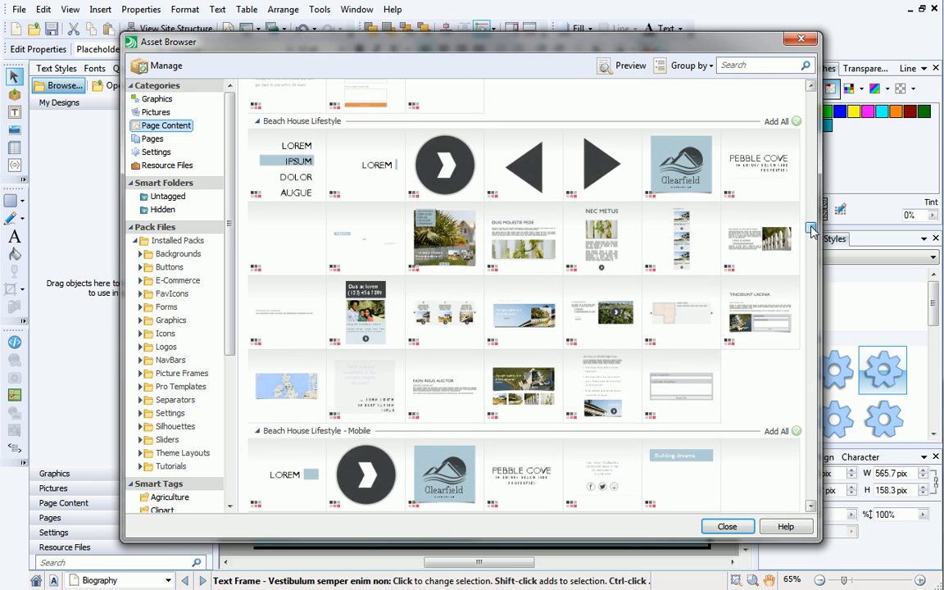
click(446, 387)
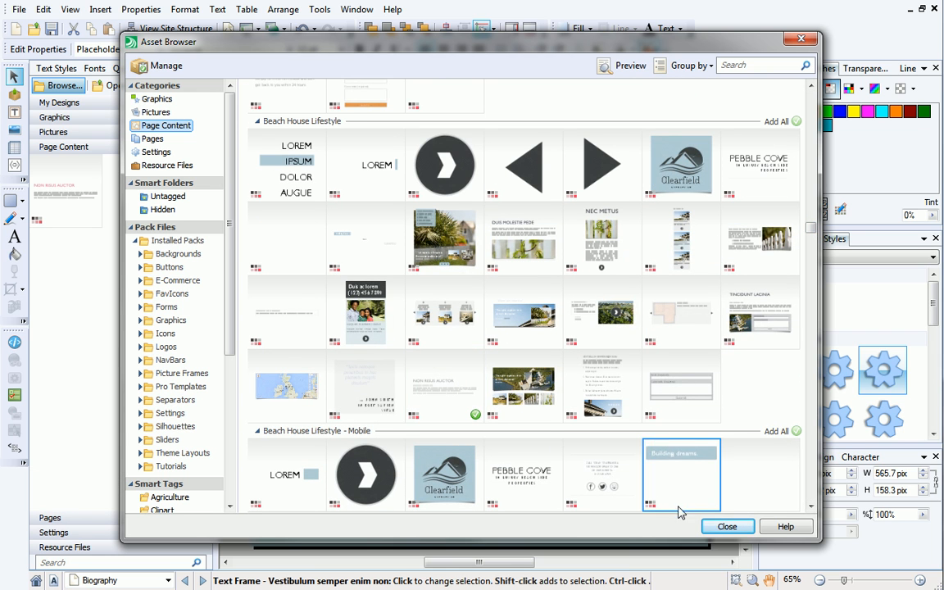
click(727, 527)
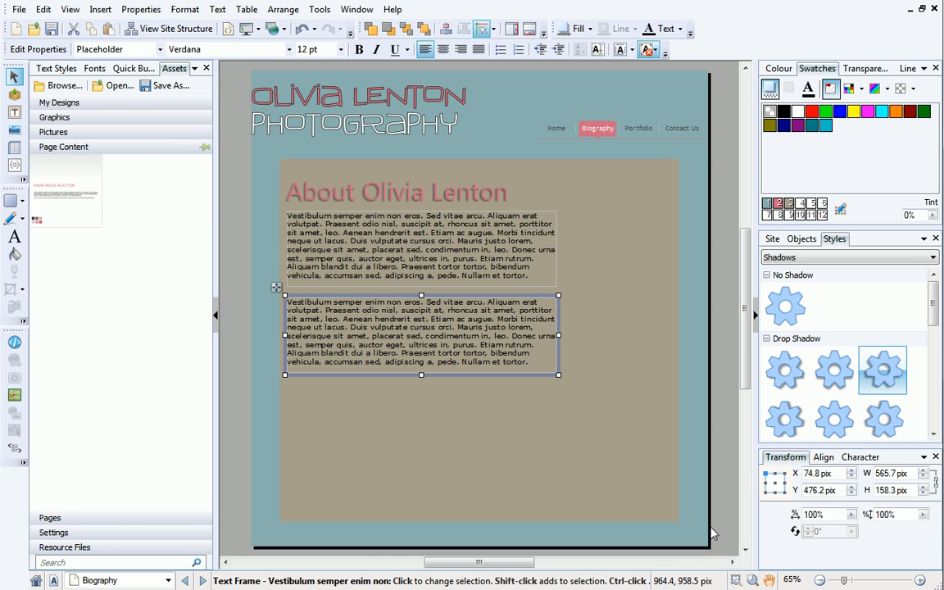
mouse_move(685, 524)
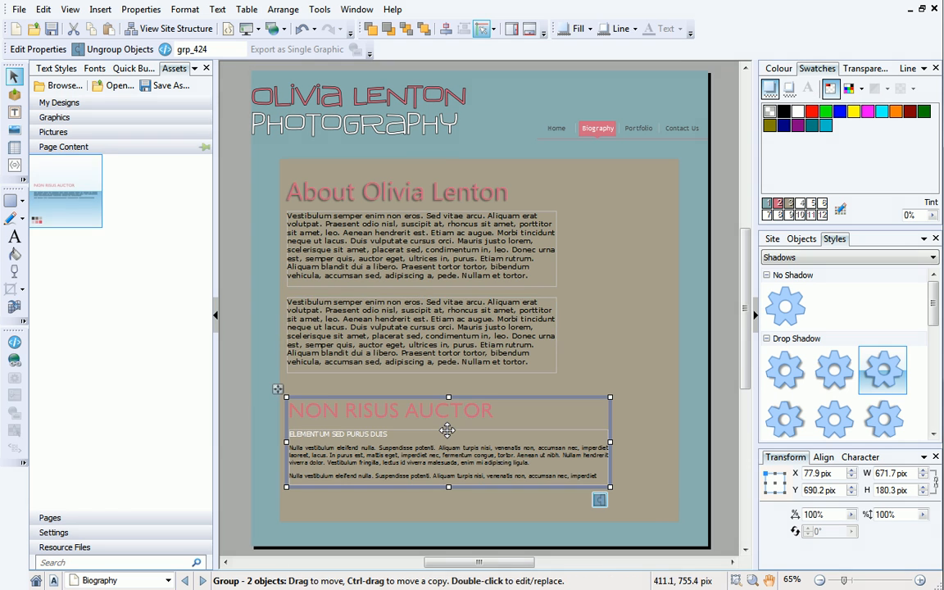
- Place the NON RISUS AUCTOR block below the text frames and widen it across the panel
drag(610, 486, 623, 495)
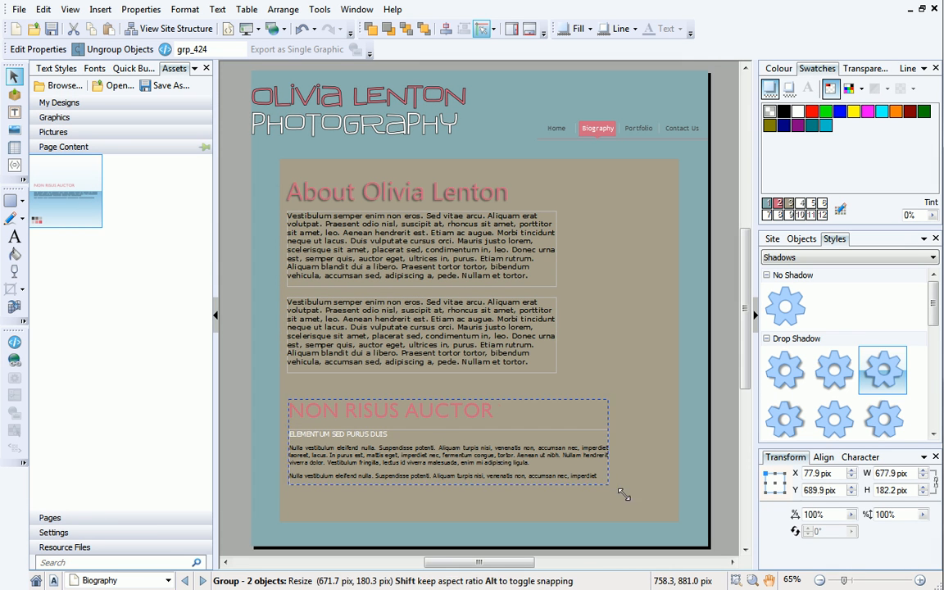
drag(624, 493, 671, 521)
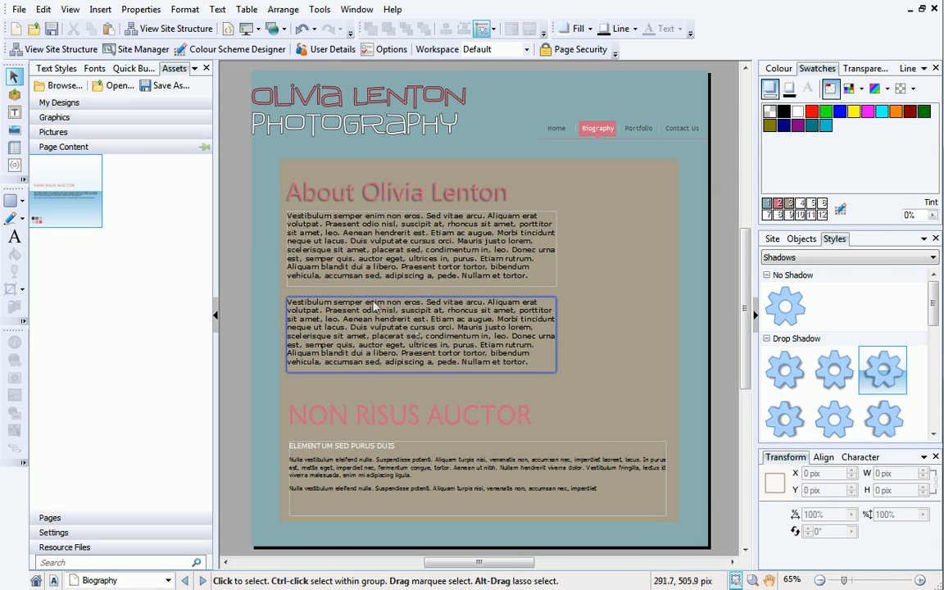
mouse_move(14, 131)
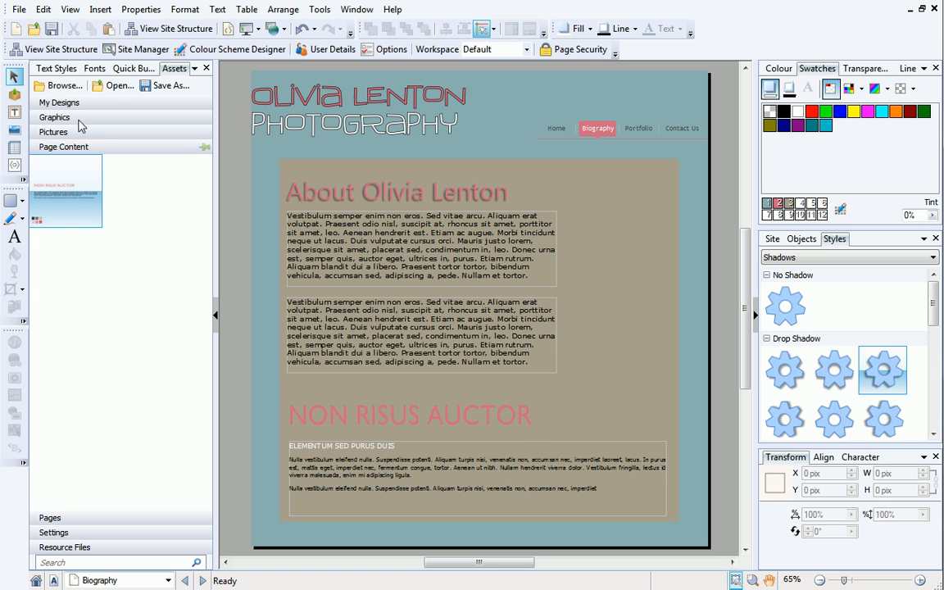
- Draw an empty picture frame beside the first text frame and copy it beside the second
click(100, 10)
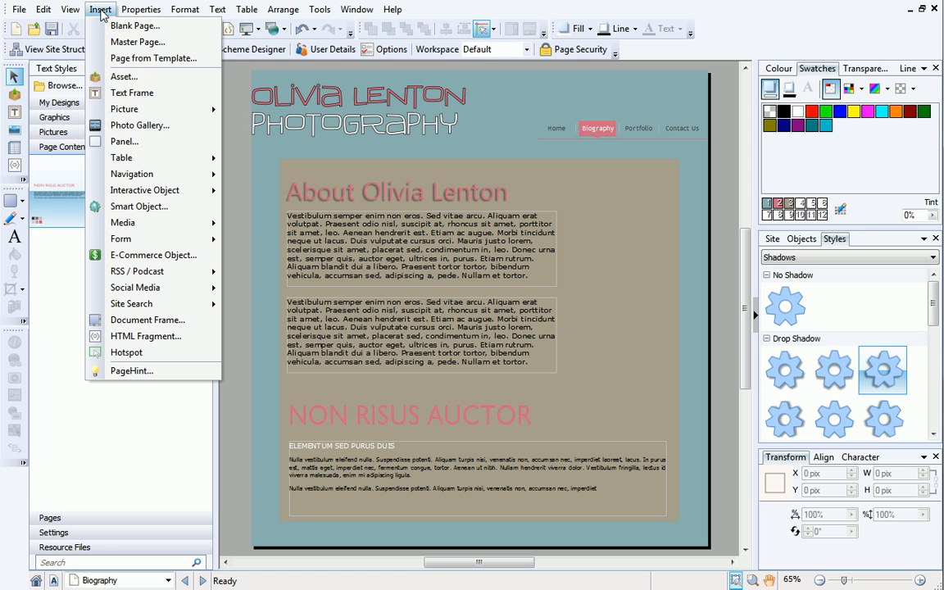
mouse_move(125, 108)
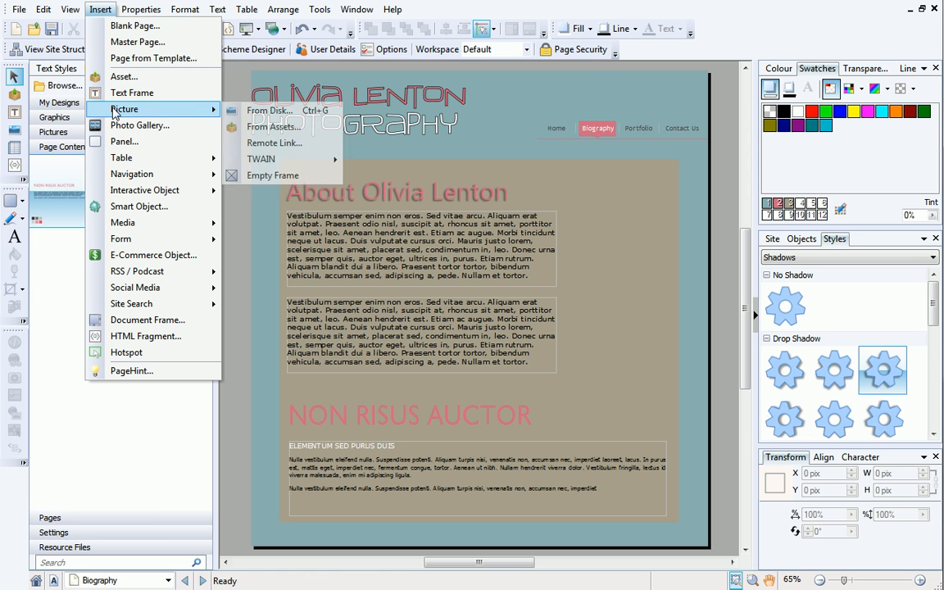
mouse_move(272, 175)
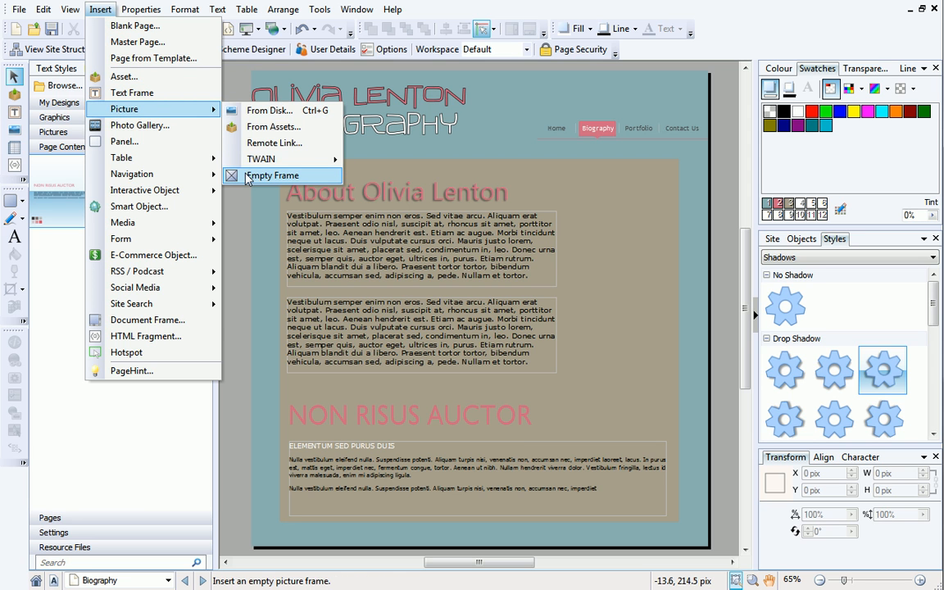
click(272, 175)
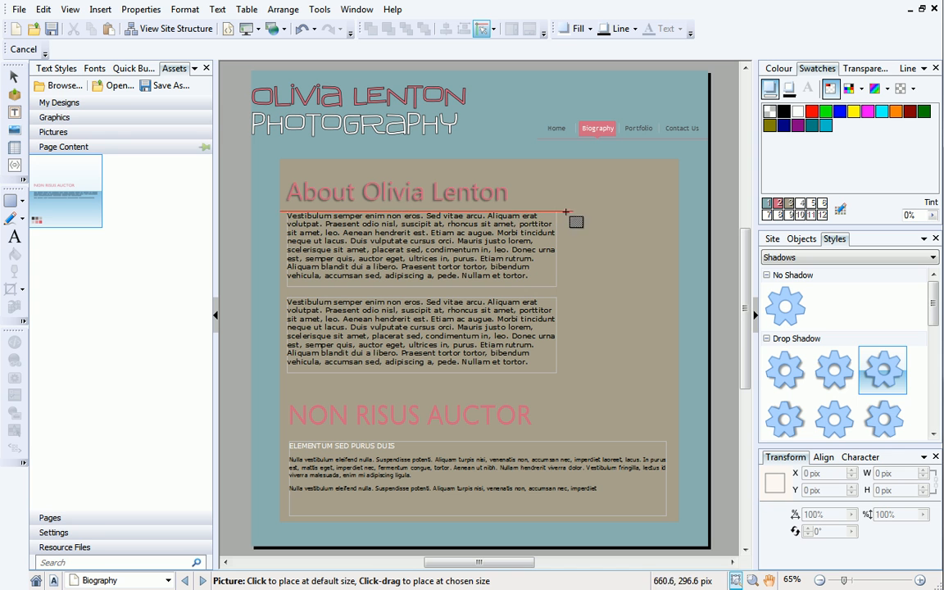
drag(567, 213, 640, 289)
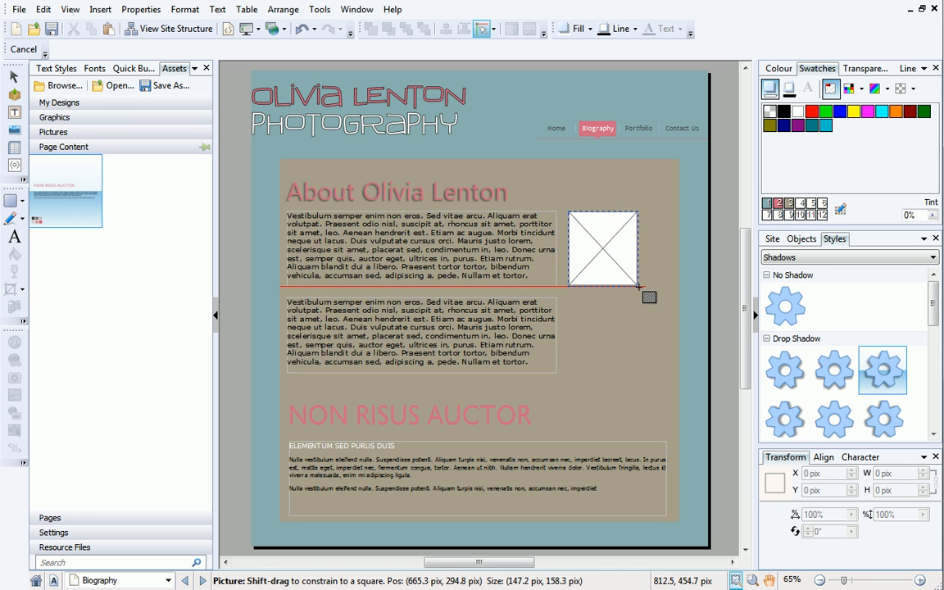
drag(639, 292, 664, 295)
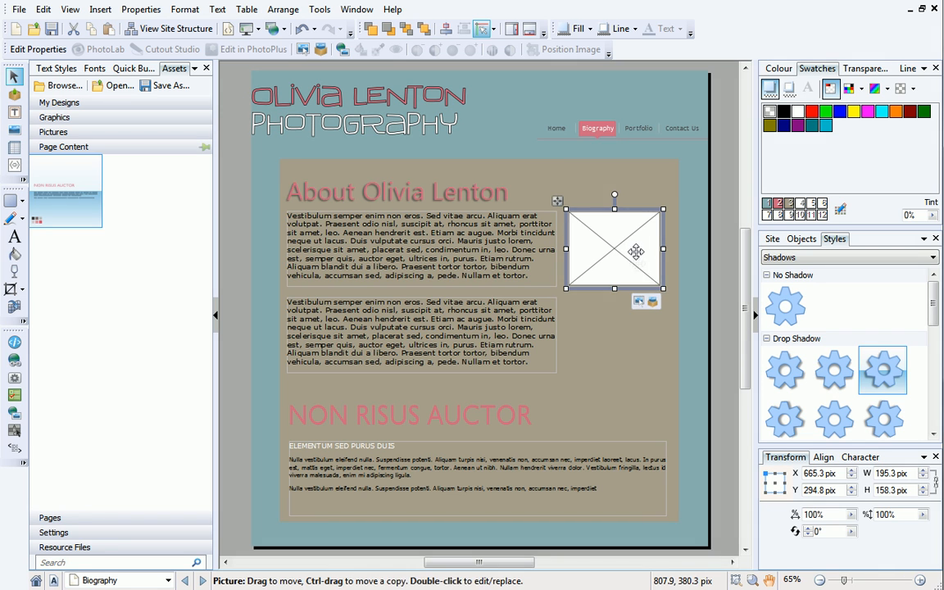
drag(636, 252, 637, 339)
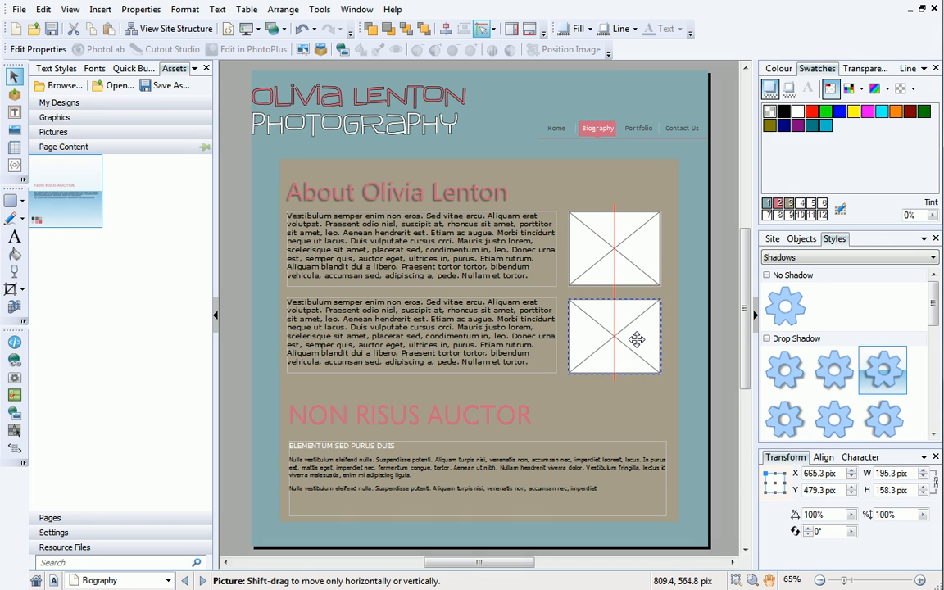
click(615, 338)
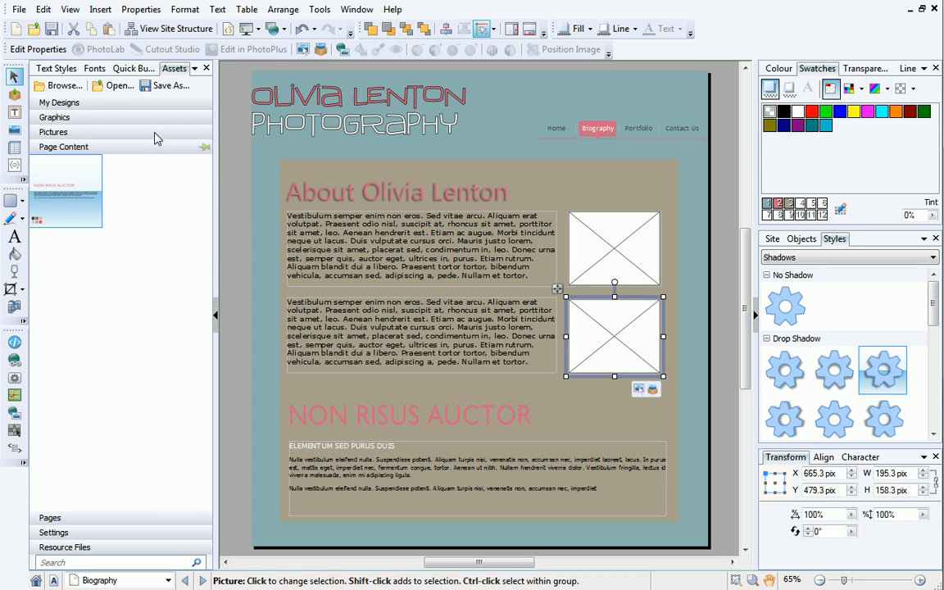
- Add every photo in My Pictures to the site's Pictures assets
click(52, 131)
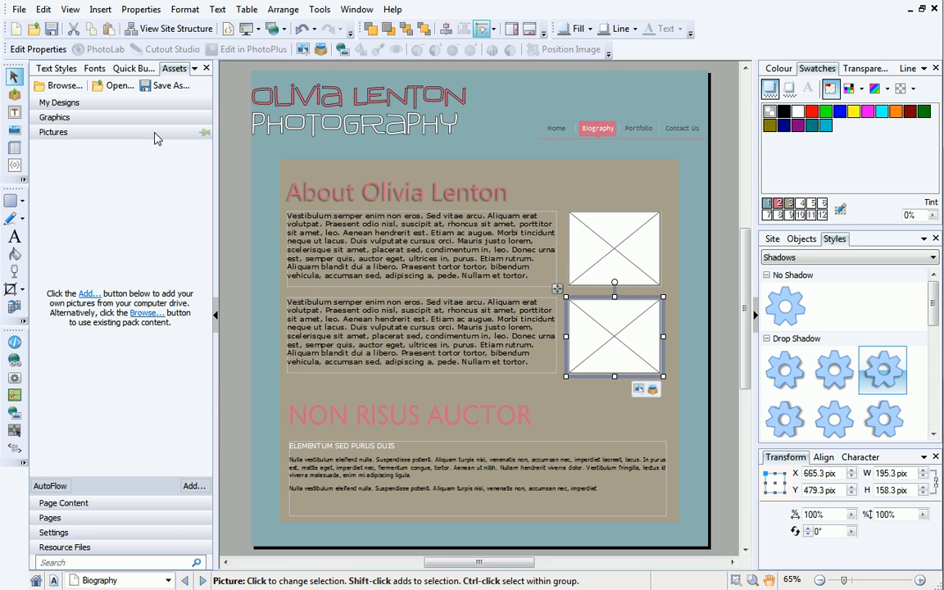
mouse_move(161, 177)
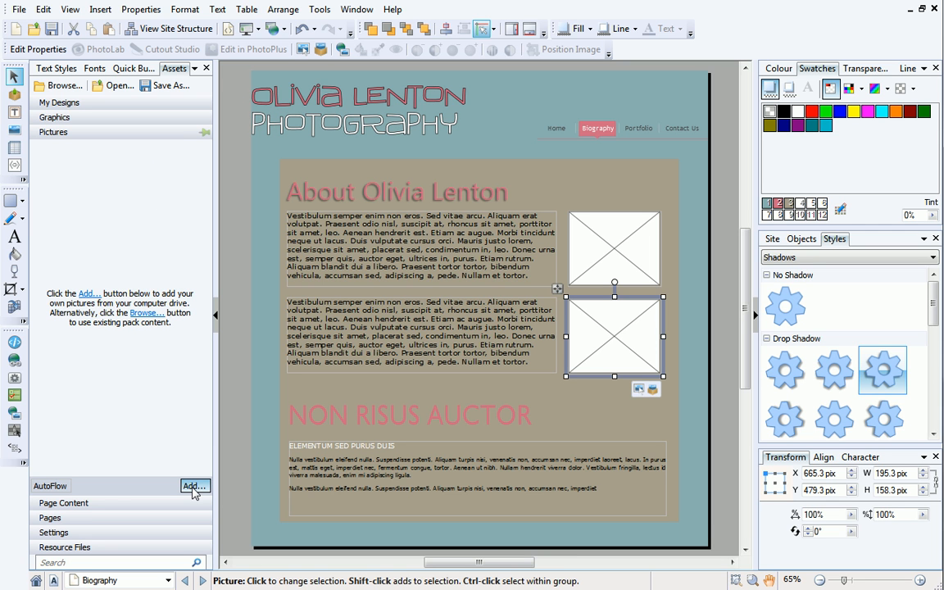
click(193, 486)
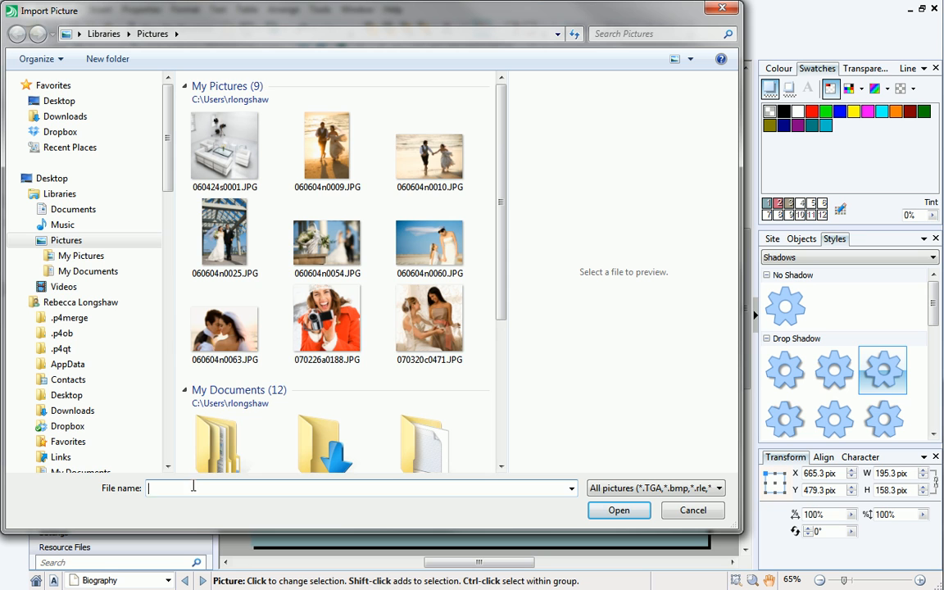
click(80, 255)
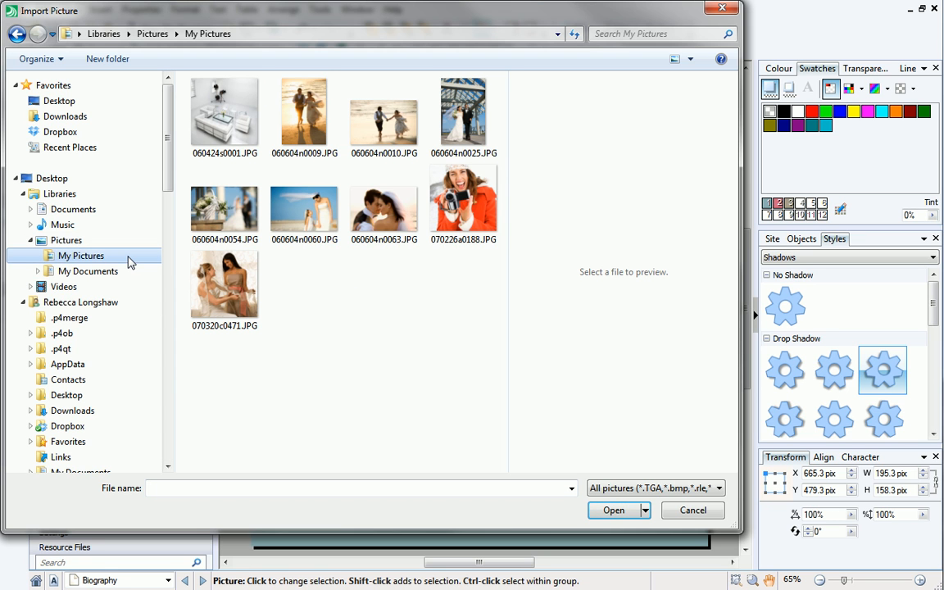
click(225, 112)
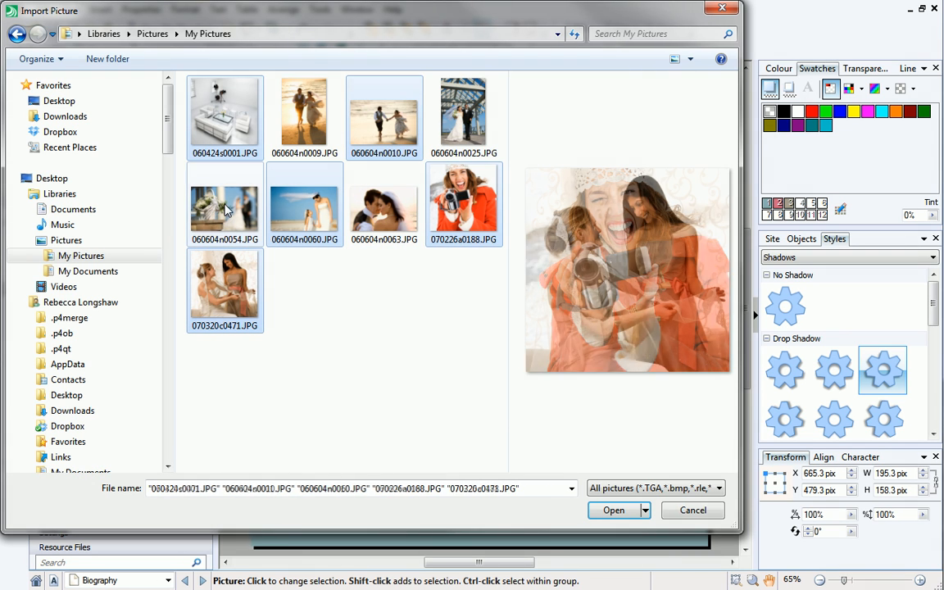
click(462, 113)
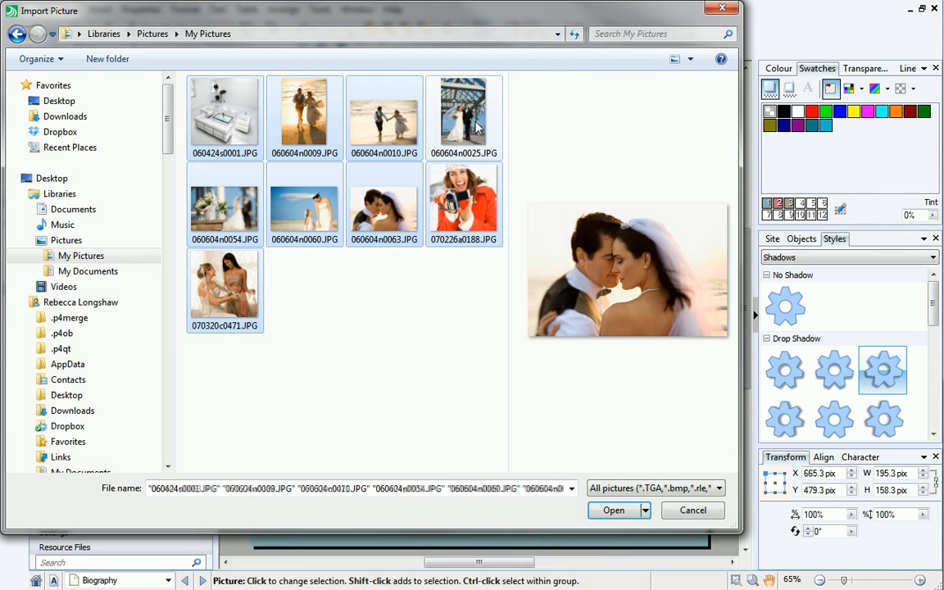
click(464, 113)
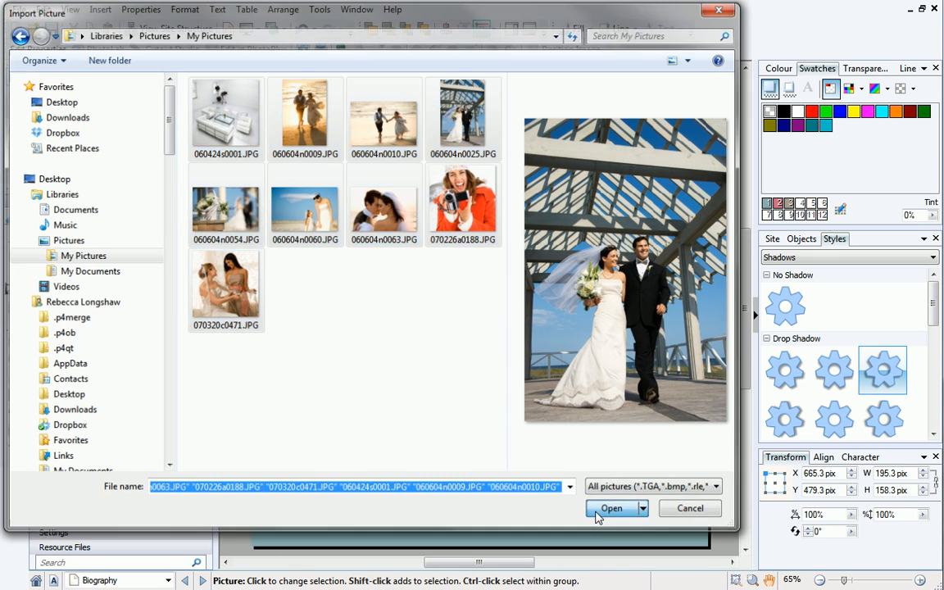
click(612, 508)
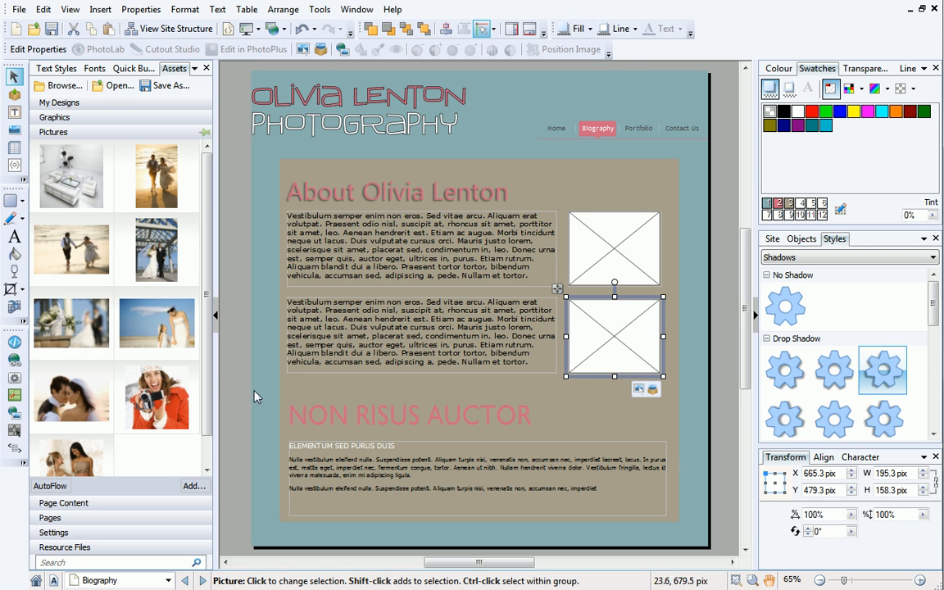
- Place the studio room photo in the upper frame and the bridal fitting photo below
scroll(down, 3)
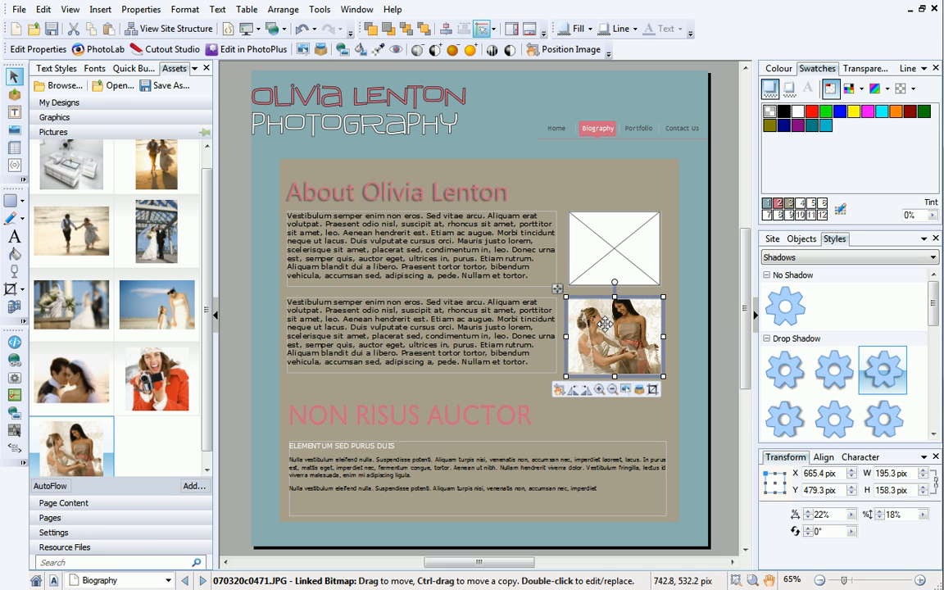
click(158, 231)
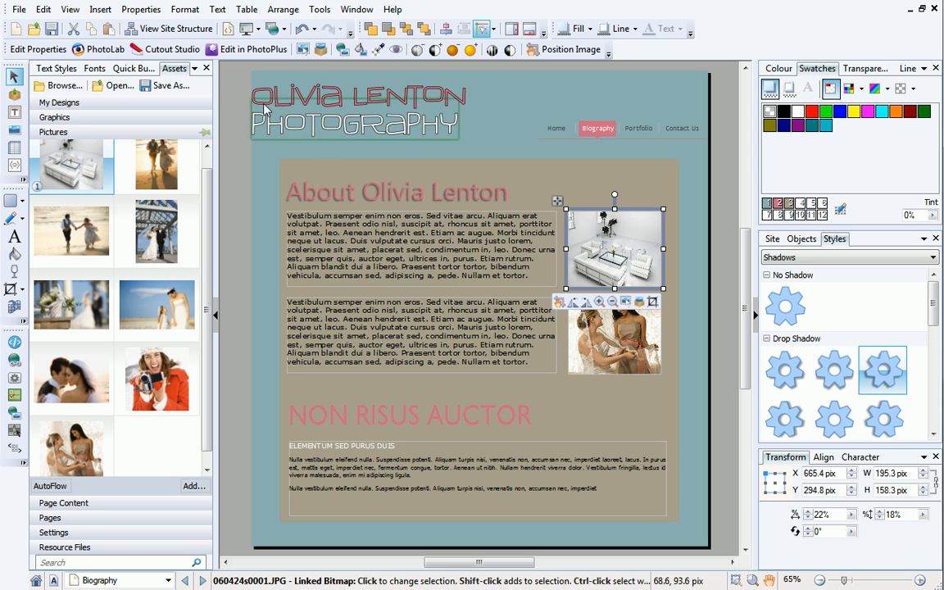
click(18, 10)
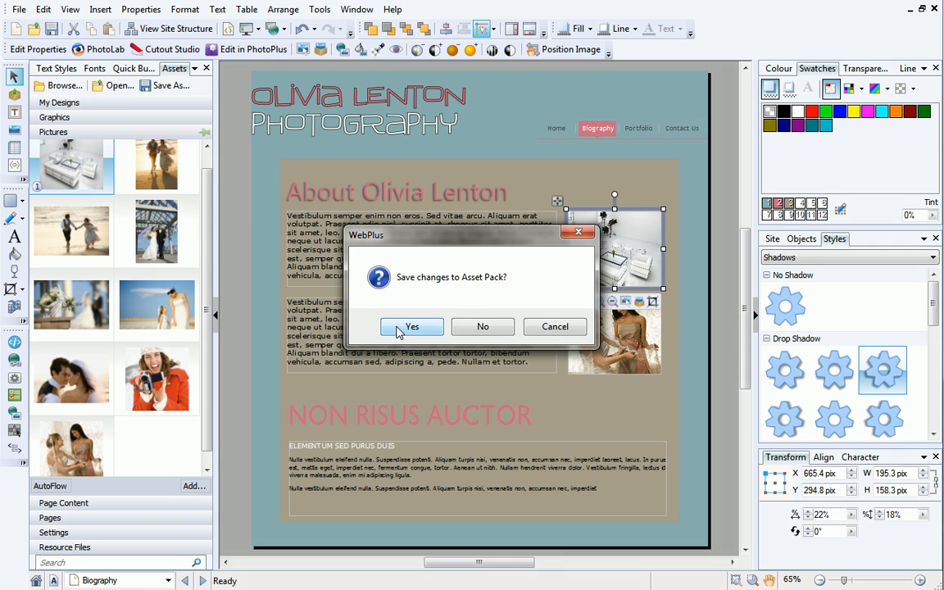
- Confirm saving and store the asset pack as 'Olivia Lenton Photography.wpack'
click(411, 328)
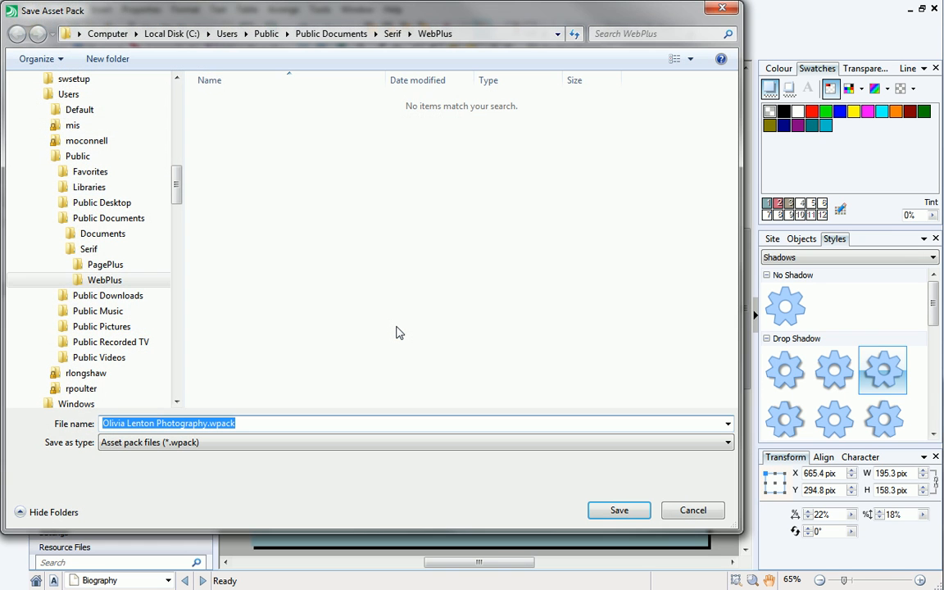
mouse_move(426, 147)
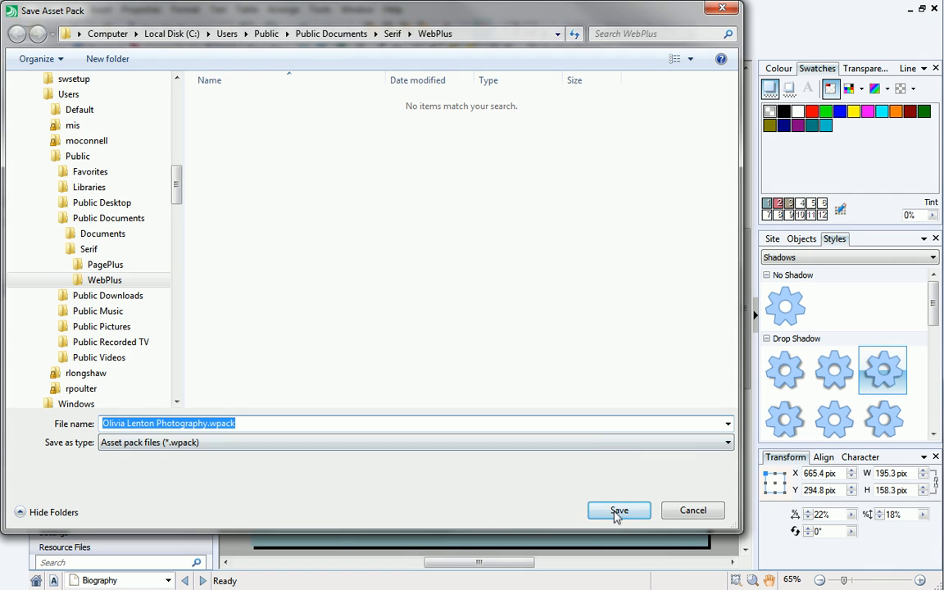
click(620, 510)
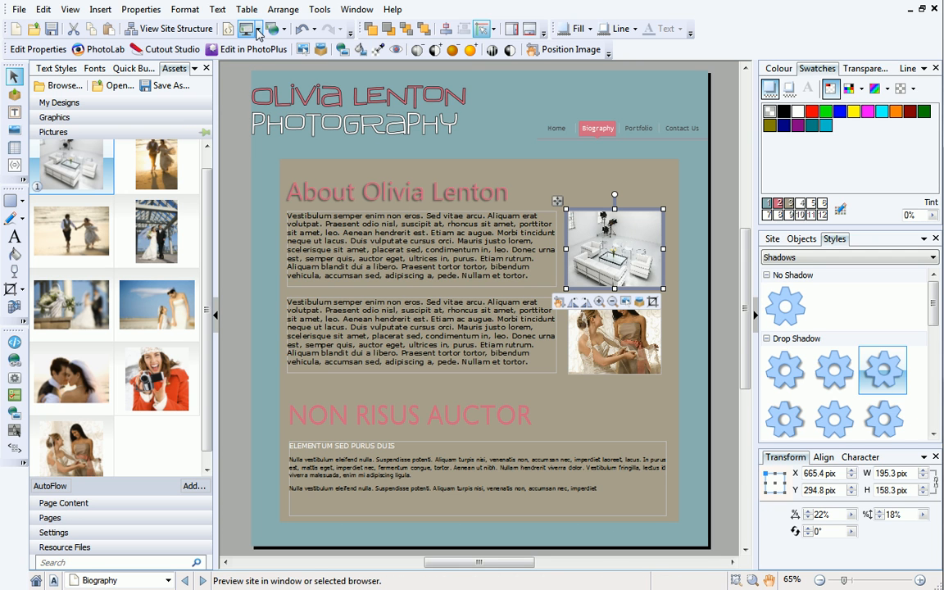
- Launch Preview in Window and bring up the Home page
click(249, 28)
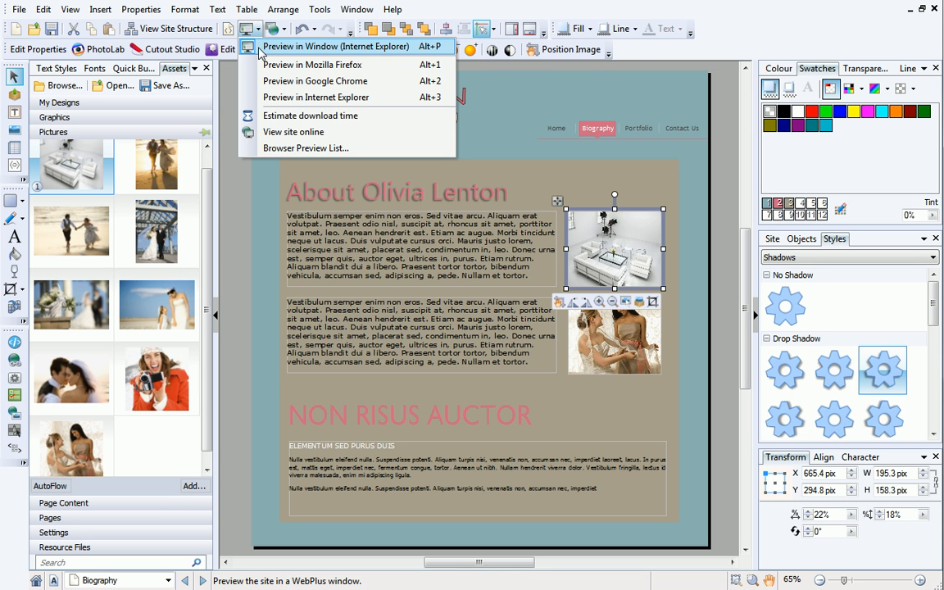
click(336, 46)
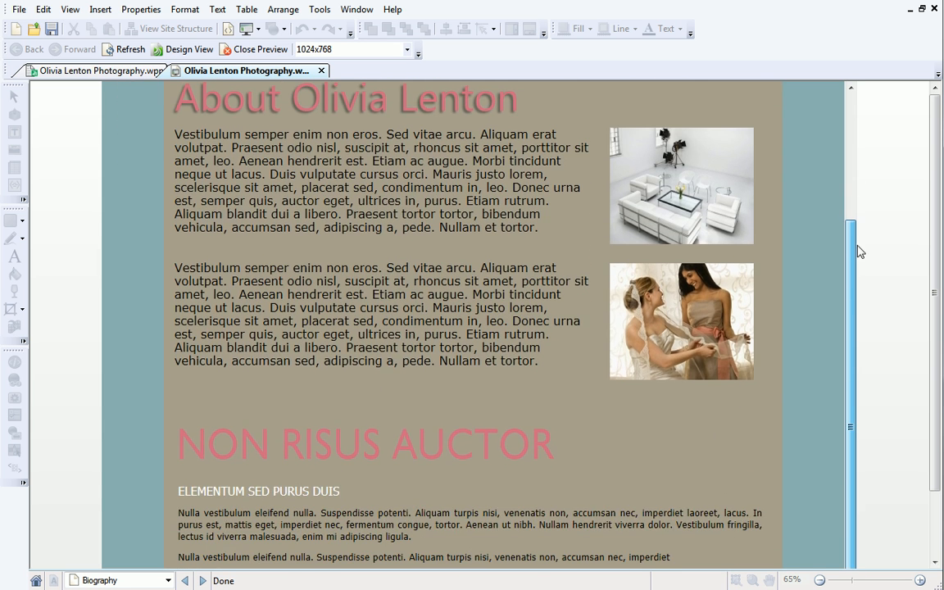
scroll(up, 3)
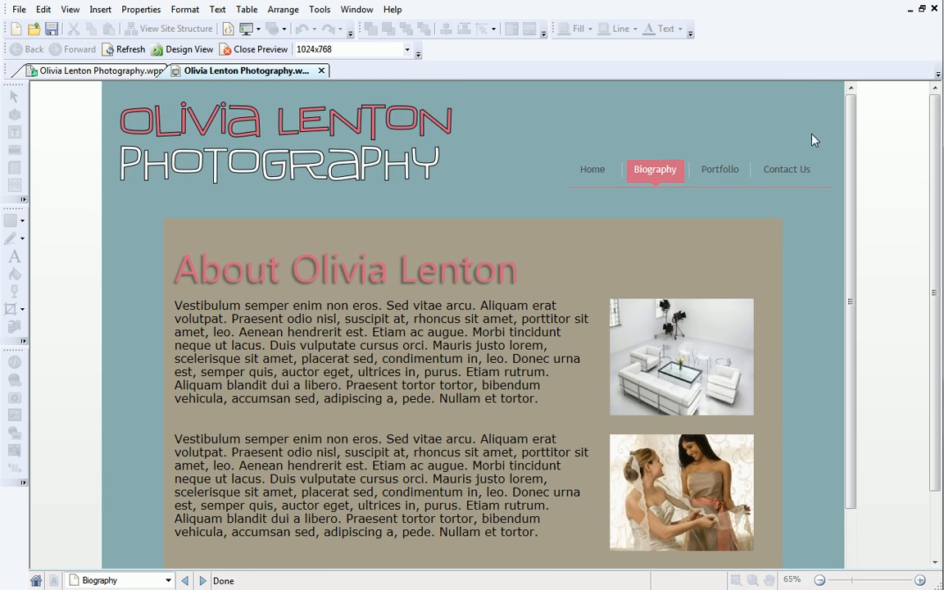
click(592, 169)
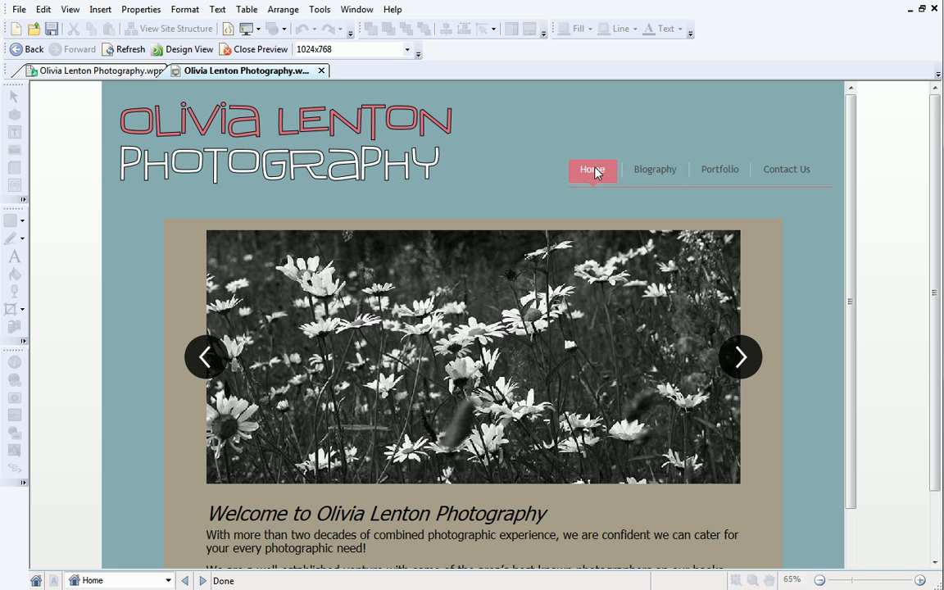
scroll(down, 3)
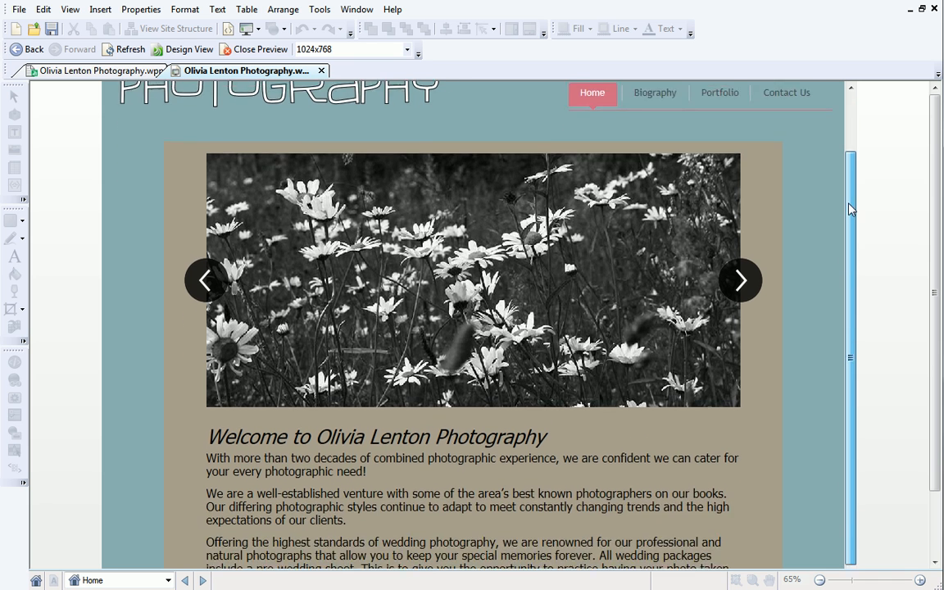
scroll(down, 3)
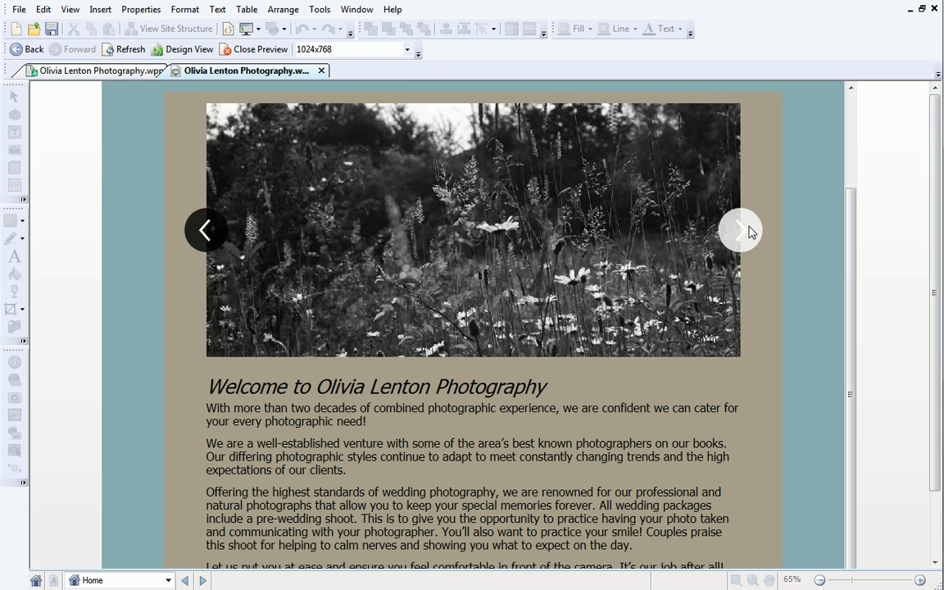
- Cycle the Home slider through several wedding photos, then view the Biography page
click(741, 230)
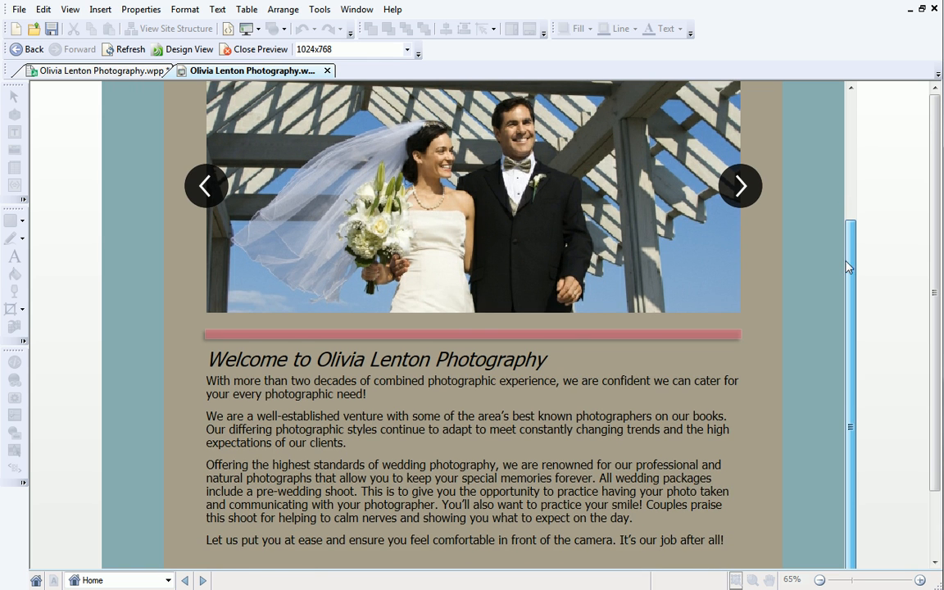
scroll(up, 3)
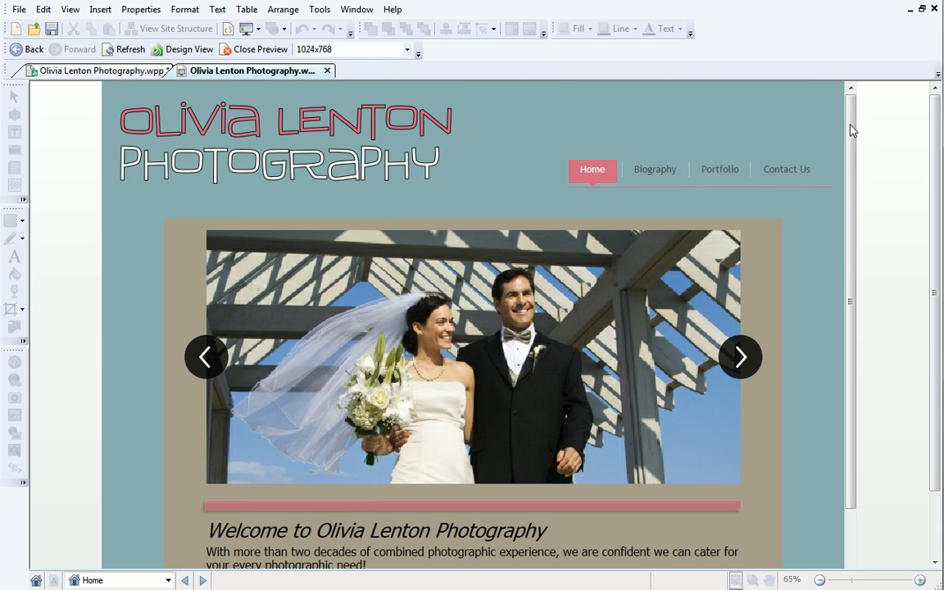
click(741, 358)
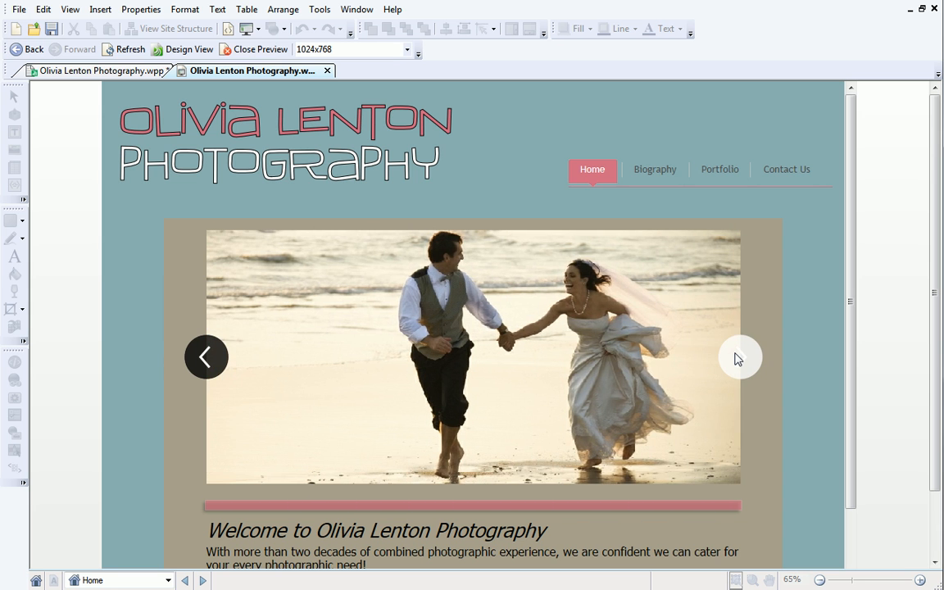
click(741, 357)
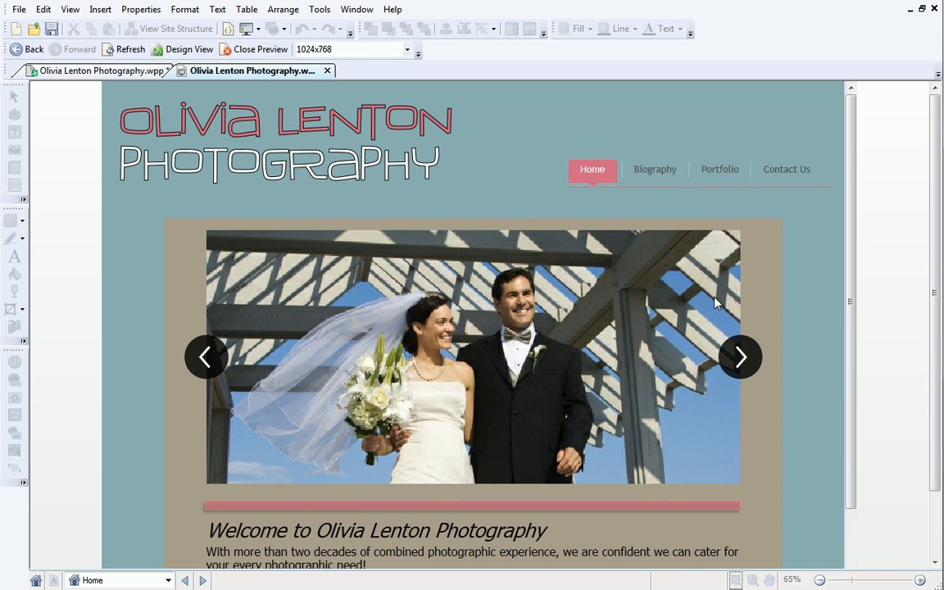
click(656, 169)
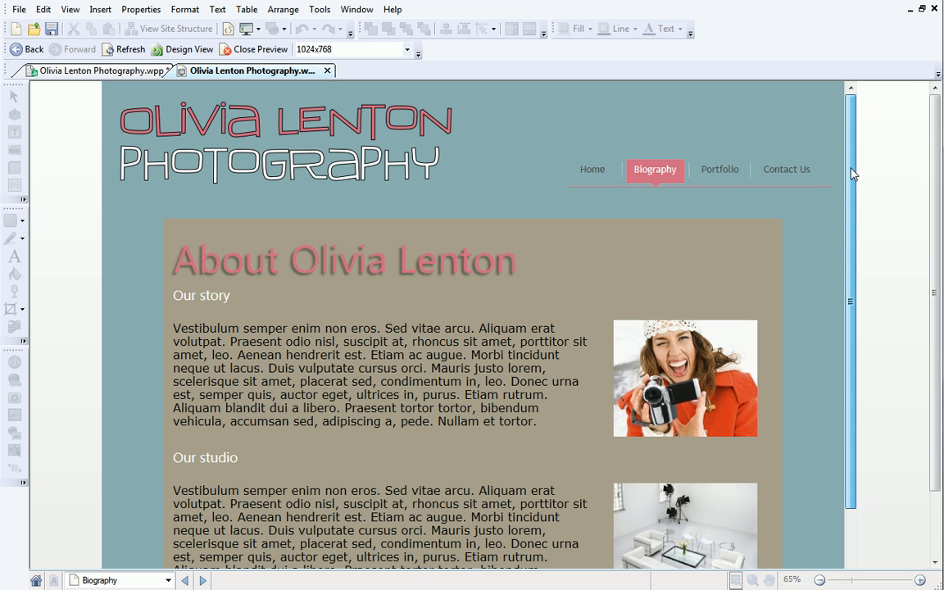
scroll(down, 3)
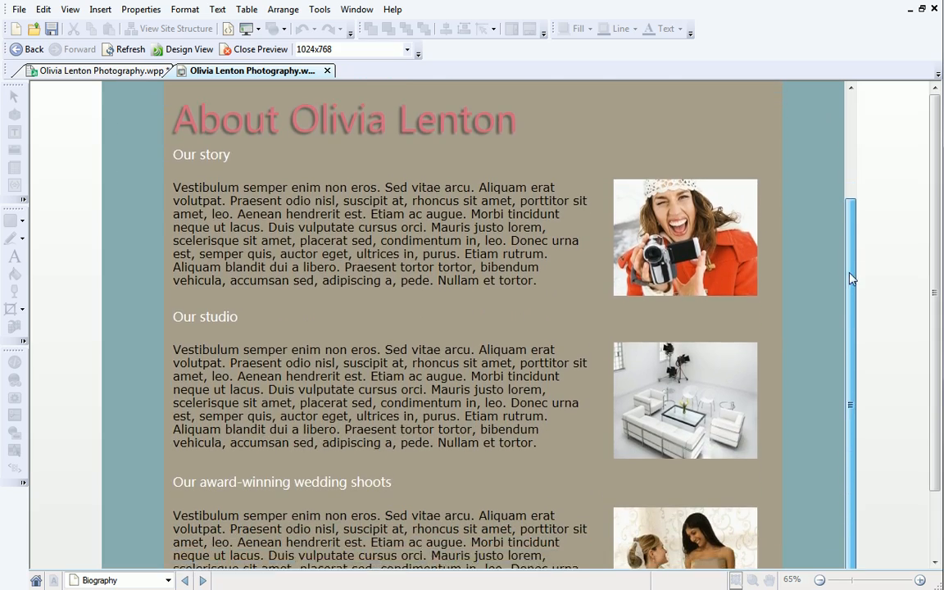